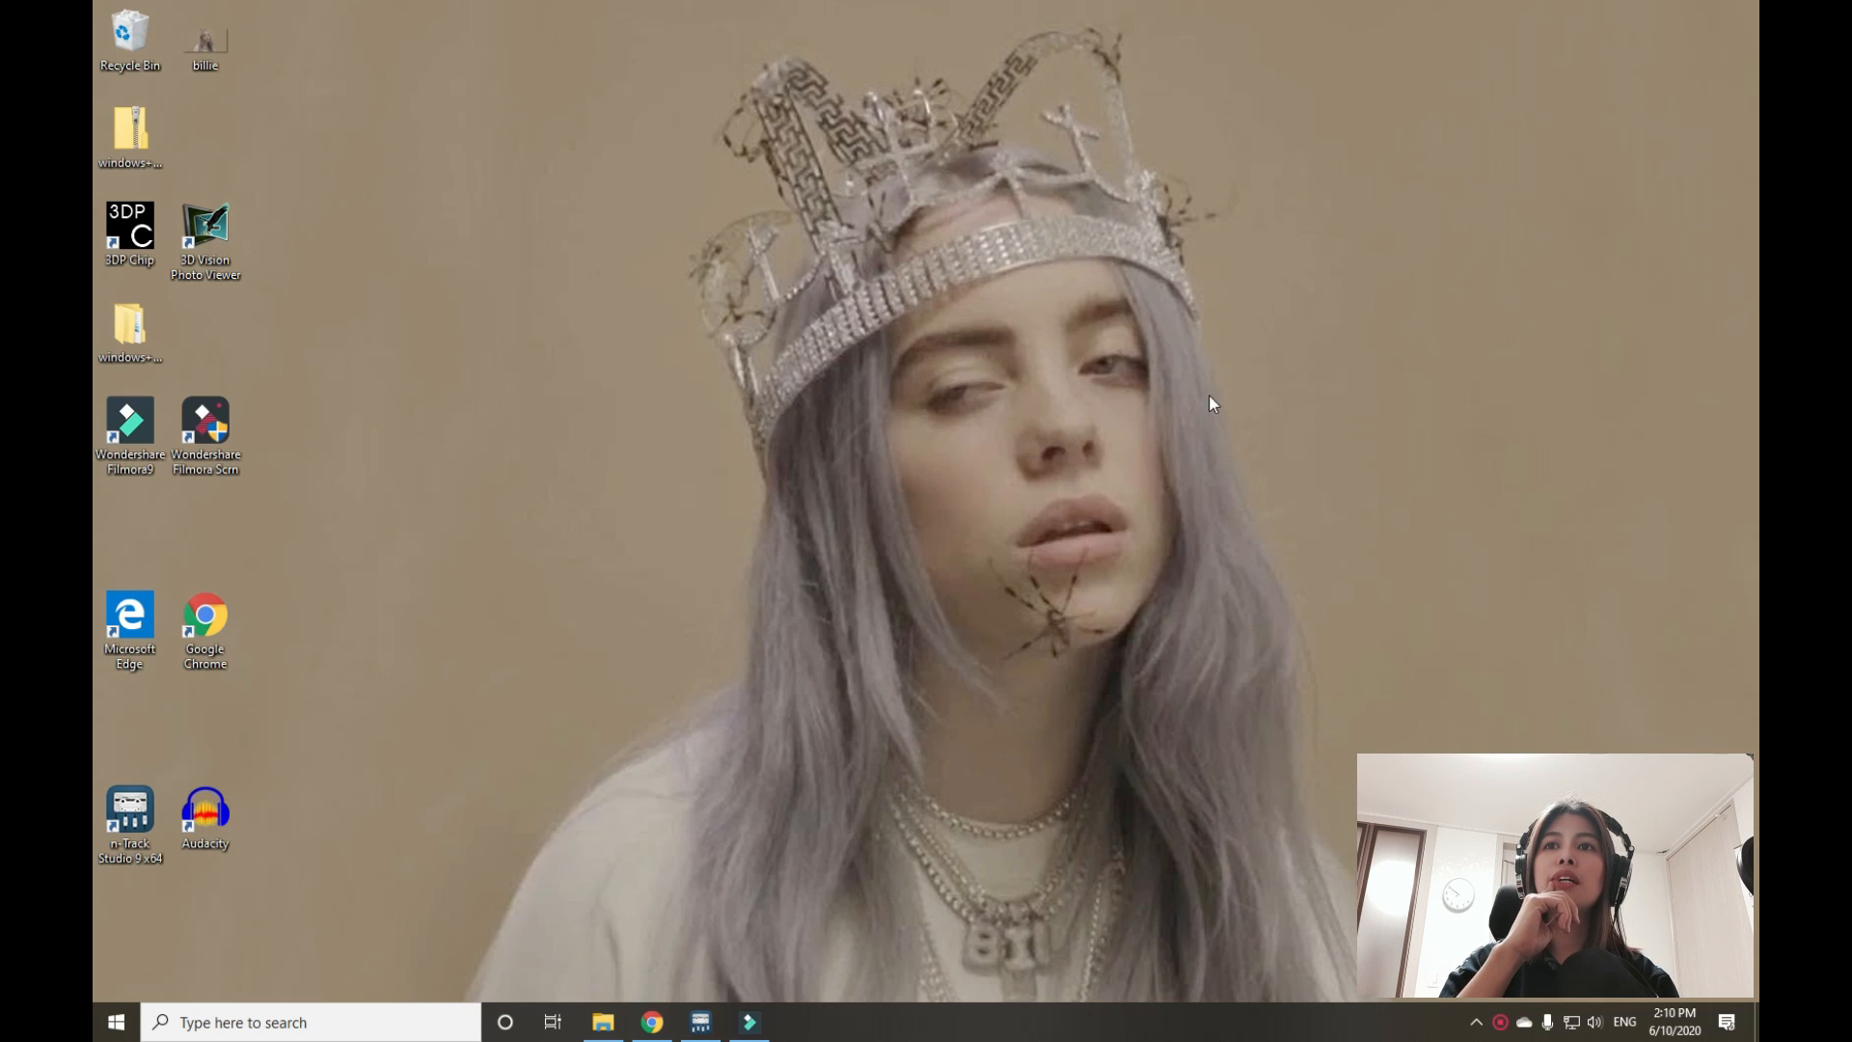
mouse_move(236, 760)
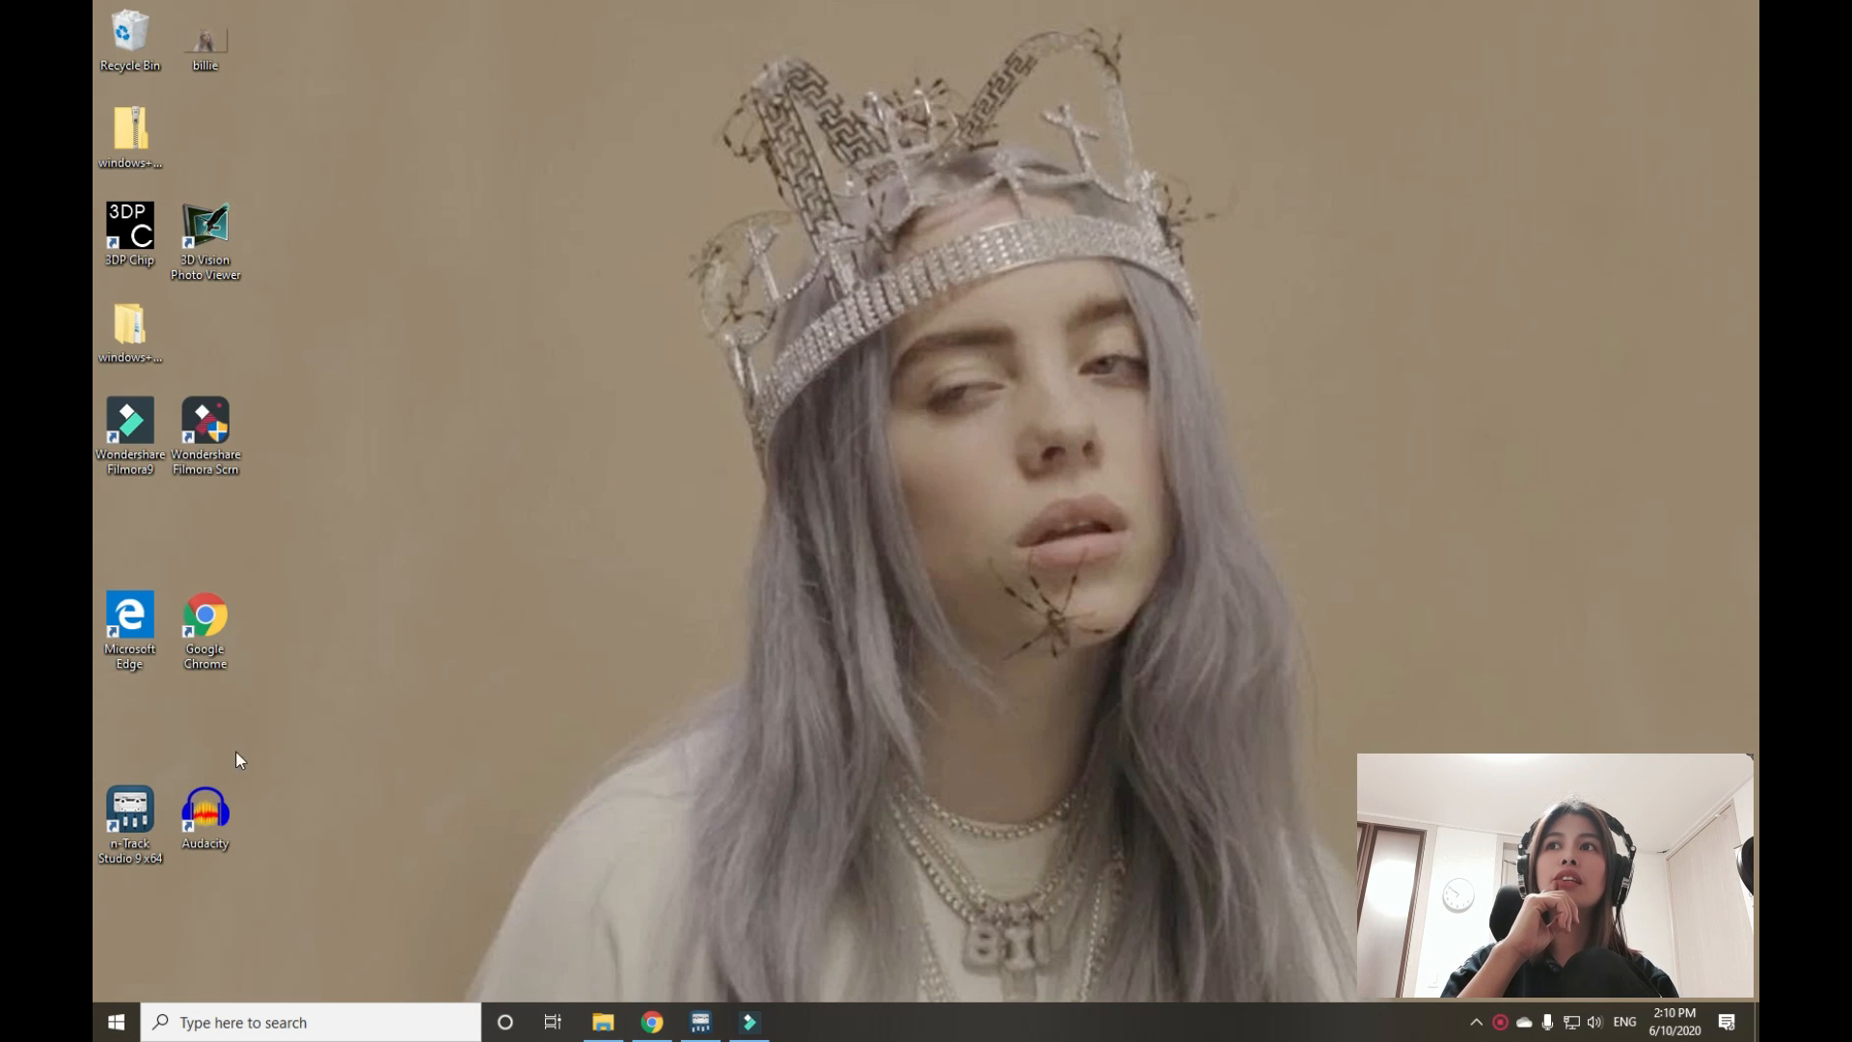
Step: Launch n-Track Studio from its desktop shortcut
left_click(130, 814)
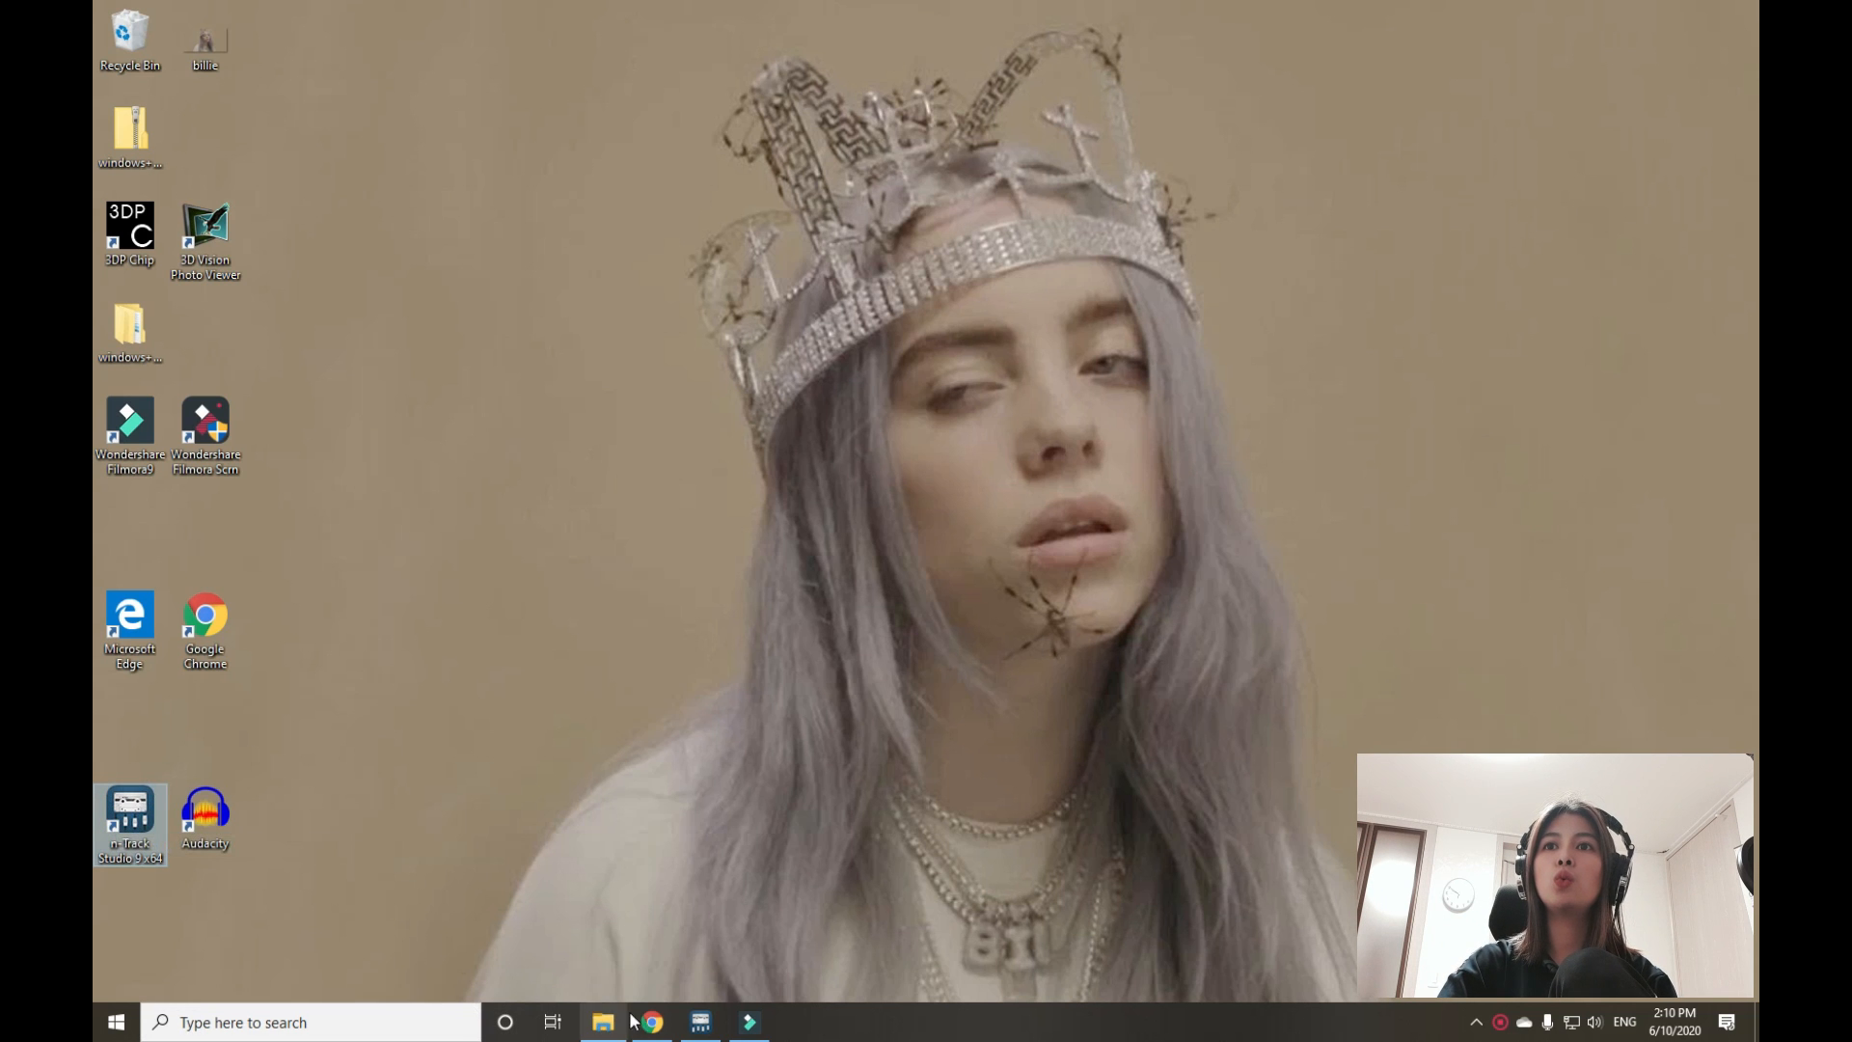
left_click(698, 1022)
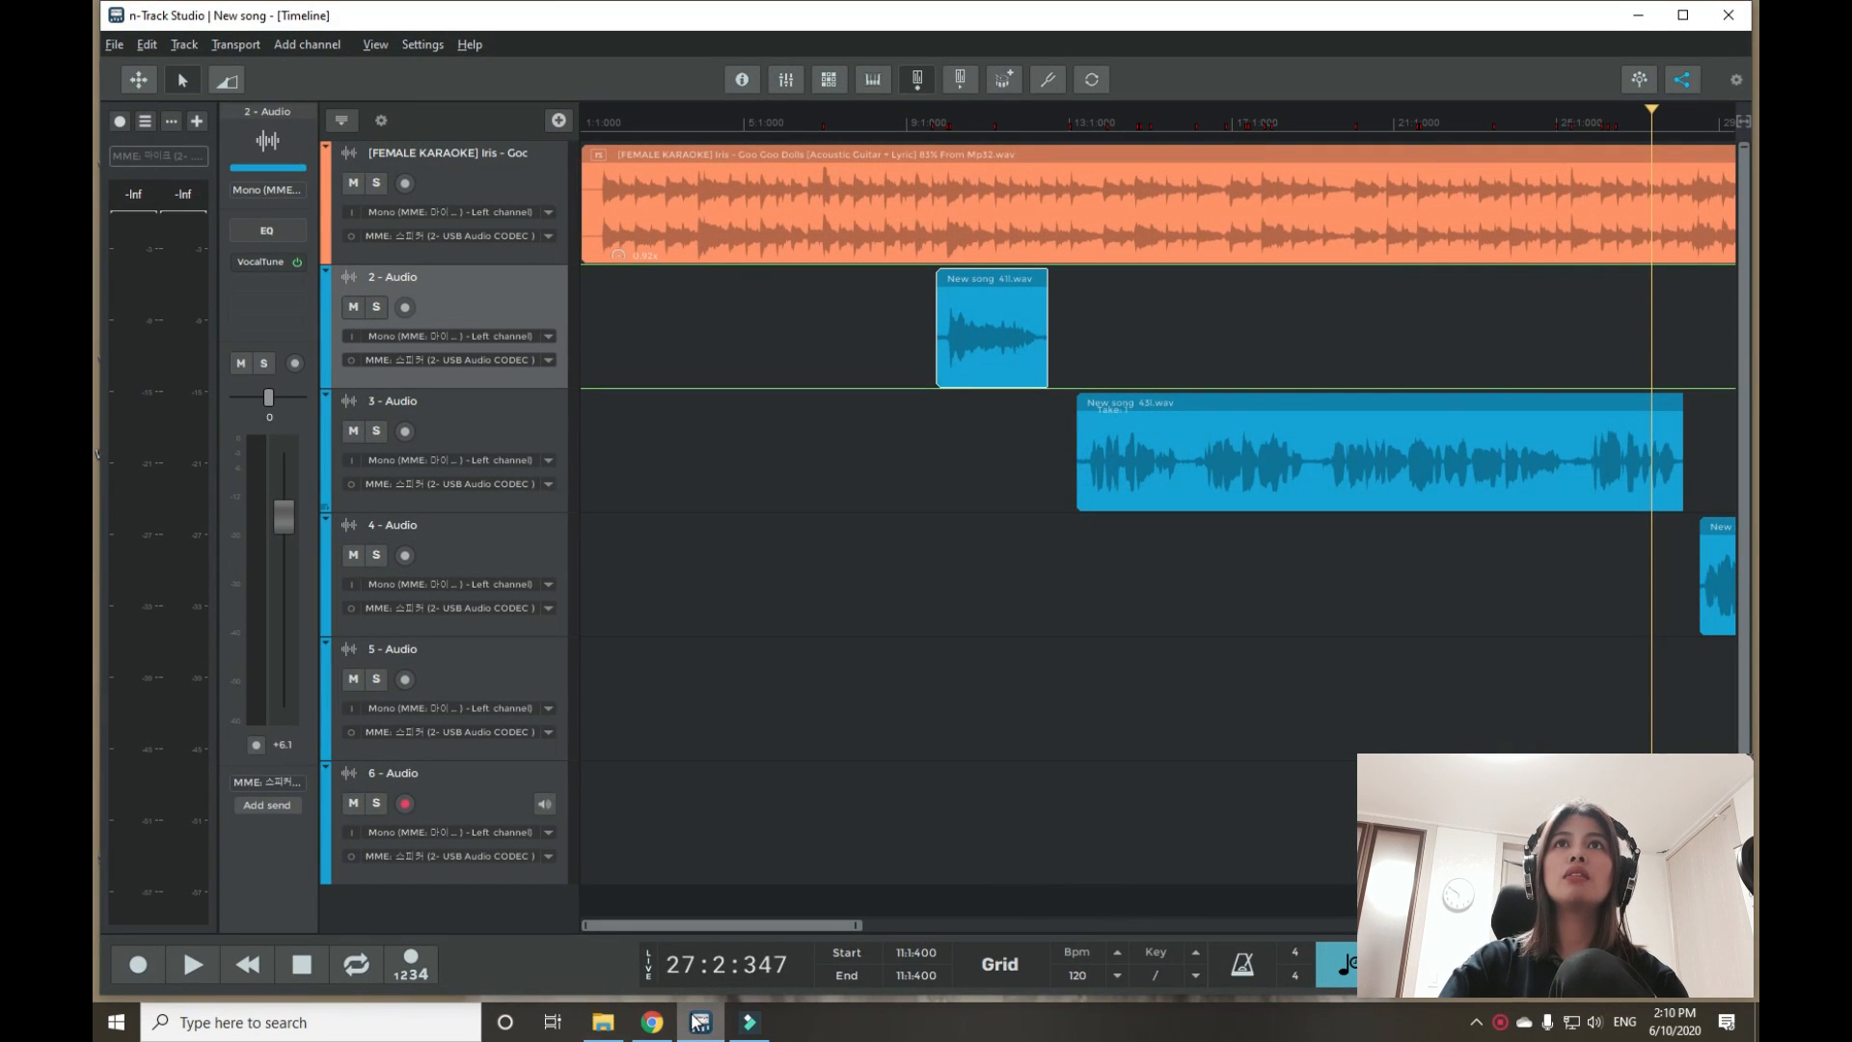
mouse_move(866, 272)
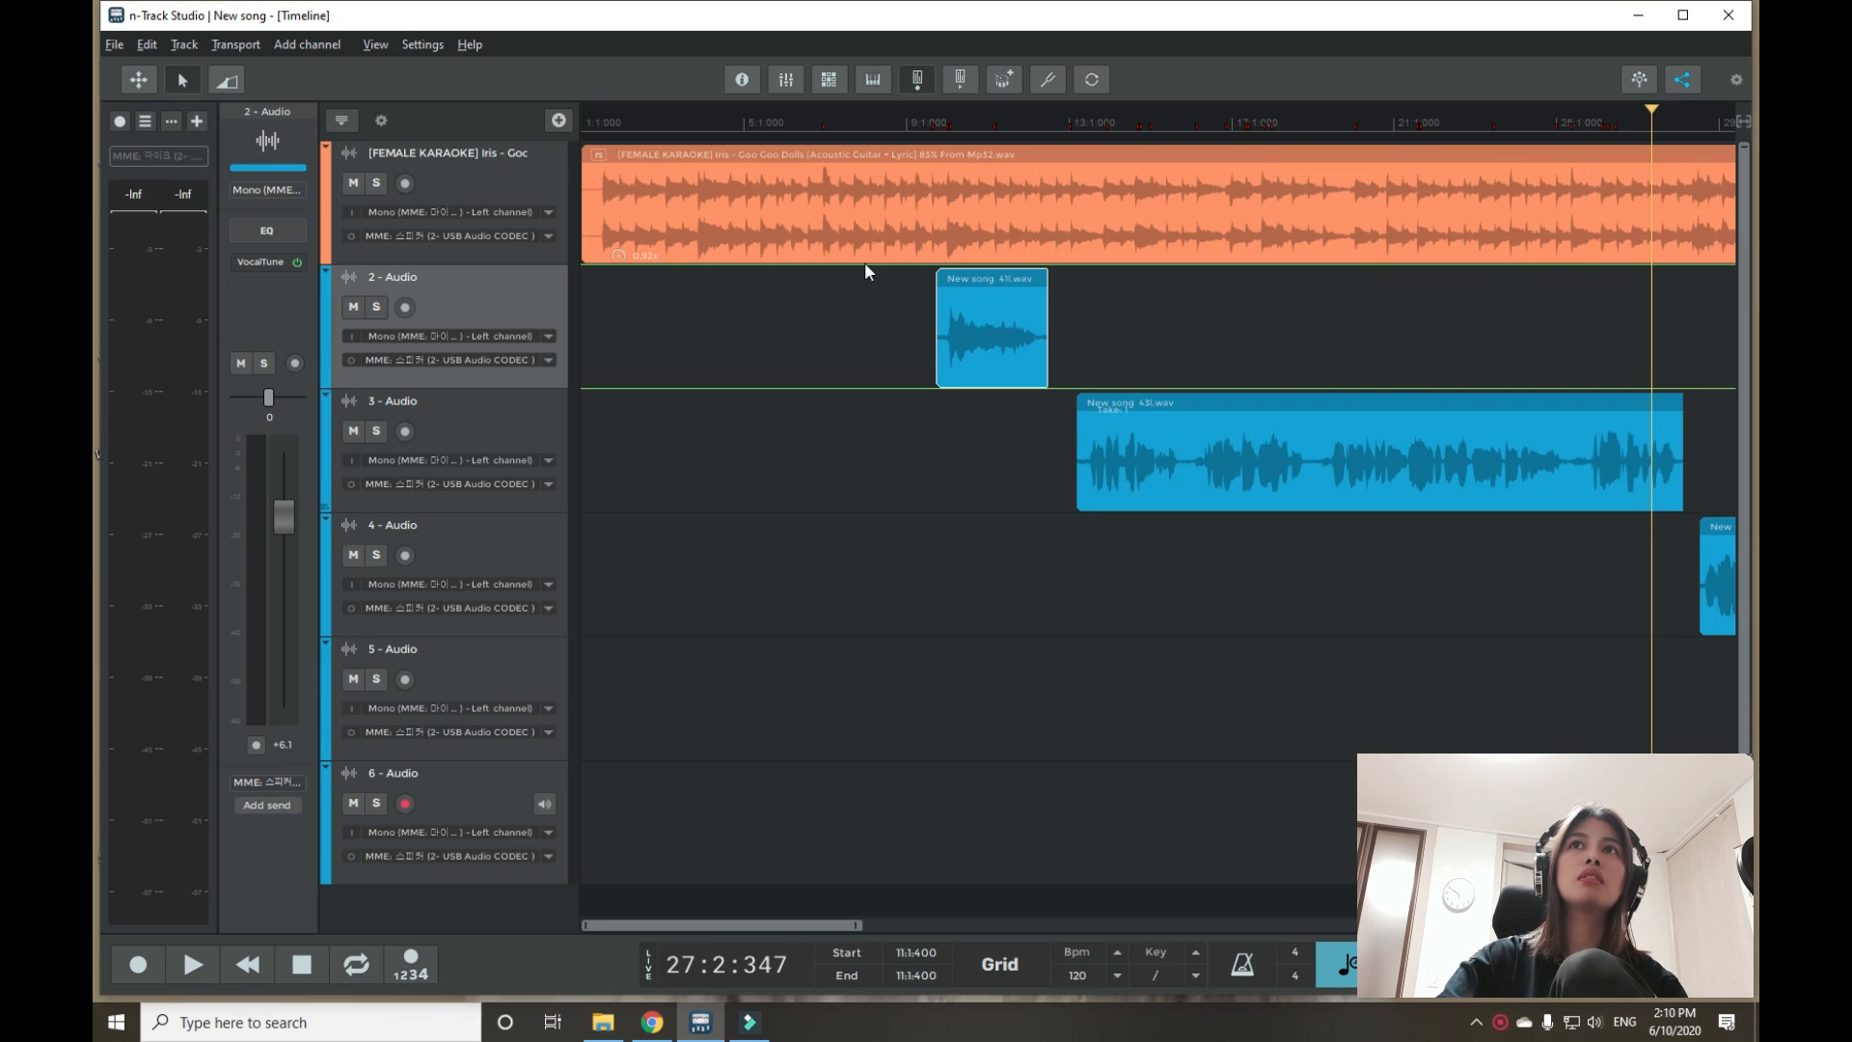
left_click(754, 121)
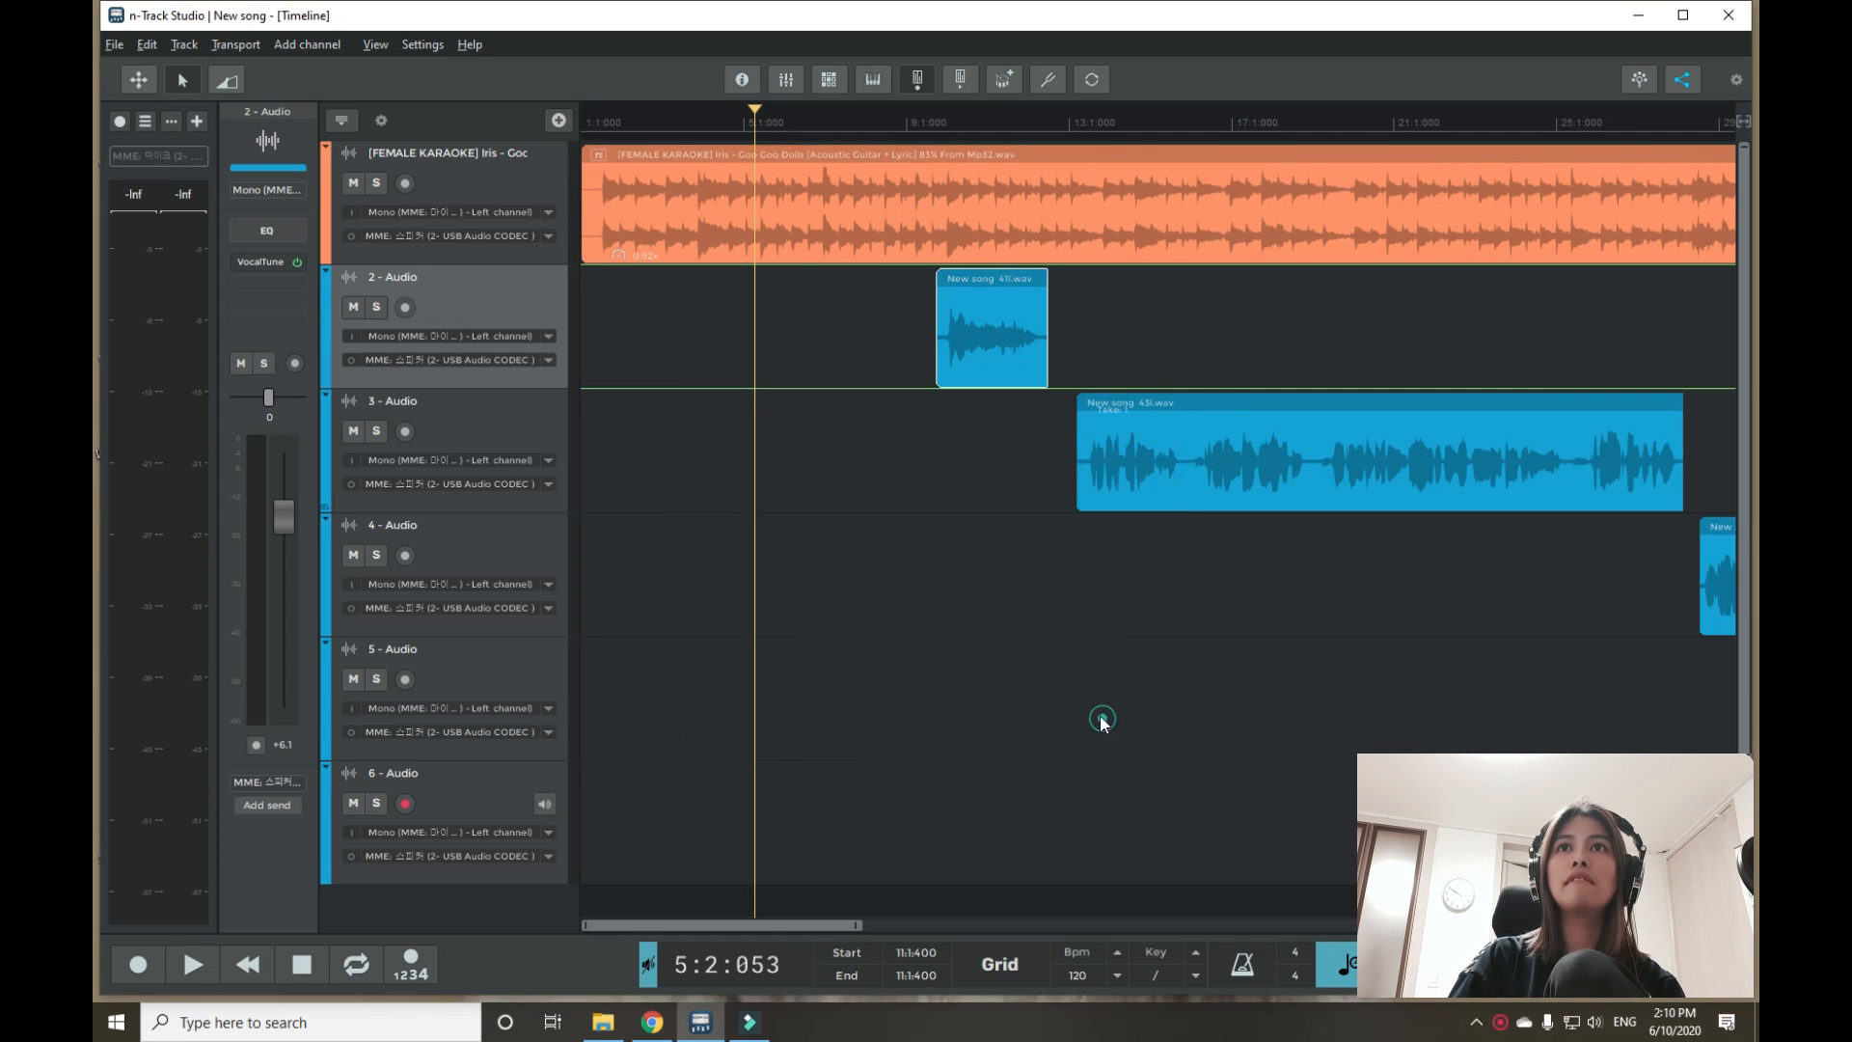
left_click(191, 965)
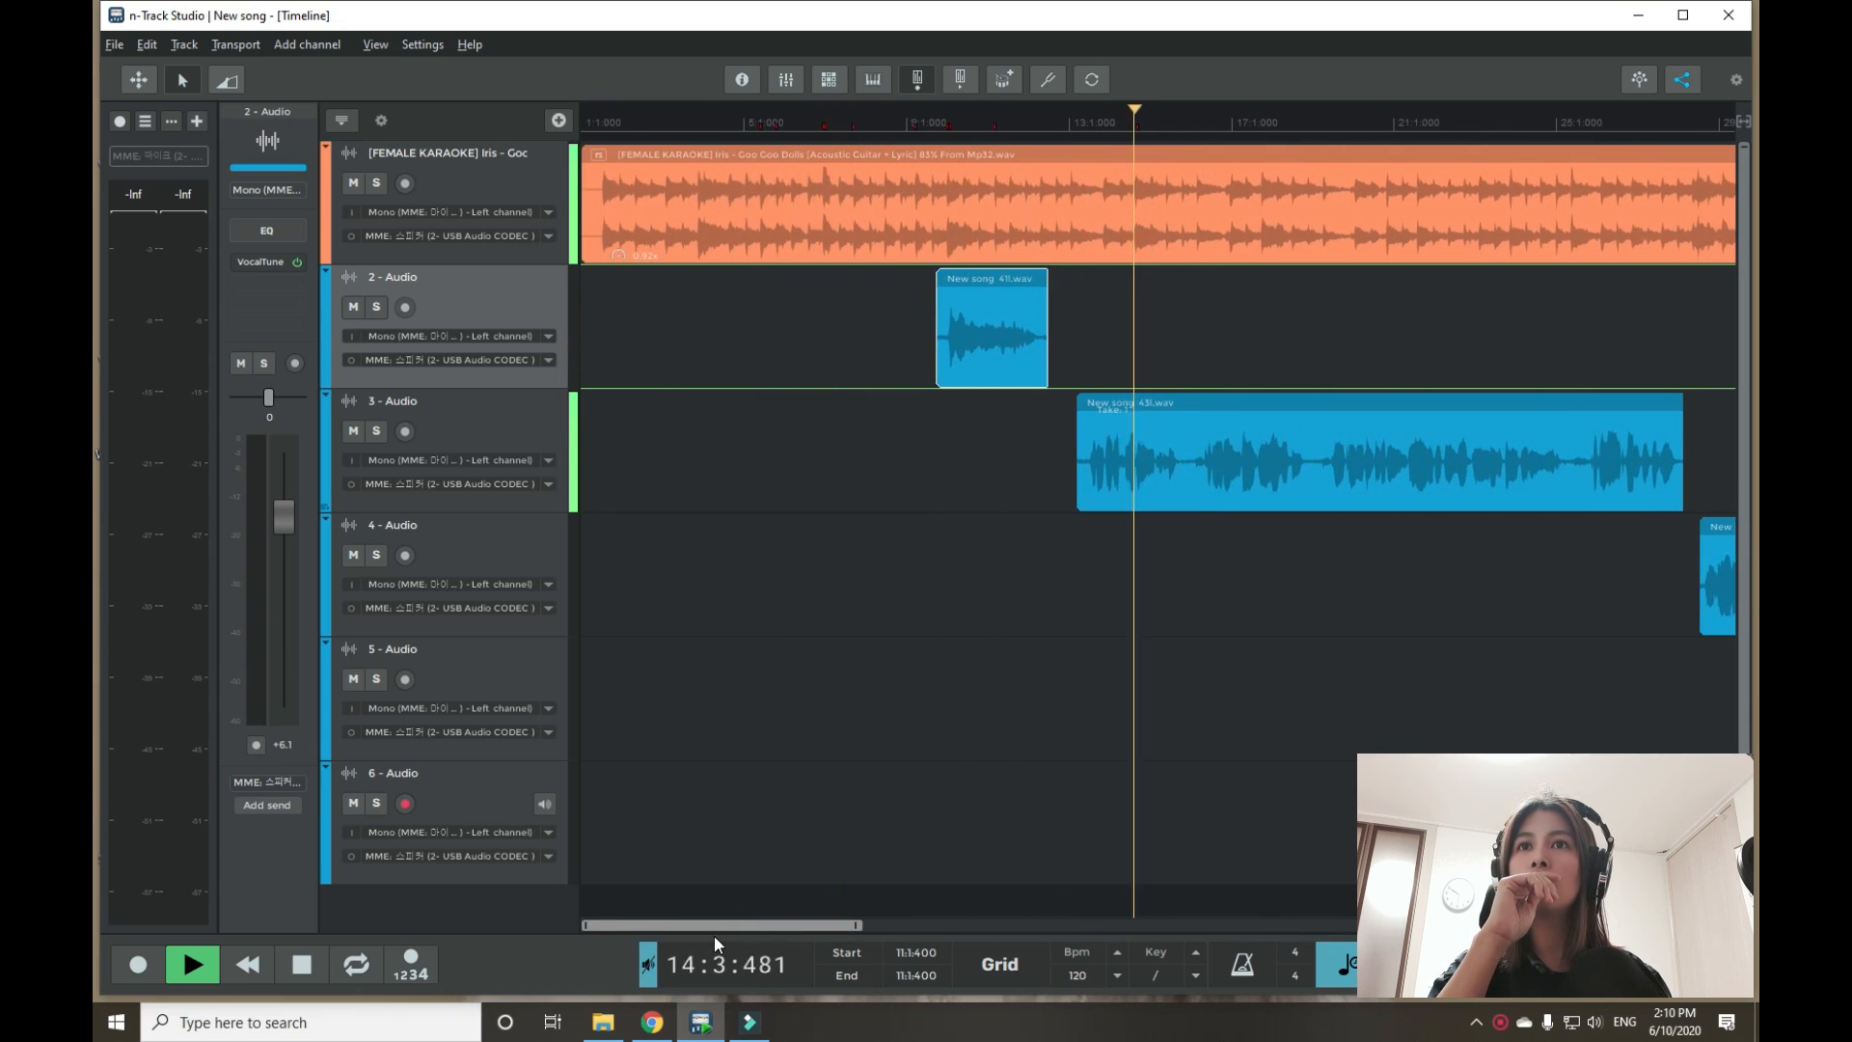
left_click(191, 964)
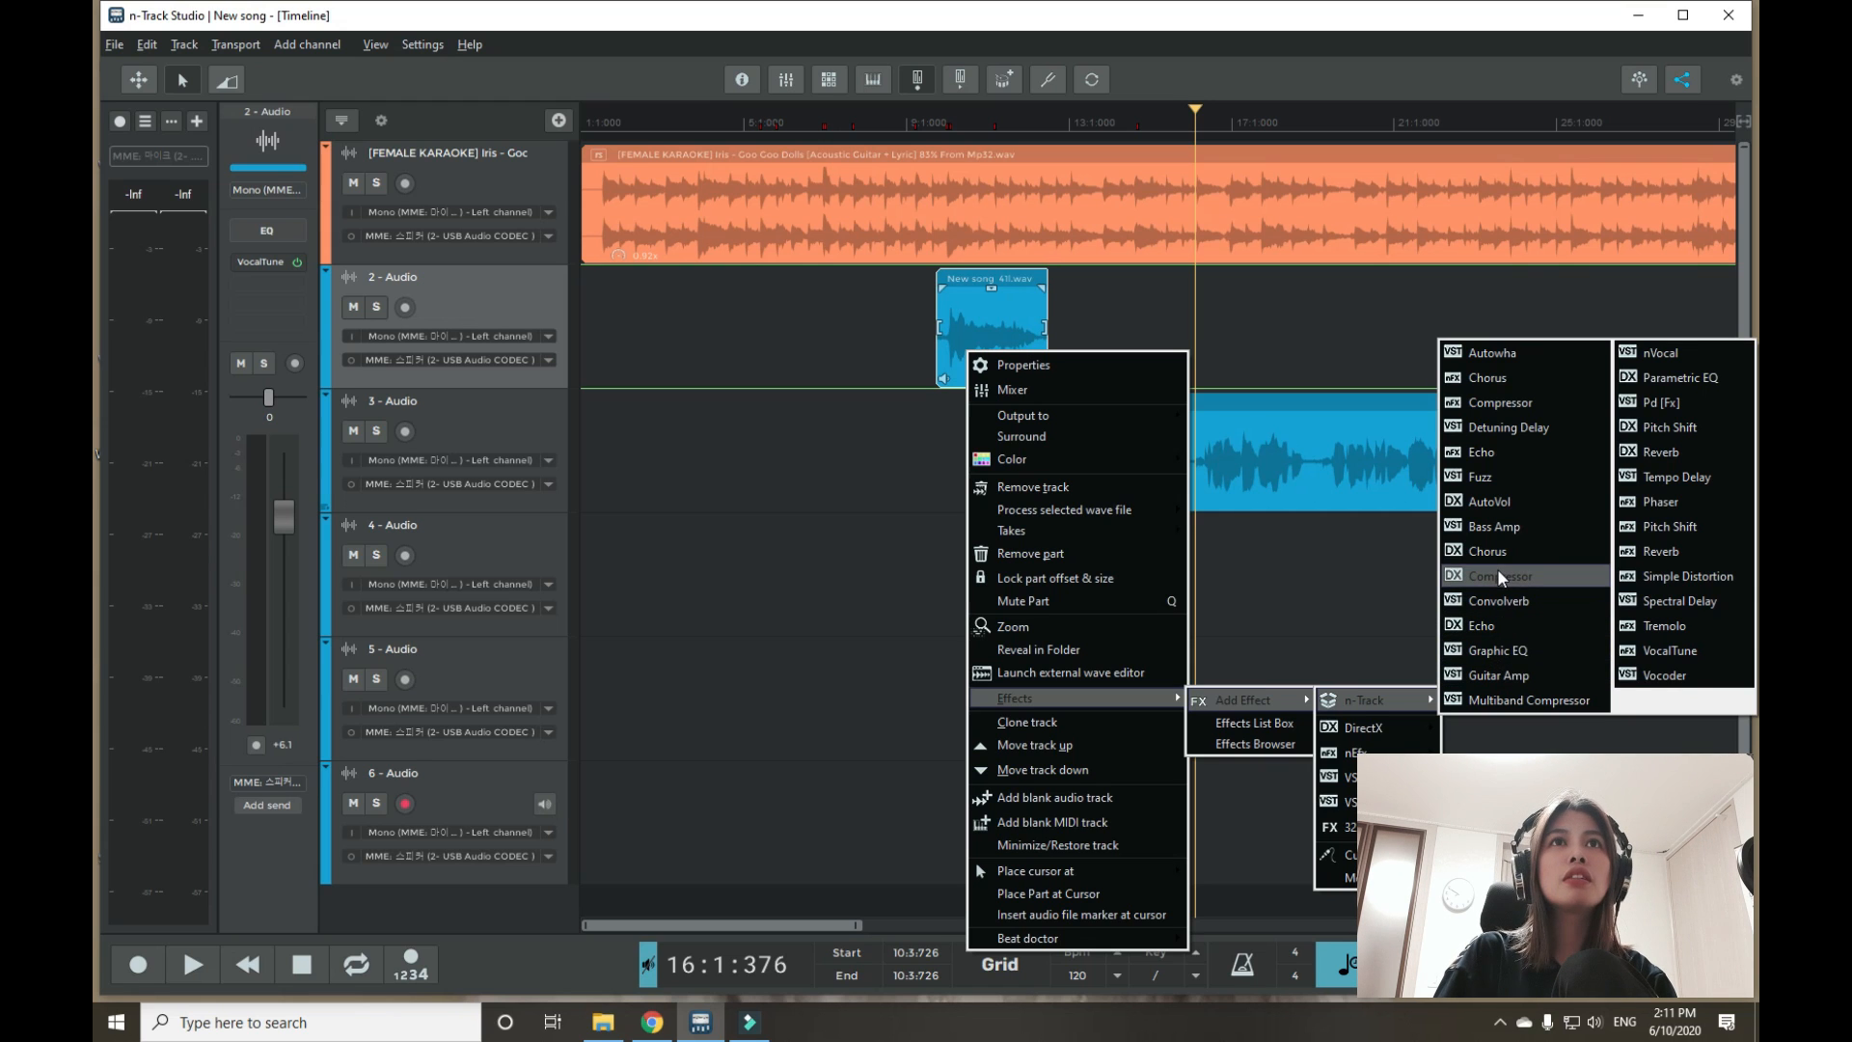
mouse_move(1497, 650)
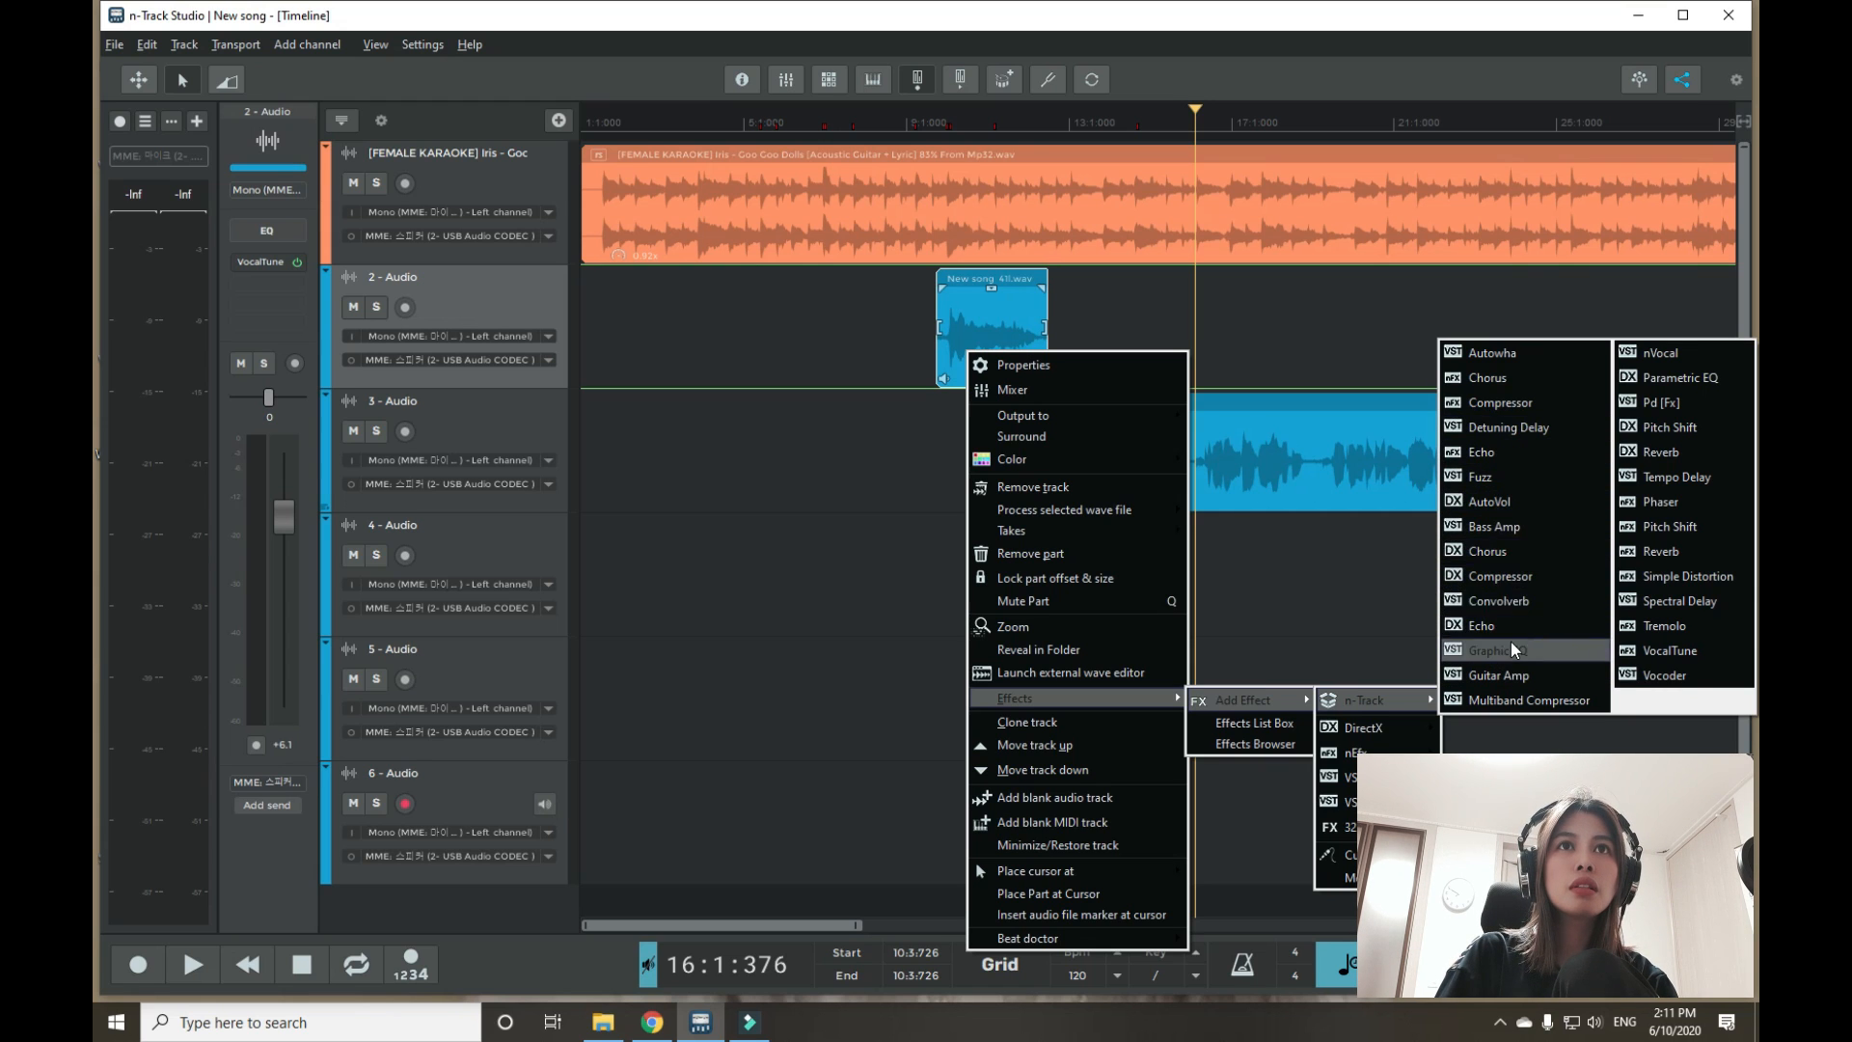
Step: Add a Compressor to the track 2 vocal with the Nice Overheads preset and play it back
left_click(1501, 404)
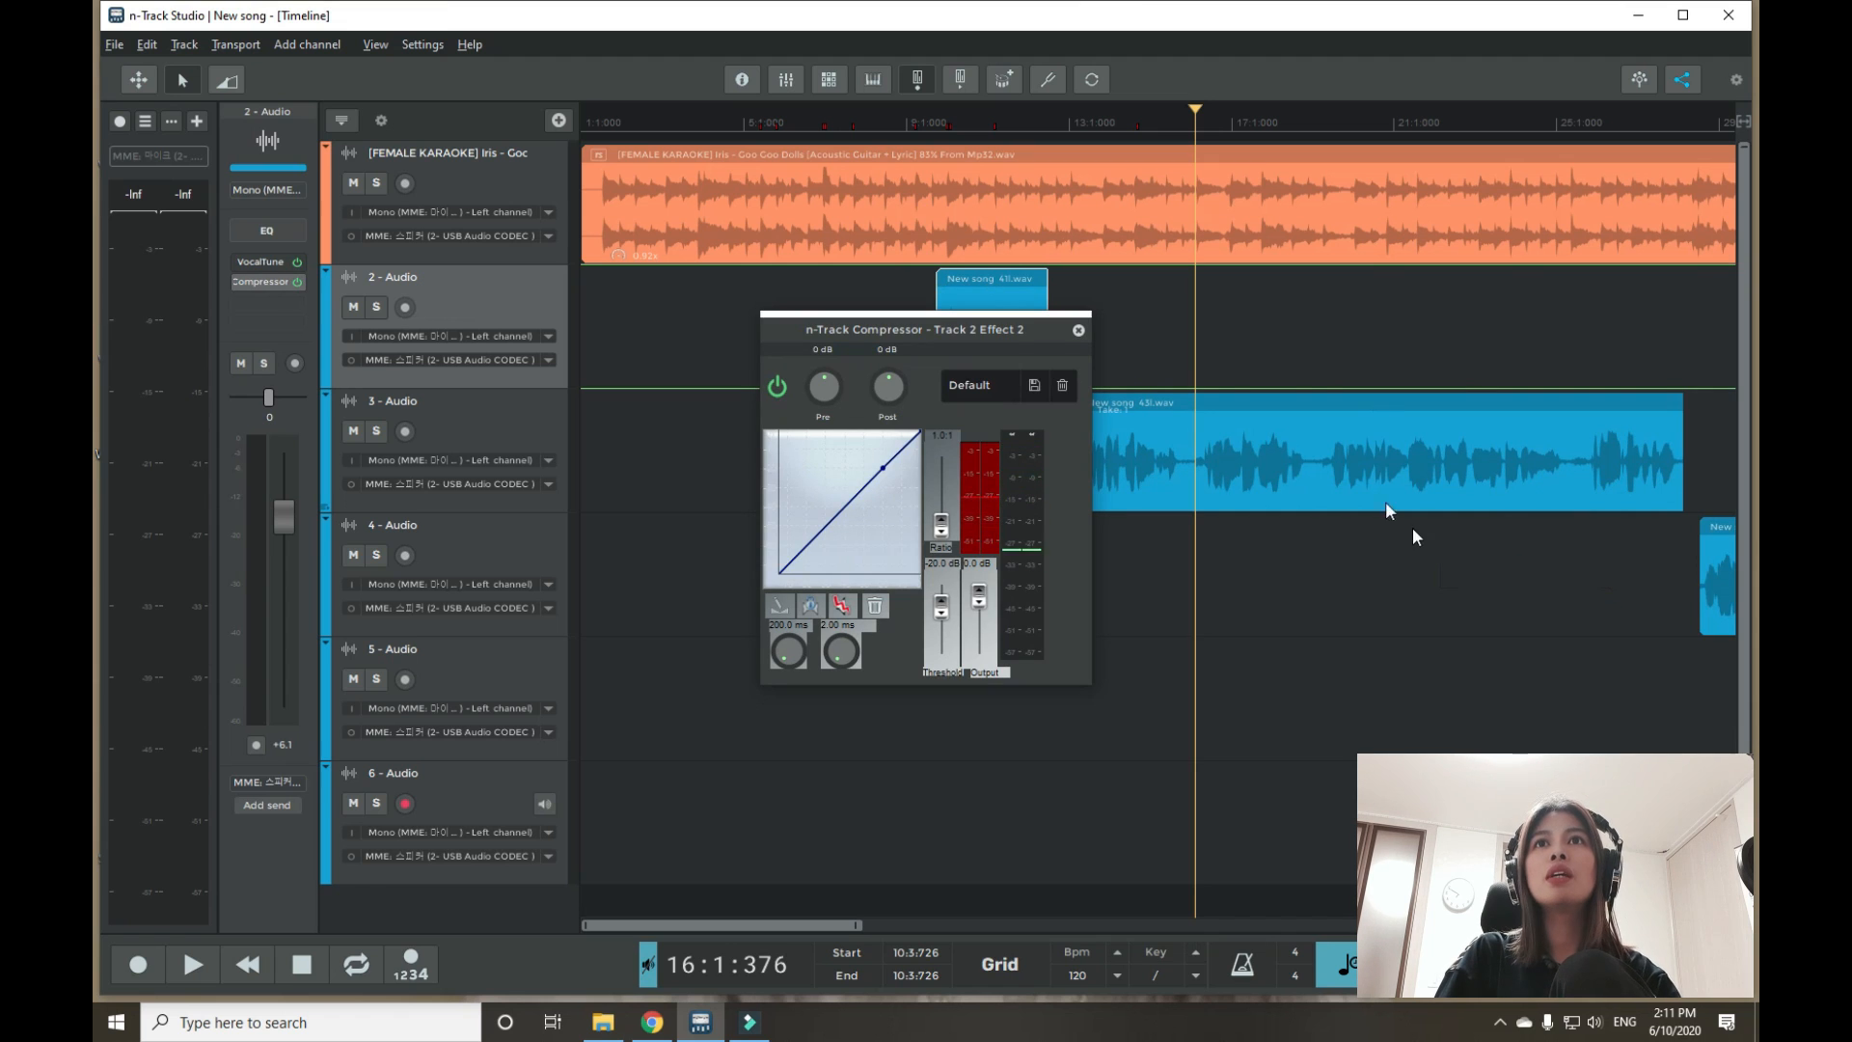
left_click(976, 386)
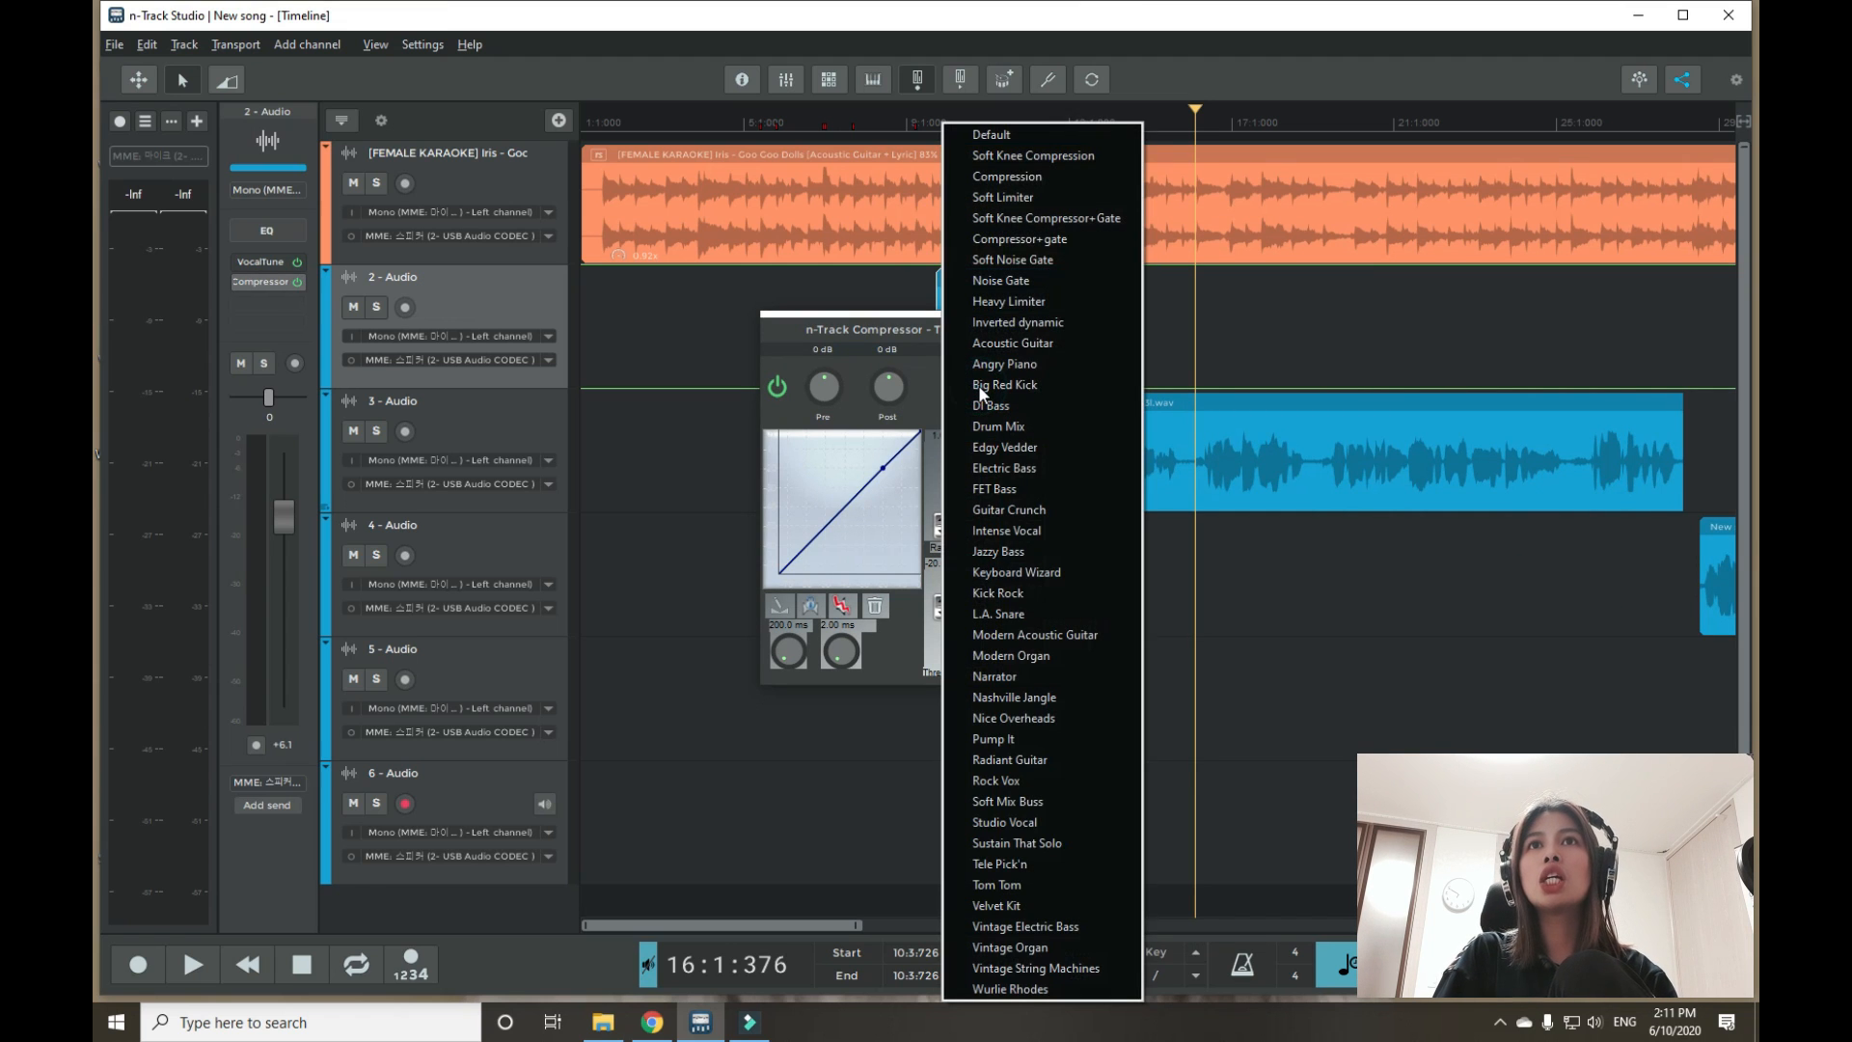
mouse_move(1003, 384)
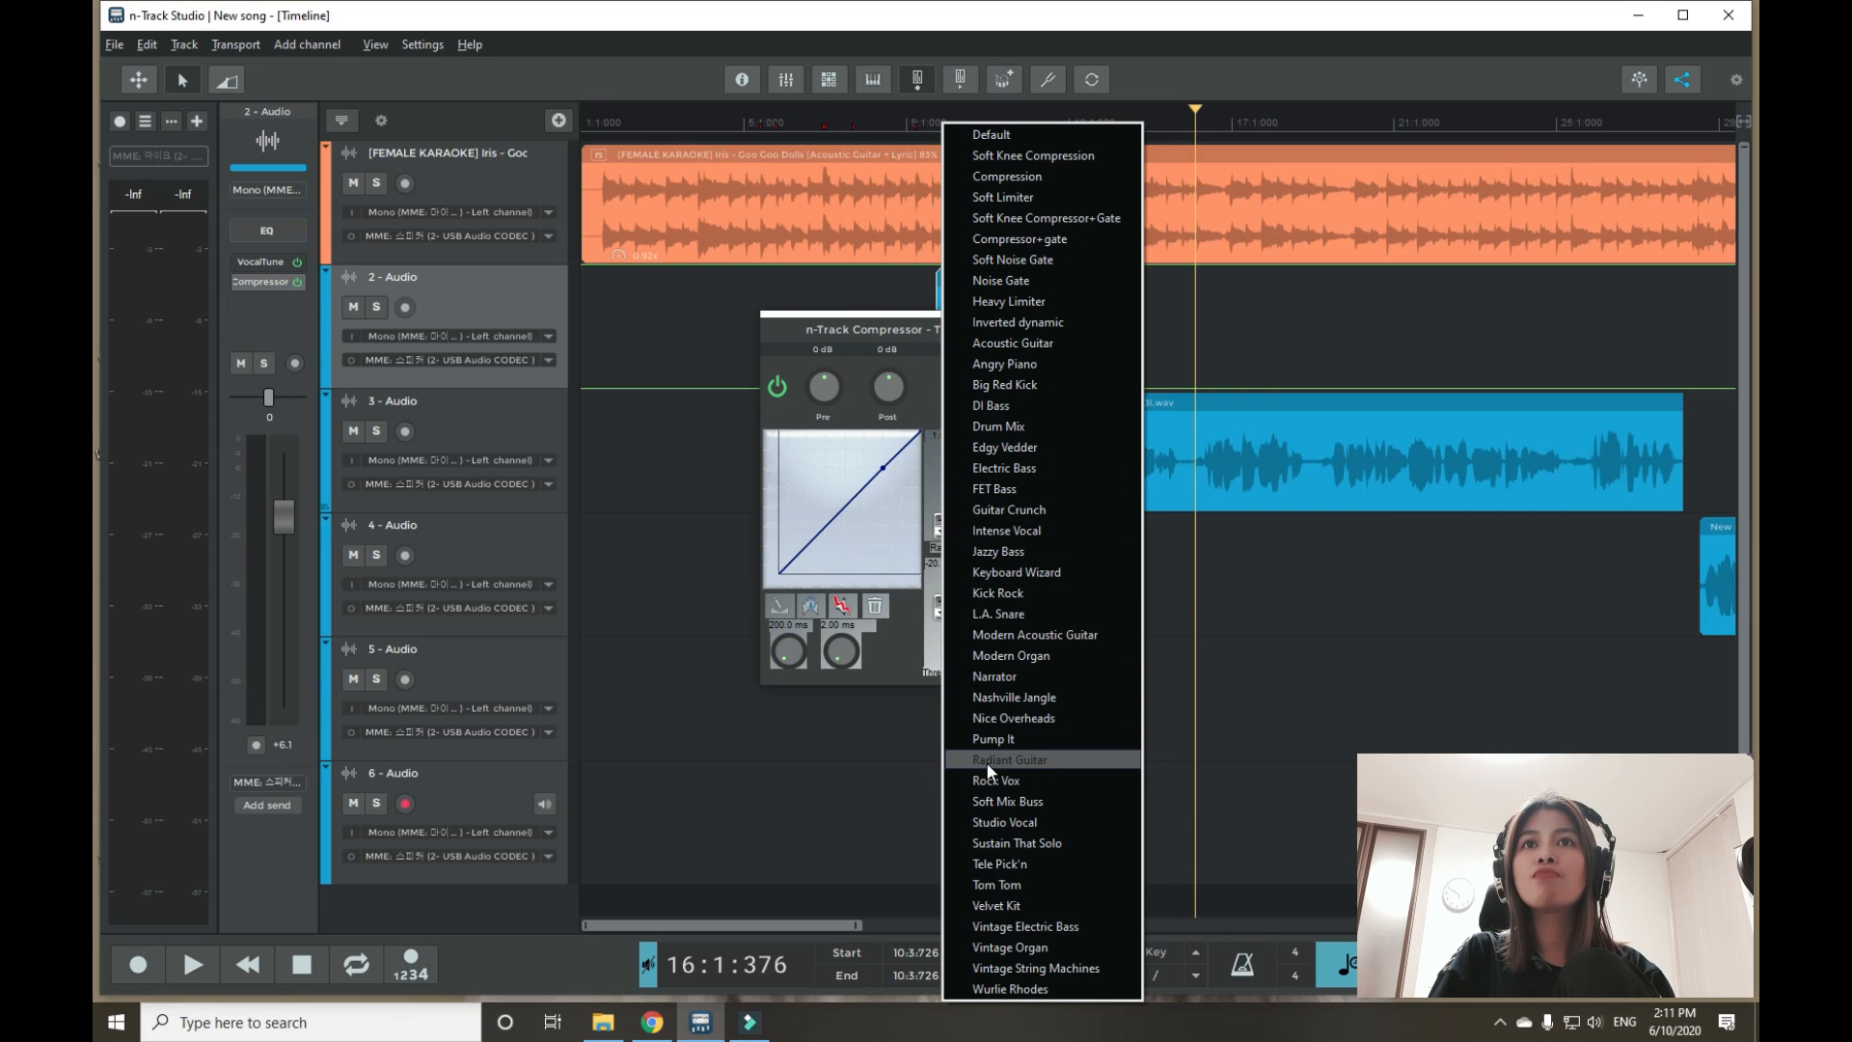
mouse_move(1009, 718)
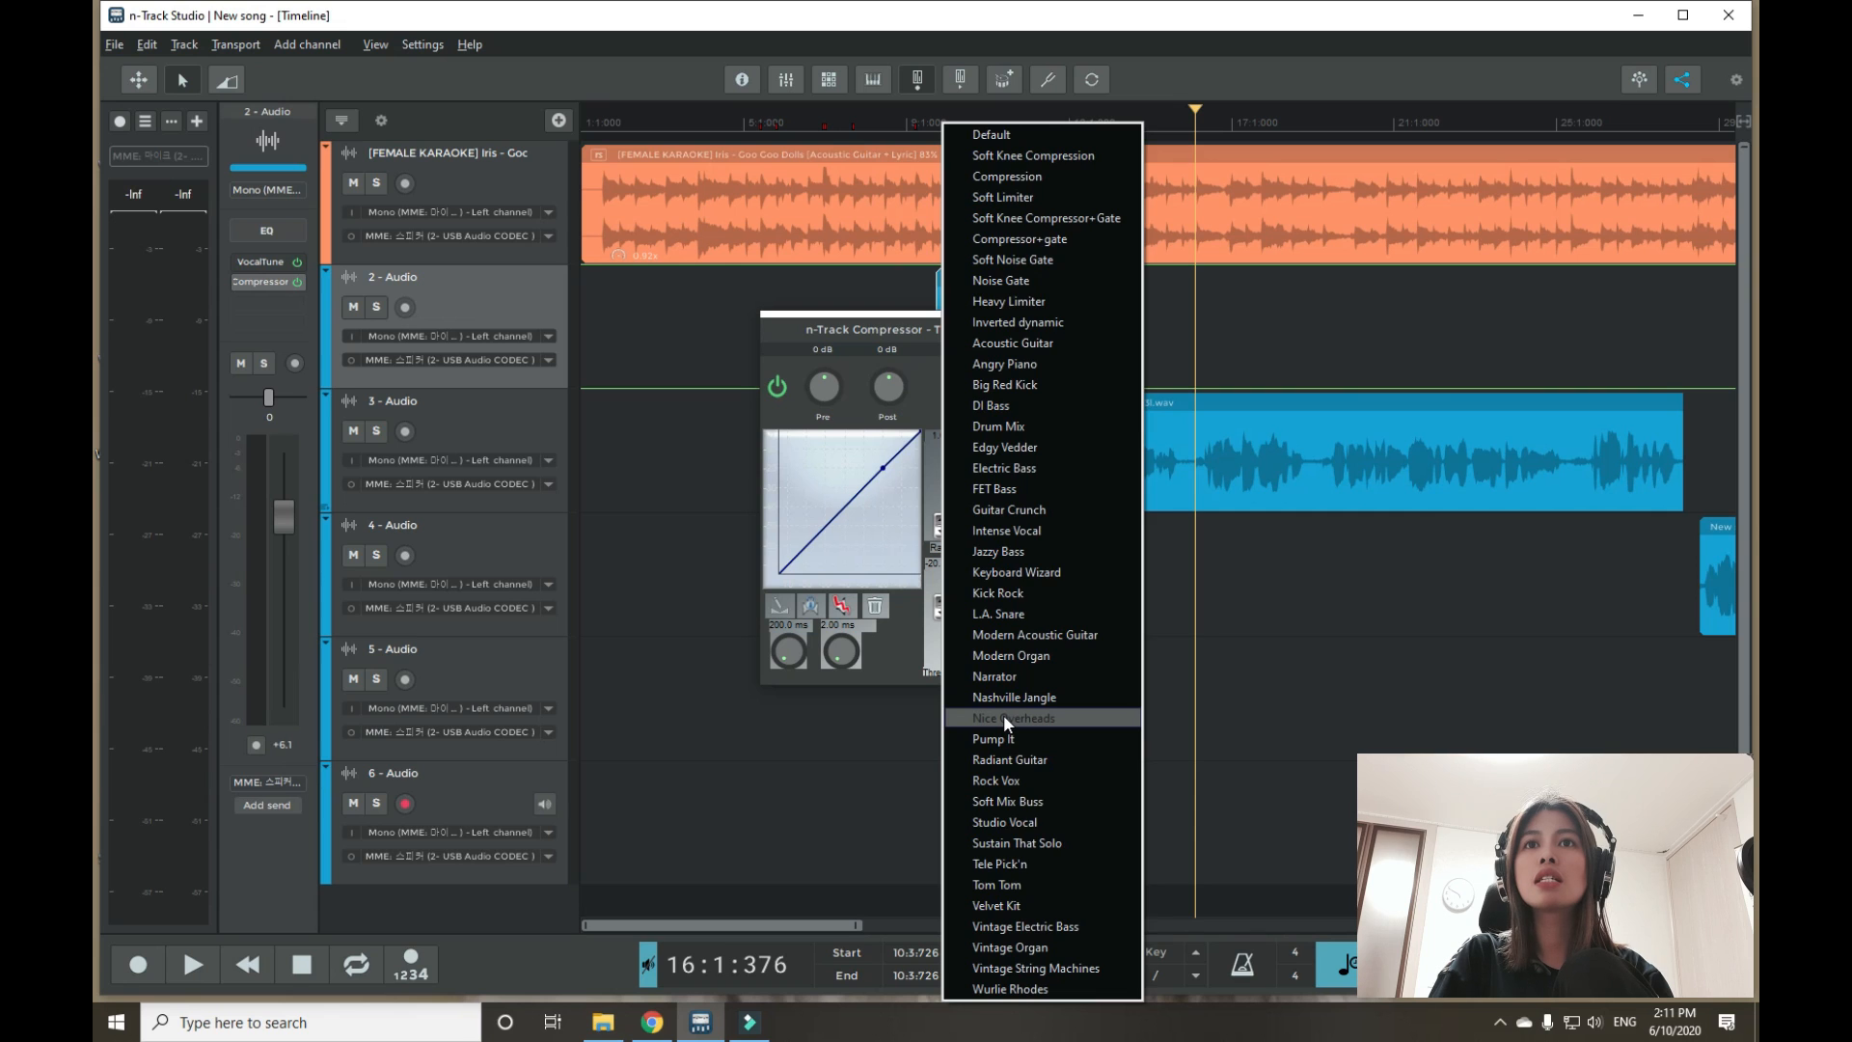
left_click(1010, 718)
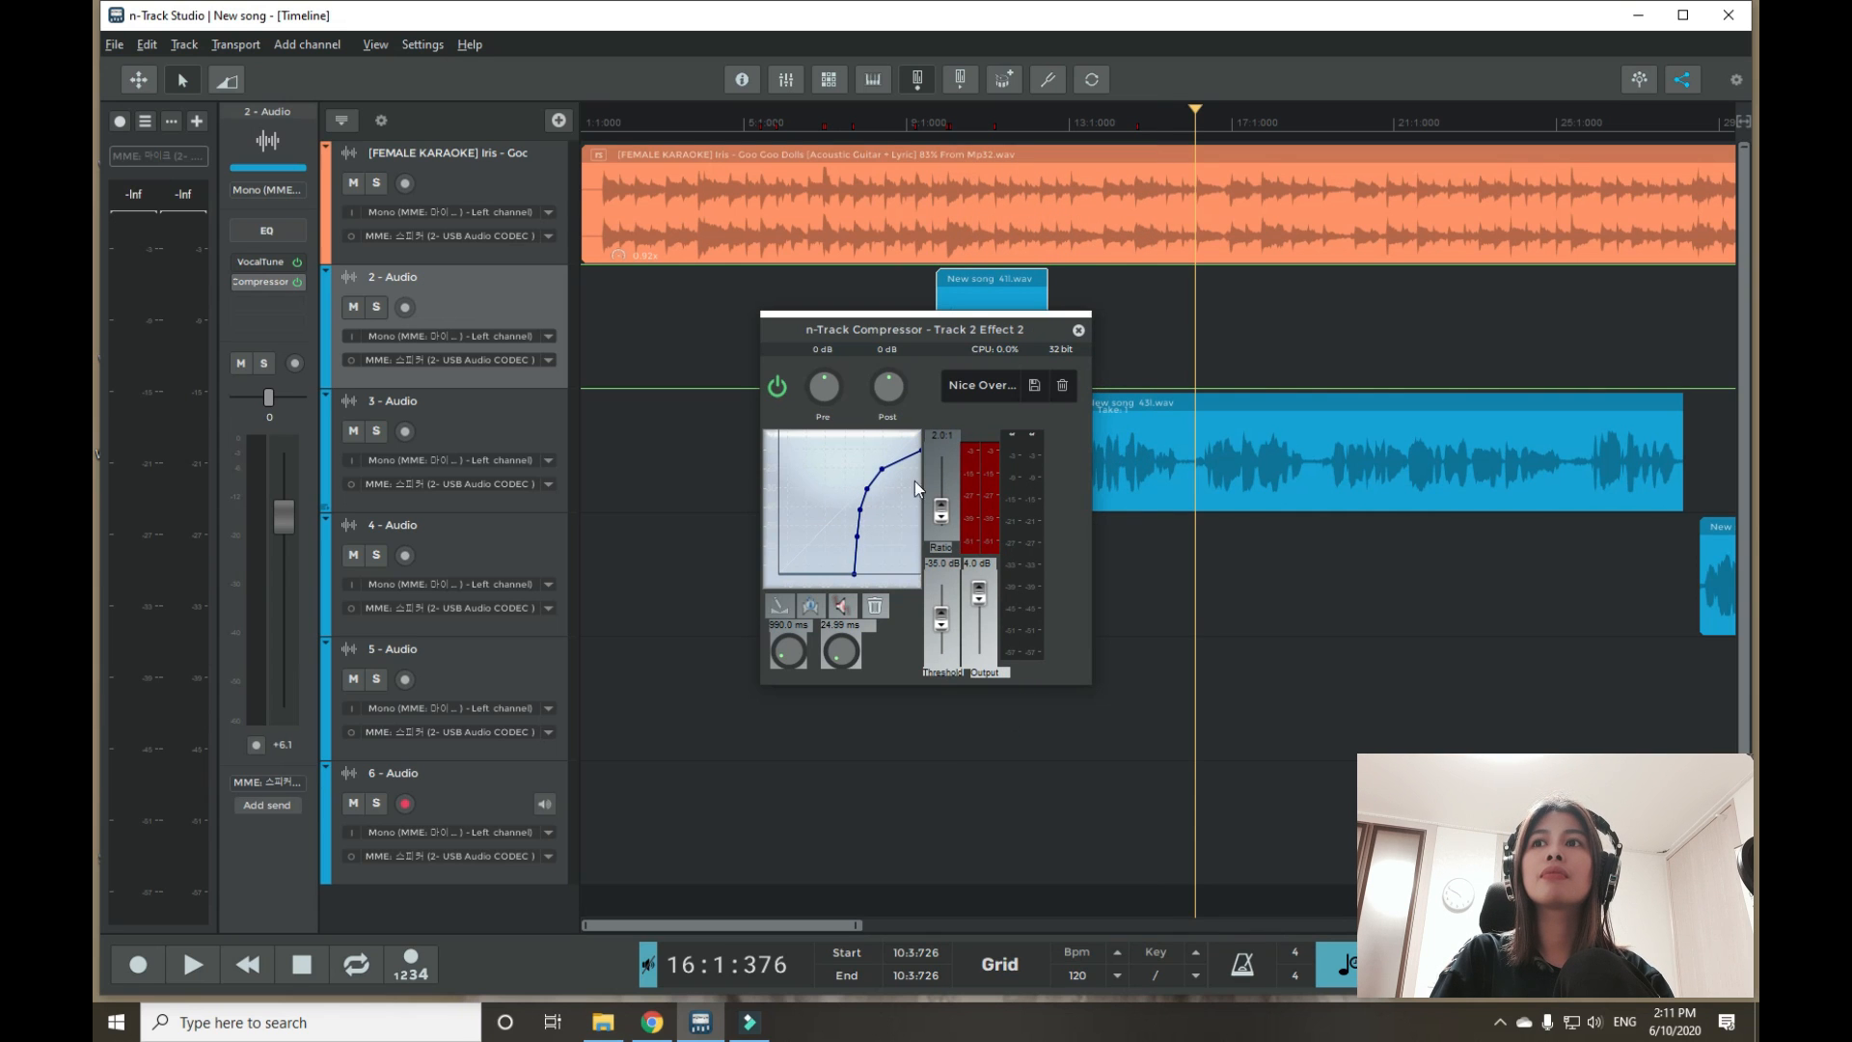
left_click(191, 964)
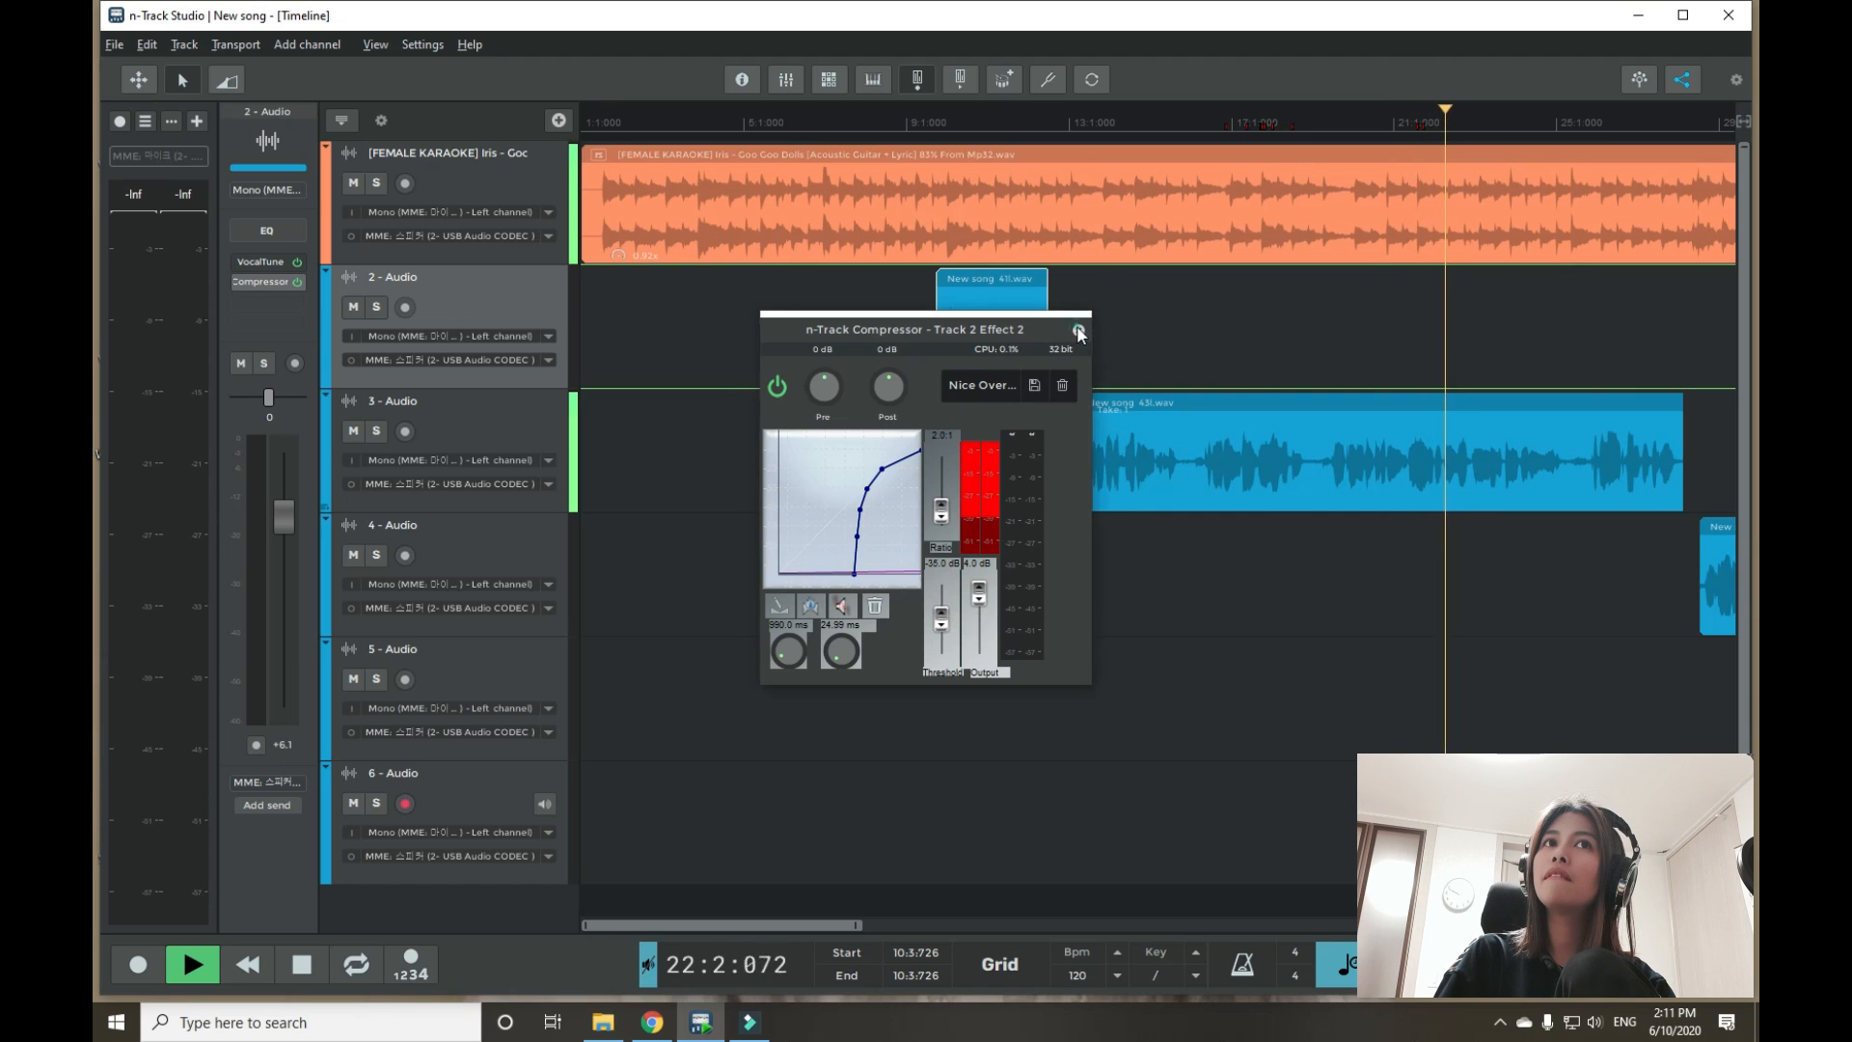
Step: Close the compressor window and select the long vocal clip on track 3
left_click(1077, 330)
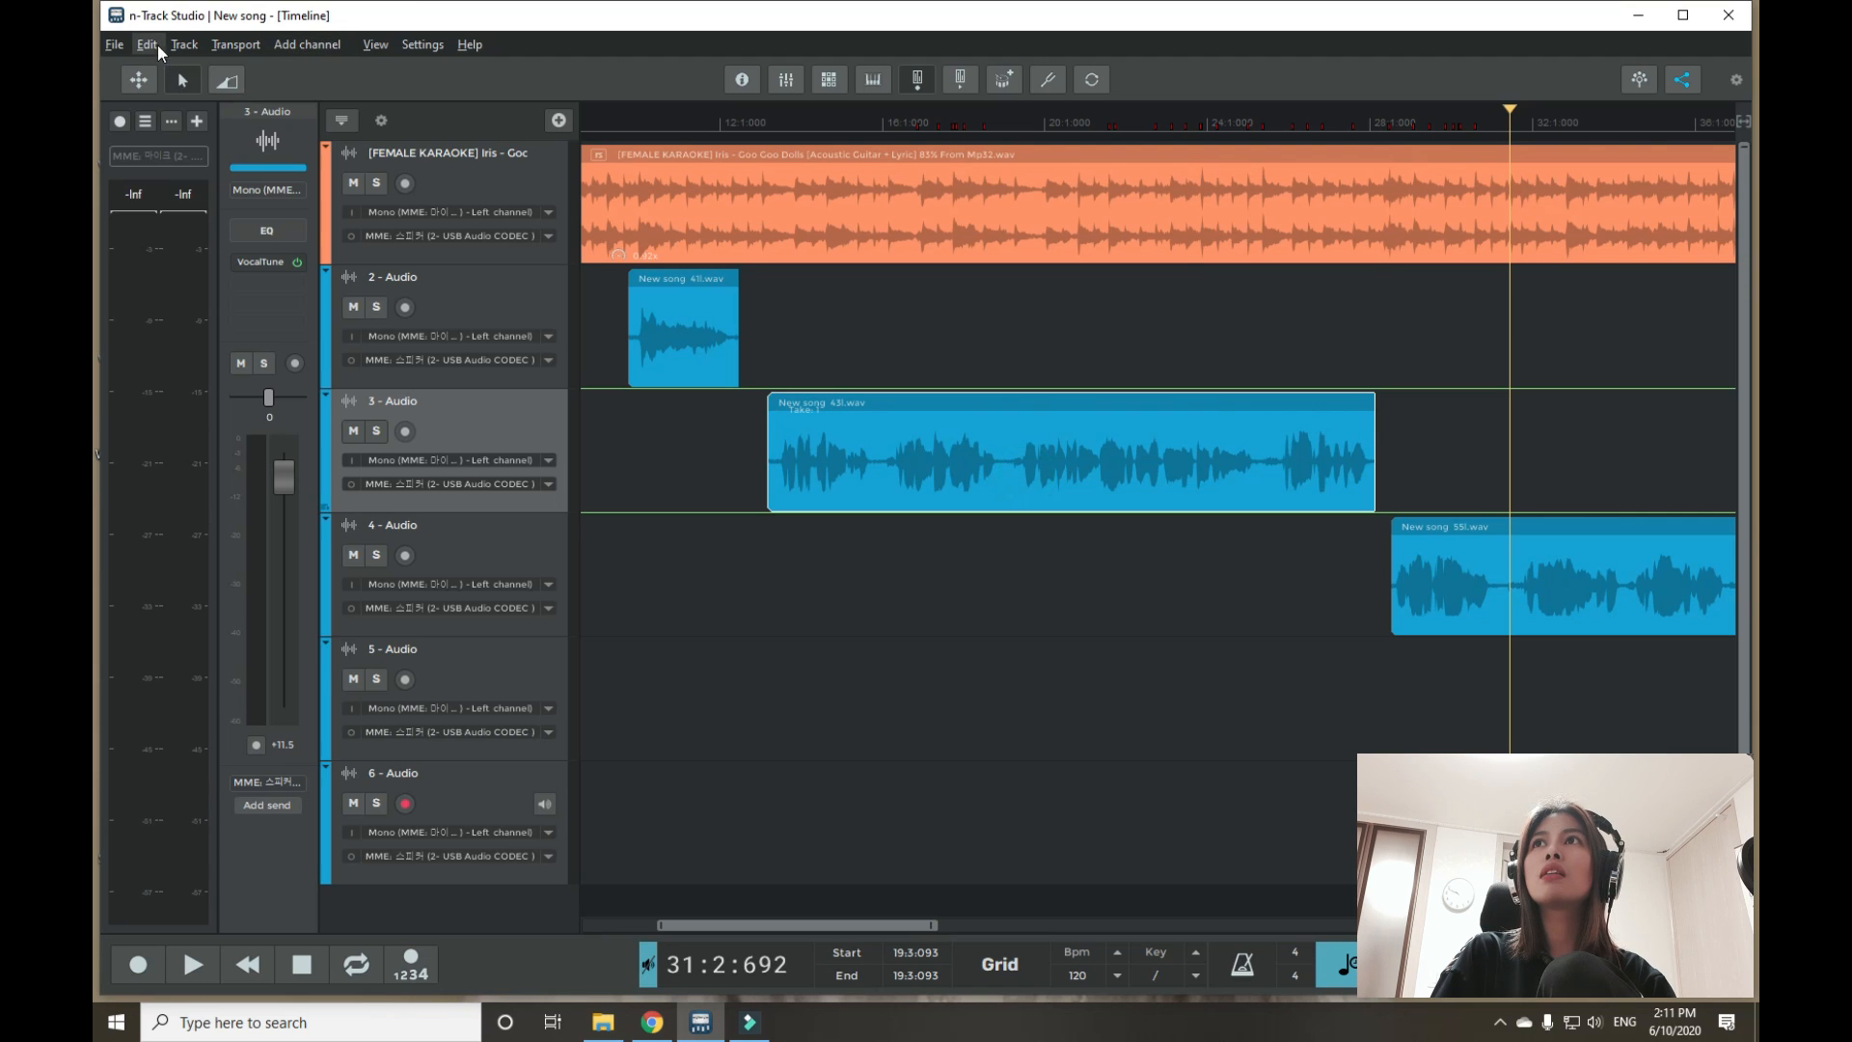
left_click(1062, 451)
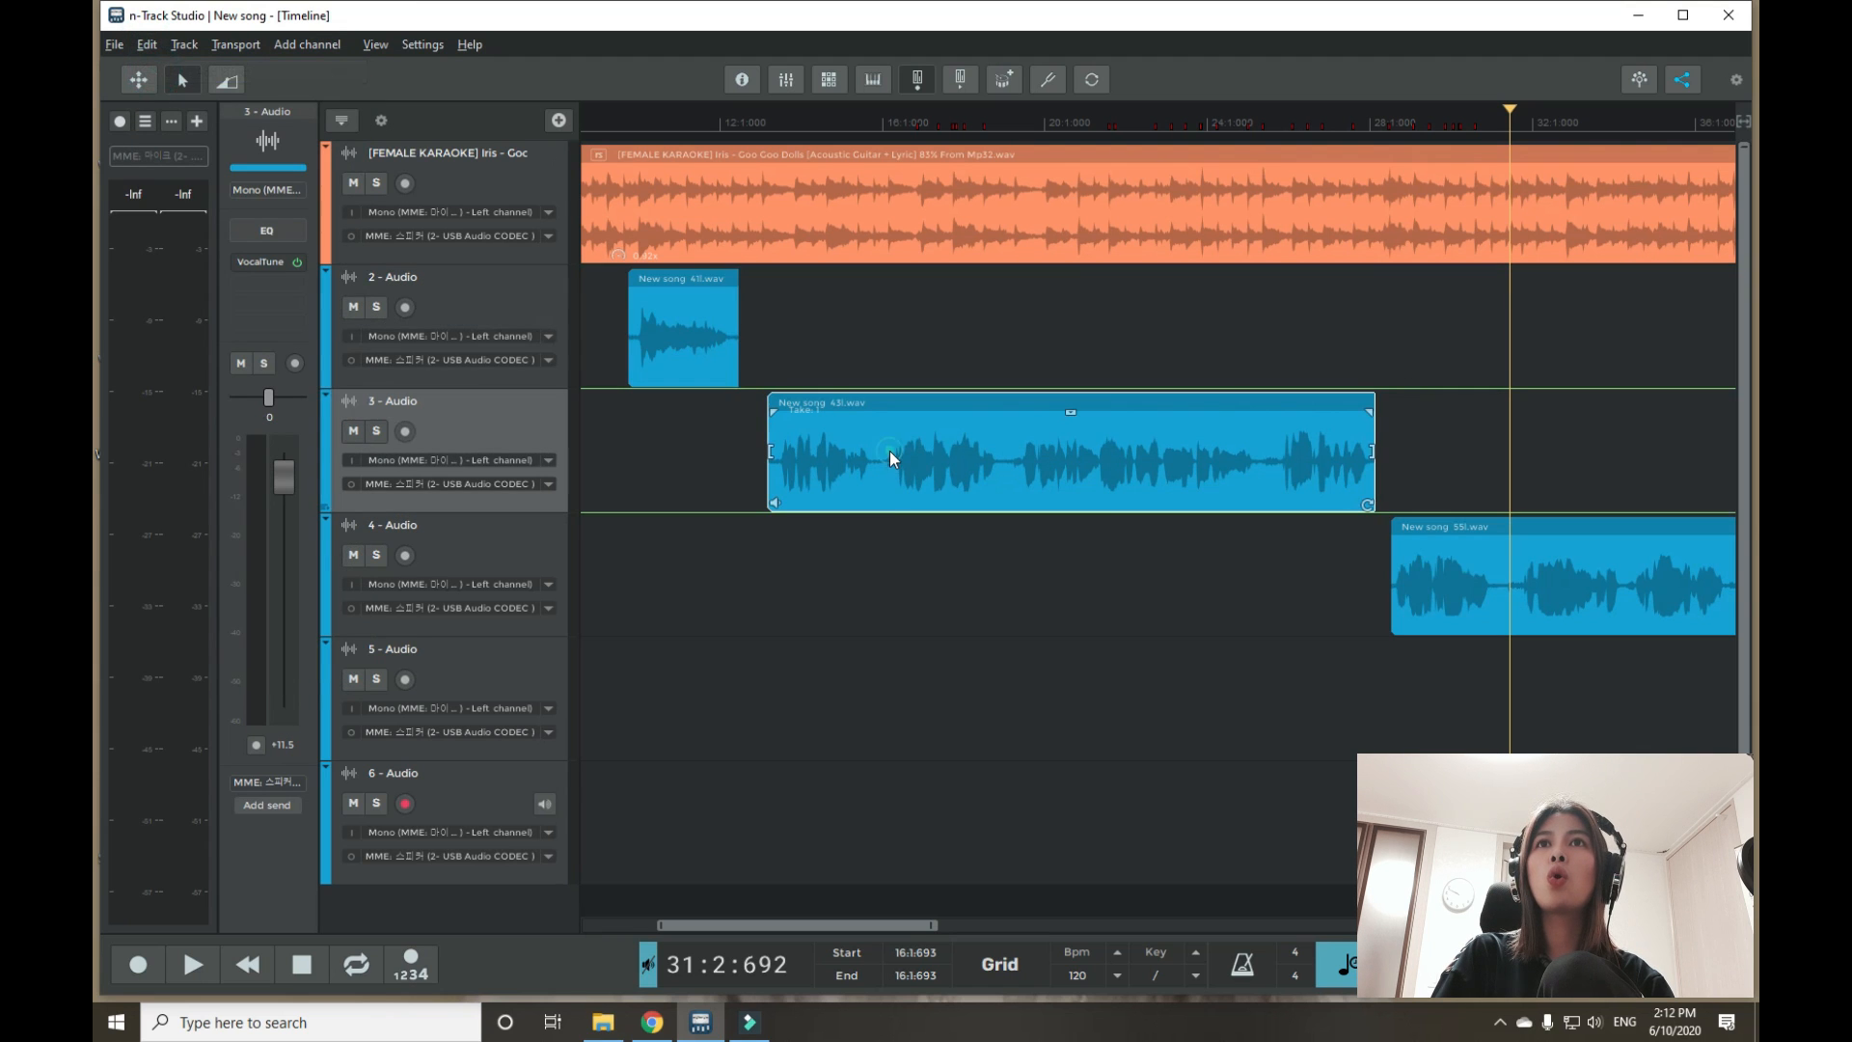
Step: Add an n-Track Echo effect to the track 3 vocal clip and start playback
right_click(892, 459)
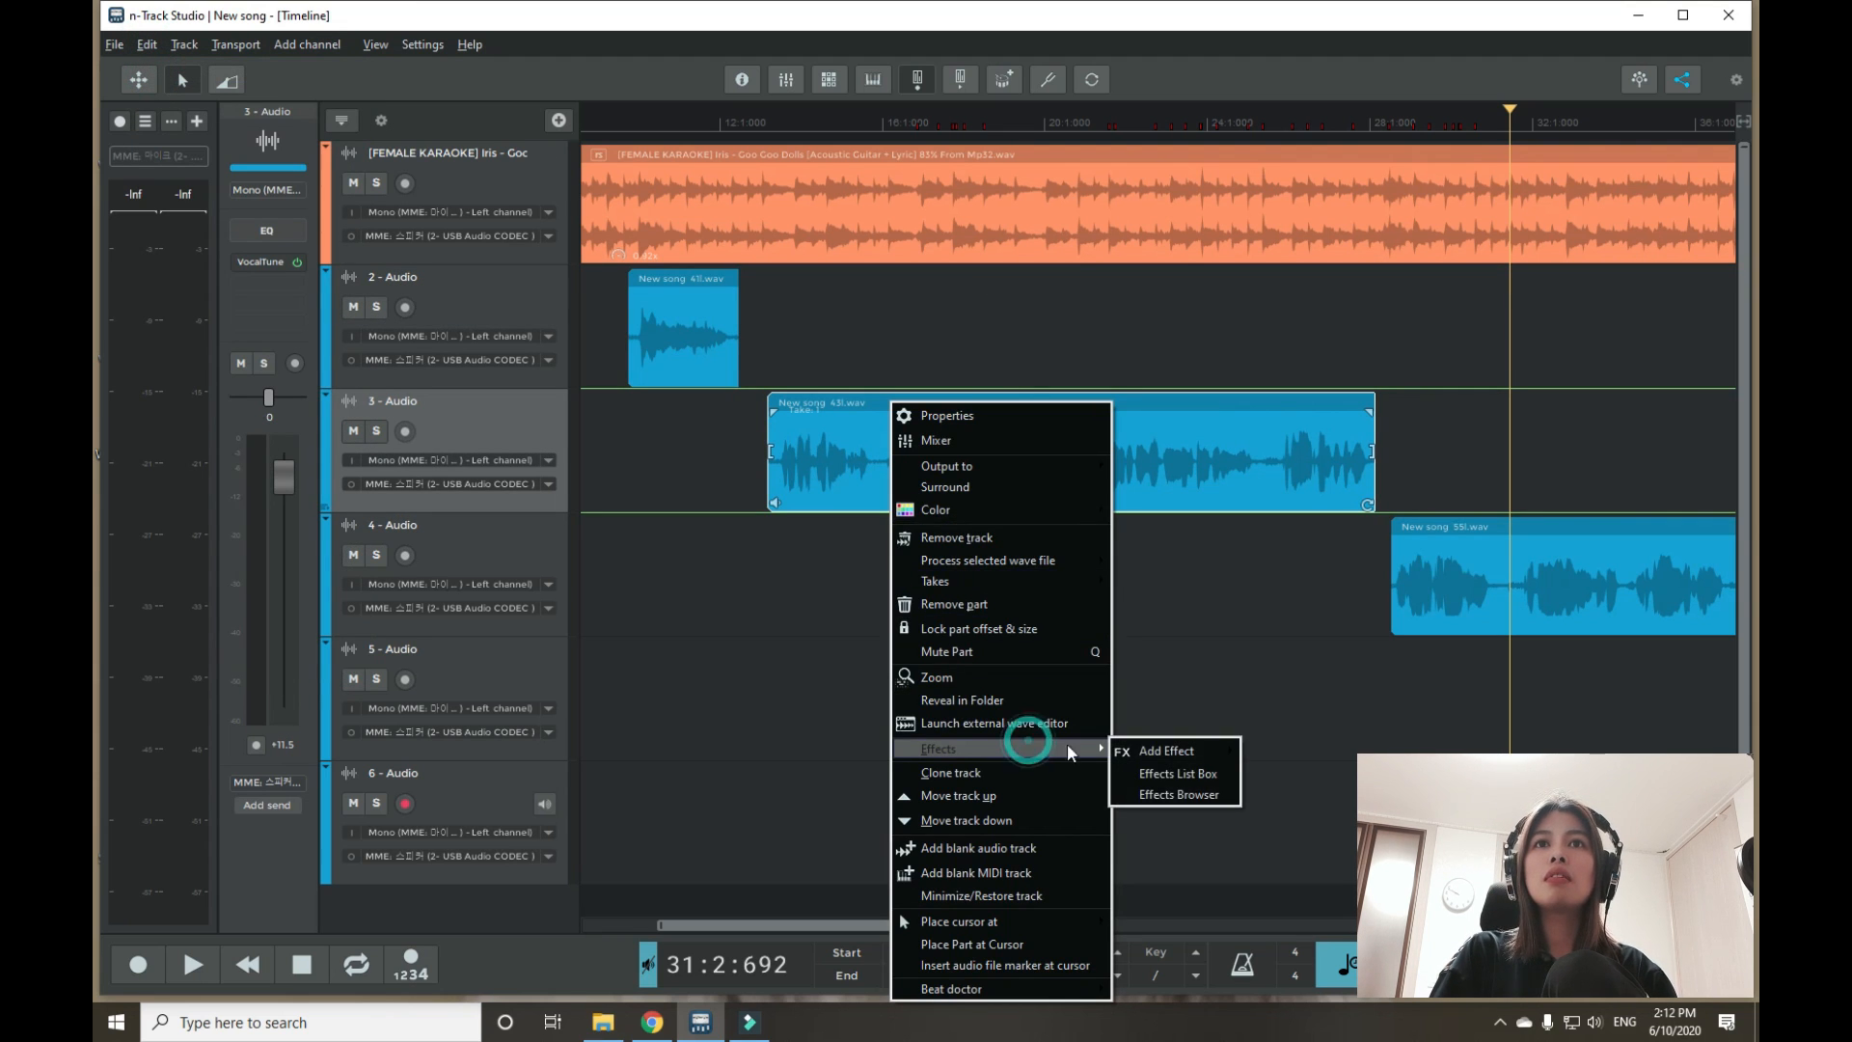
left_click(1163, 750)
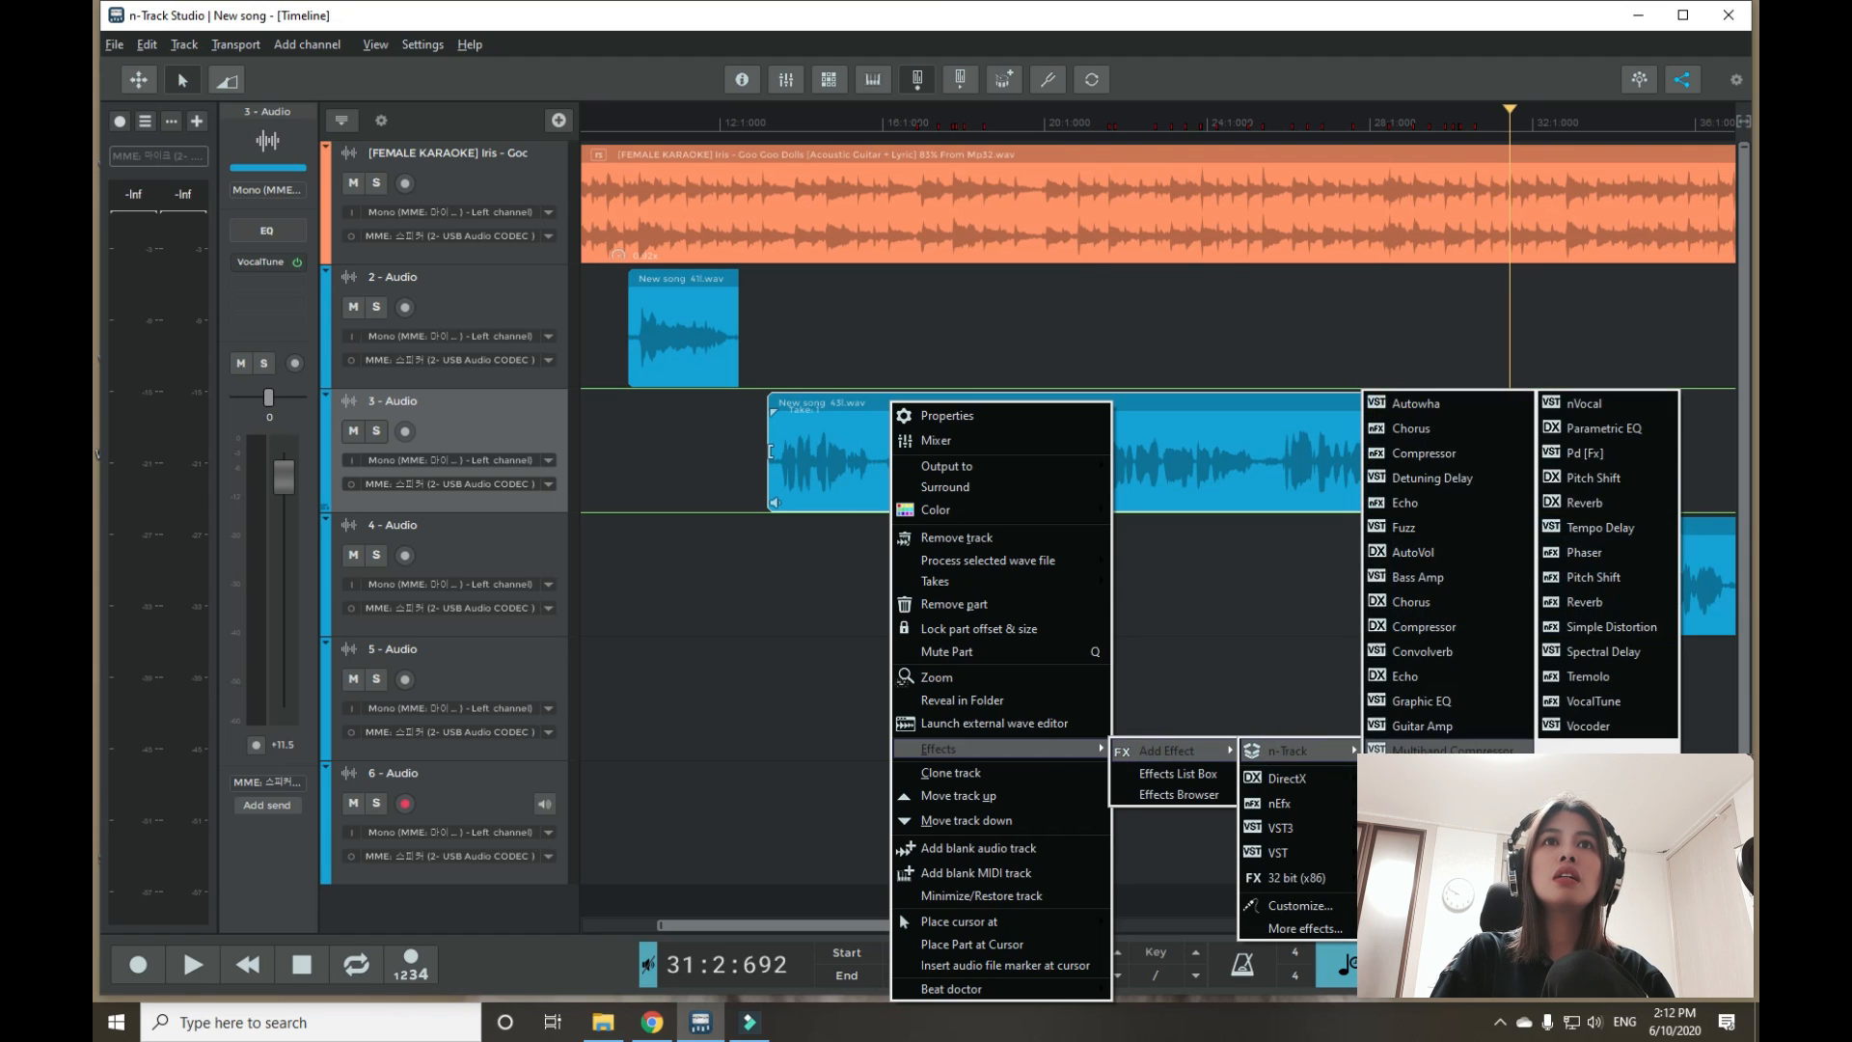
left_click(1402, 502)
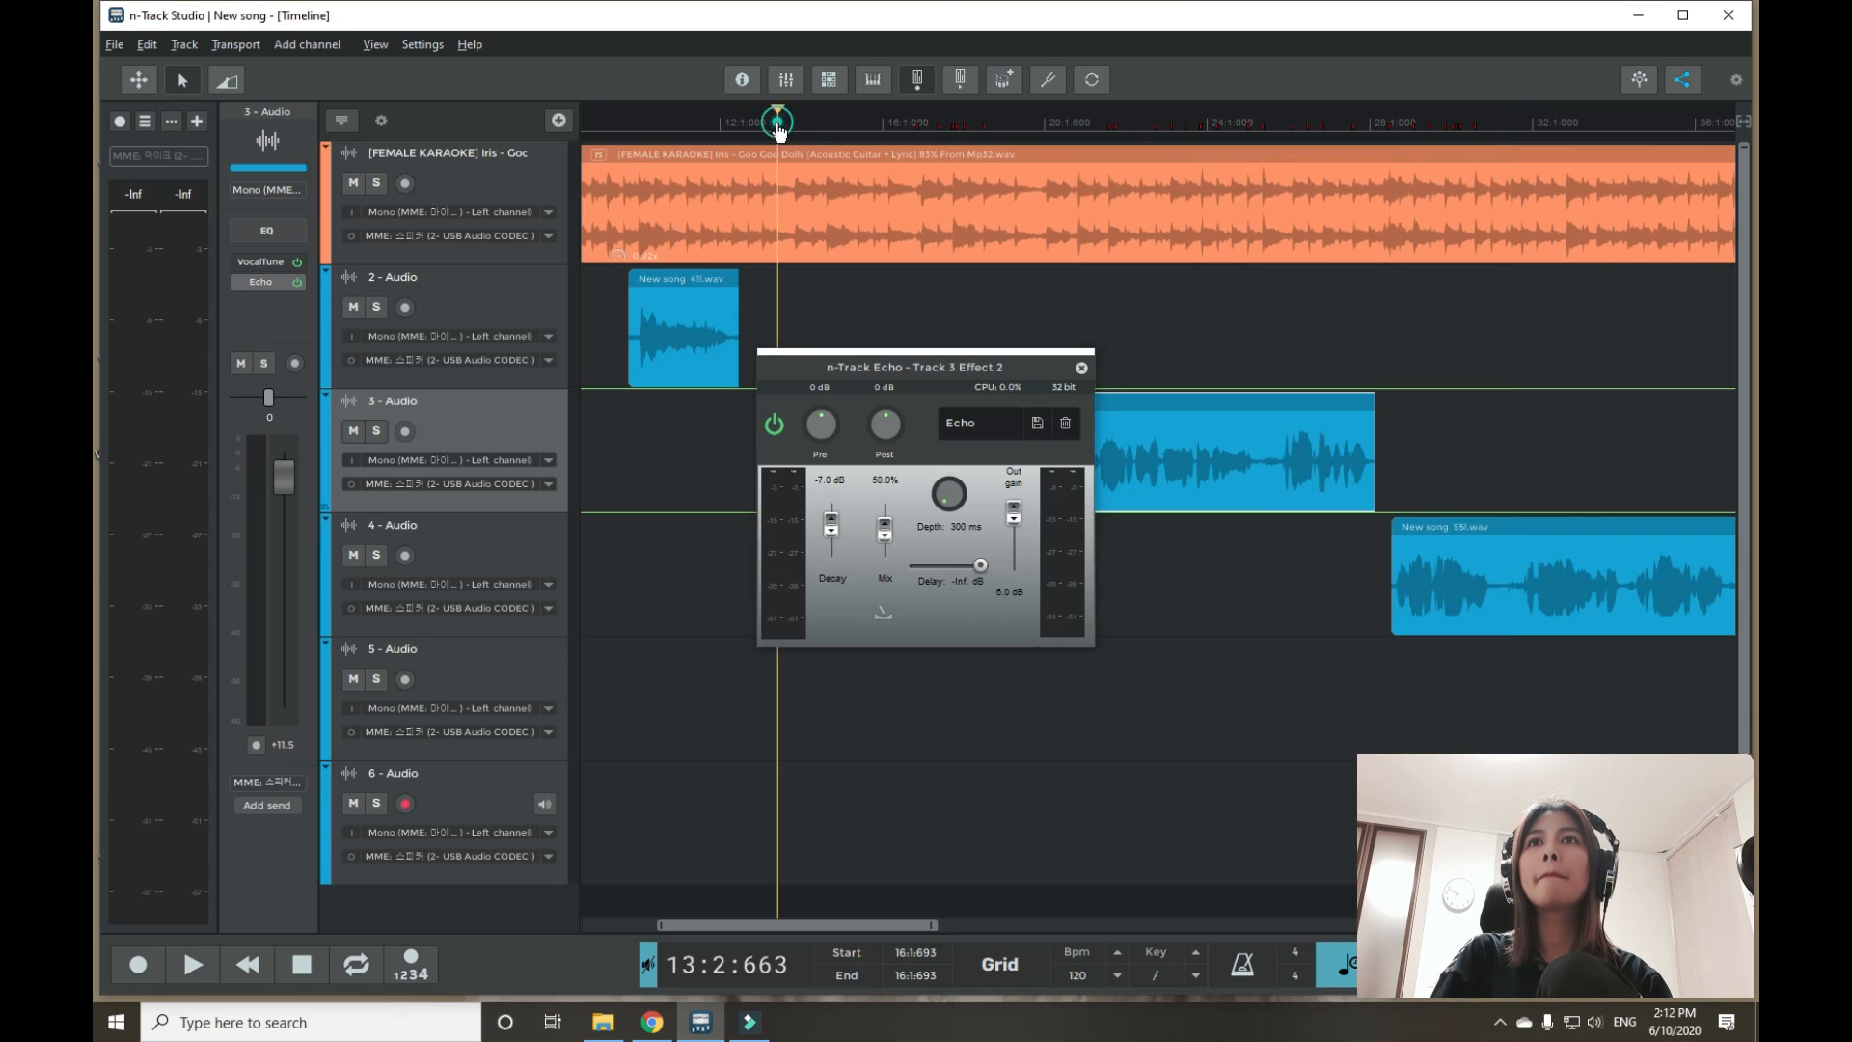
left_click(191, 965)
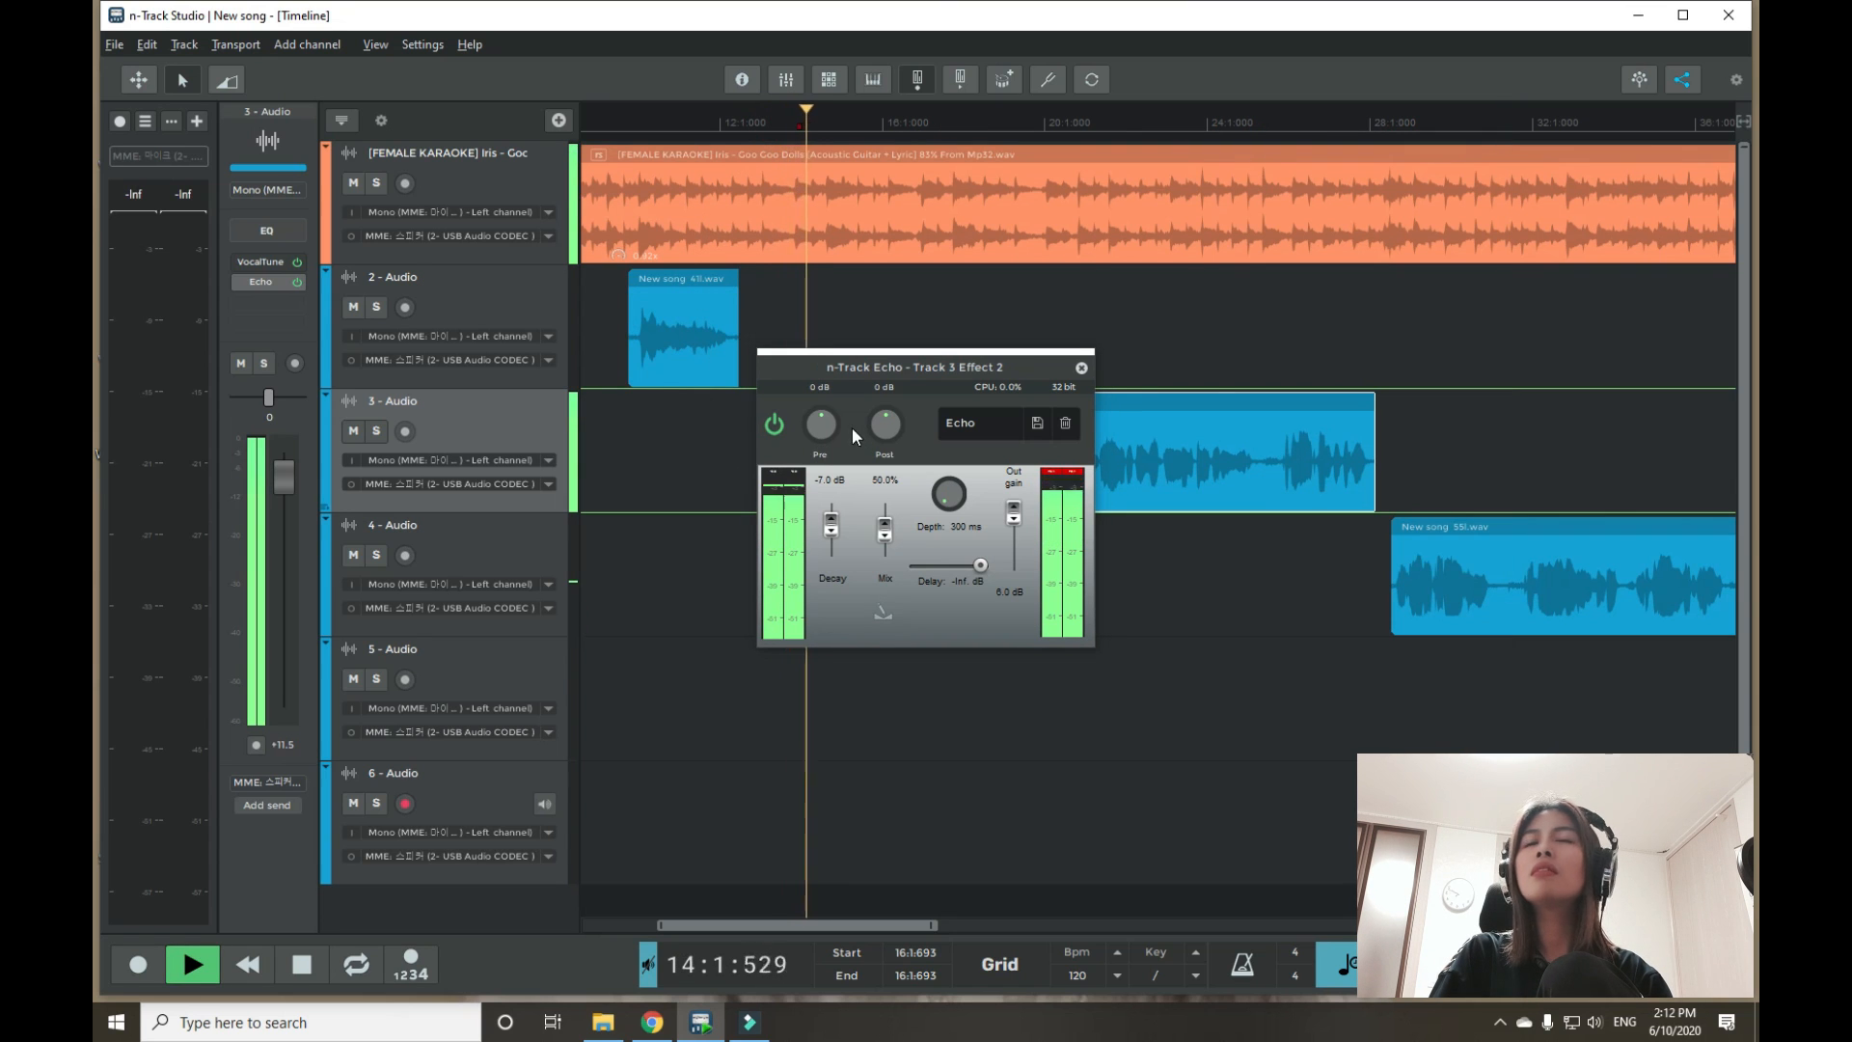
left_click(883, 425)
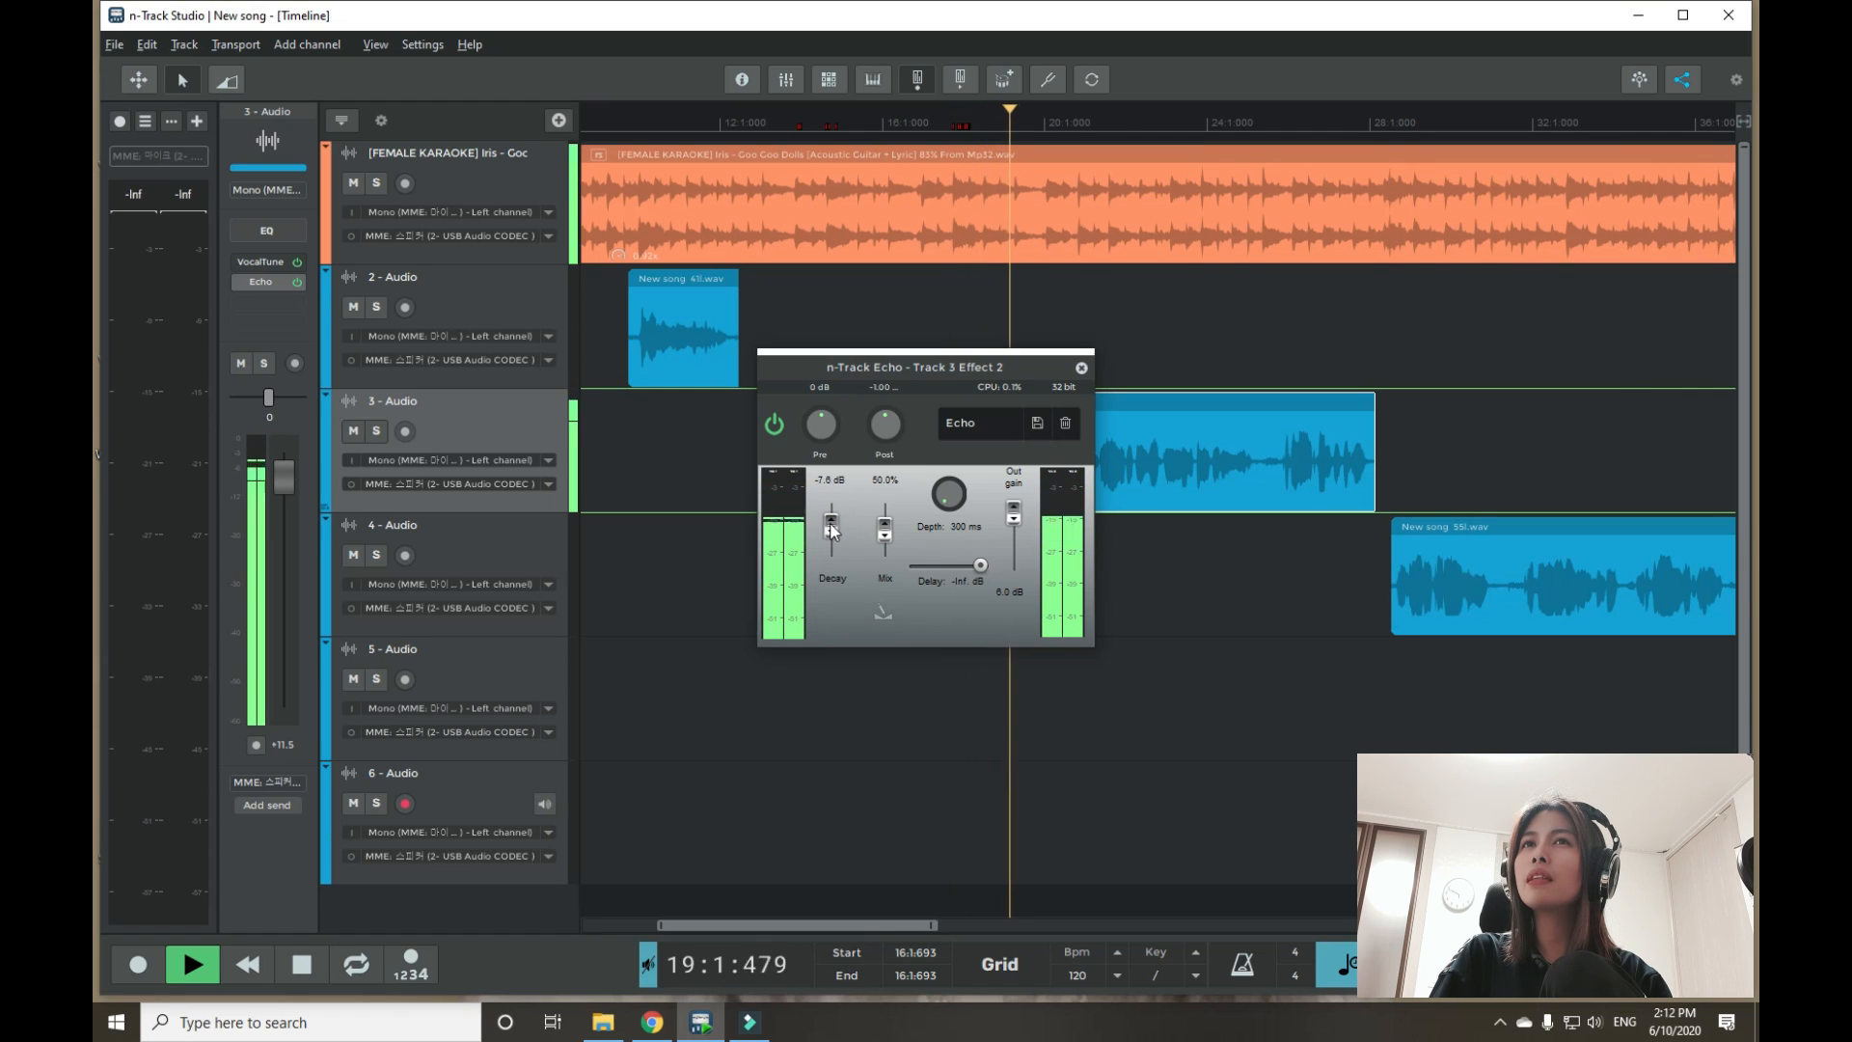
Step: Set the echo decay to -8.1 dB and the delay level to -14.4 dB
left_click_drag(830, 525, 830, 513)
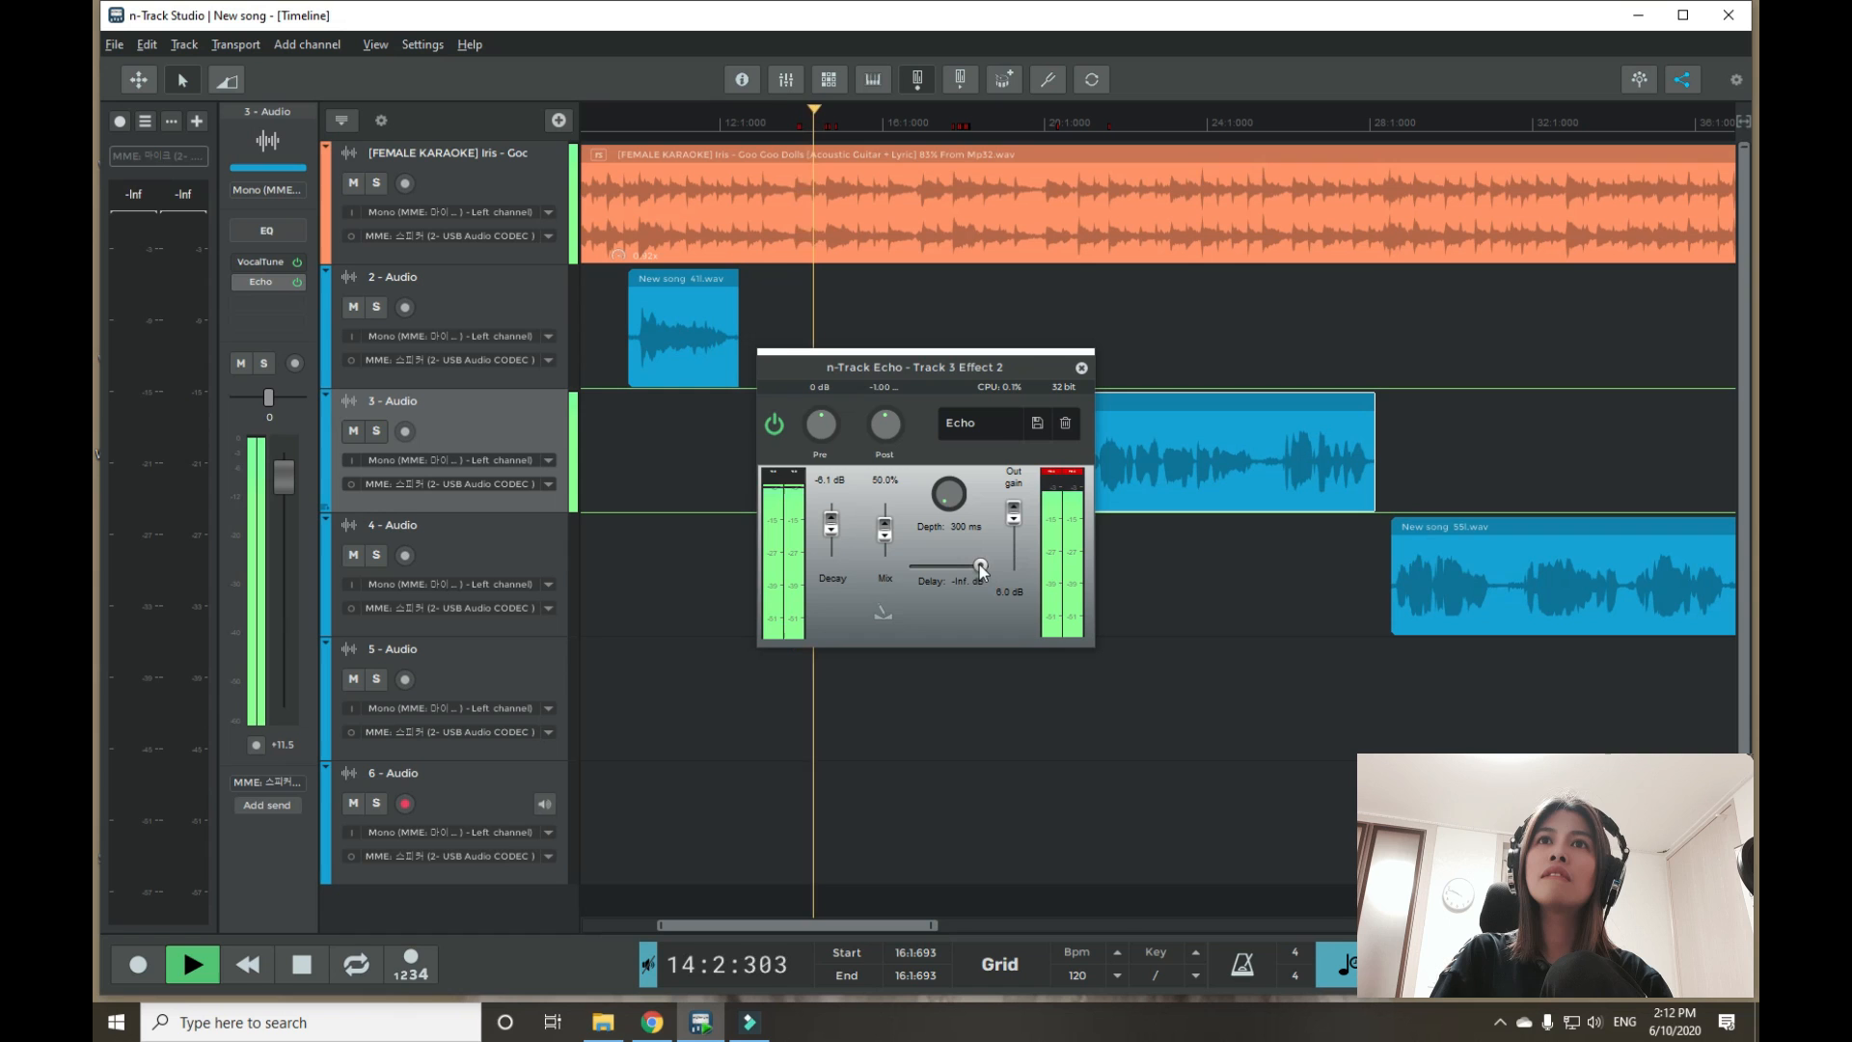
left_click_drag(978, 565, 958, 565)
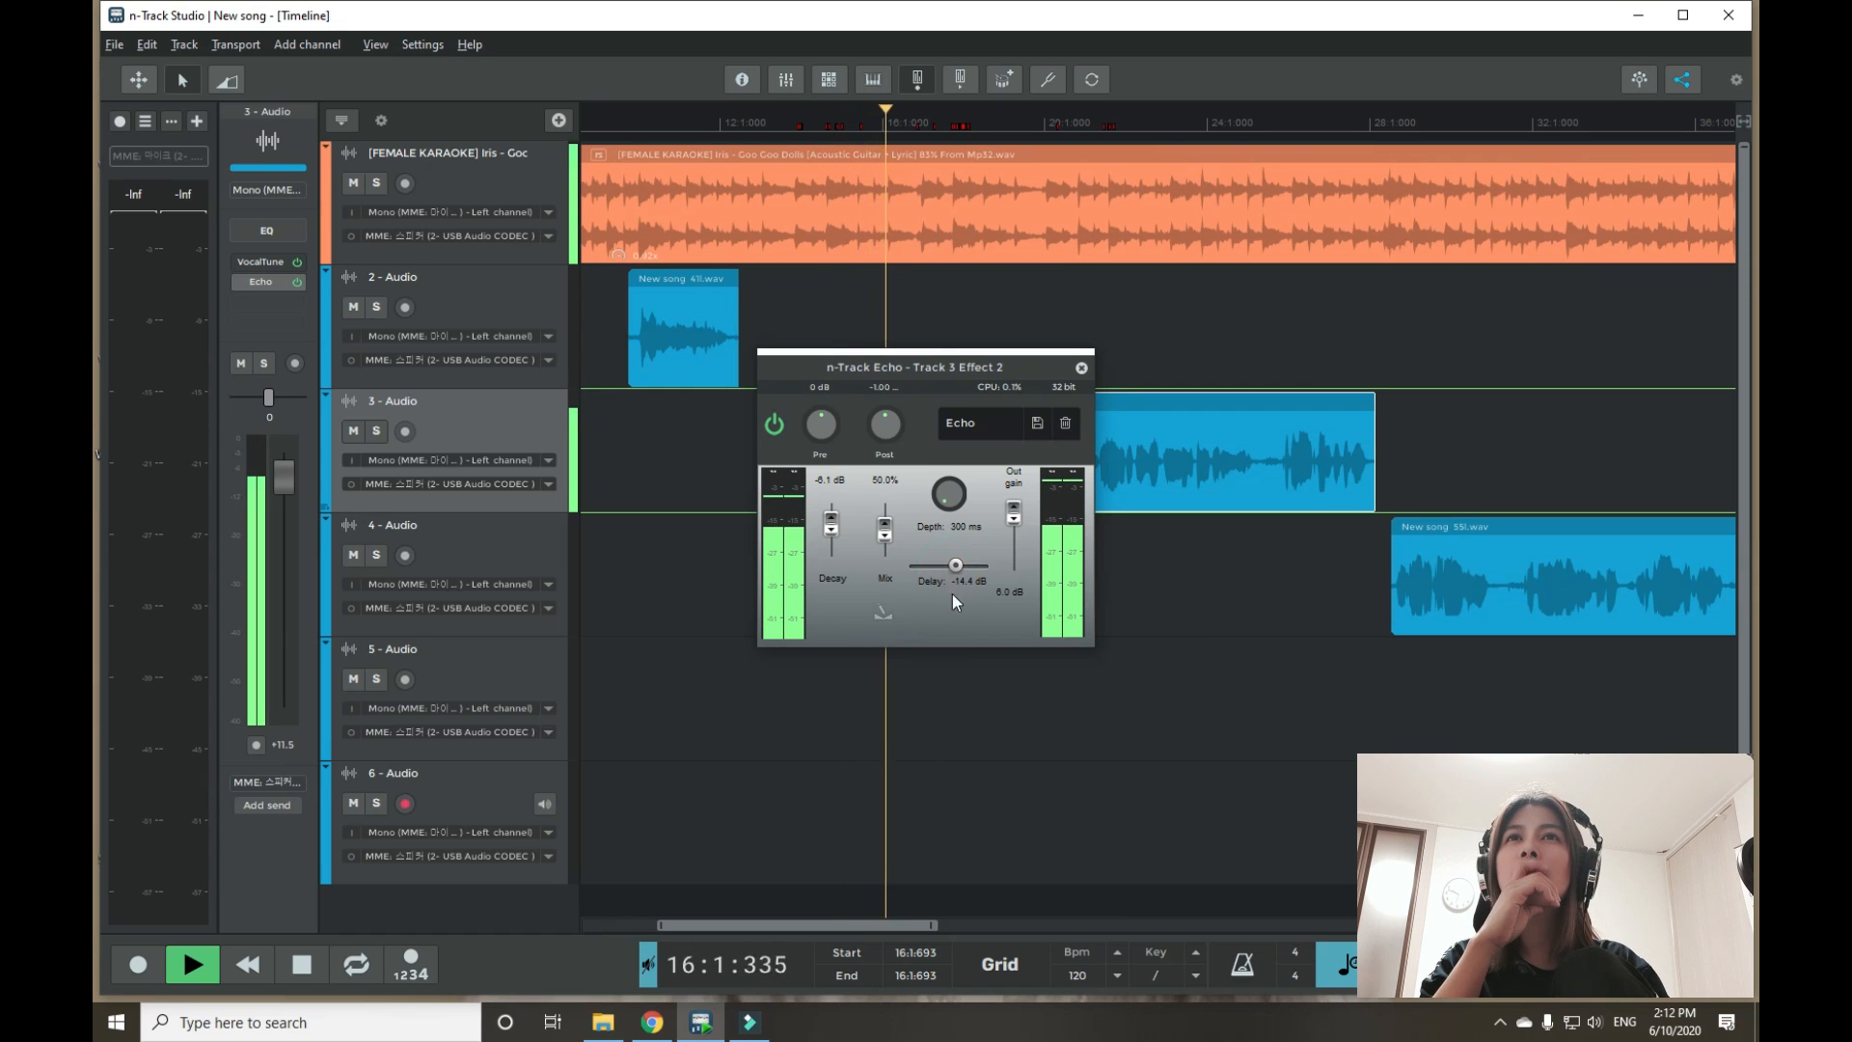
Step: Switch the track 3 echo to The Follower preset and audition it
left_click(979, 423)
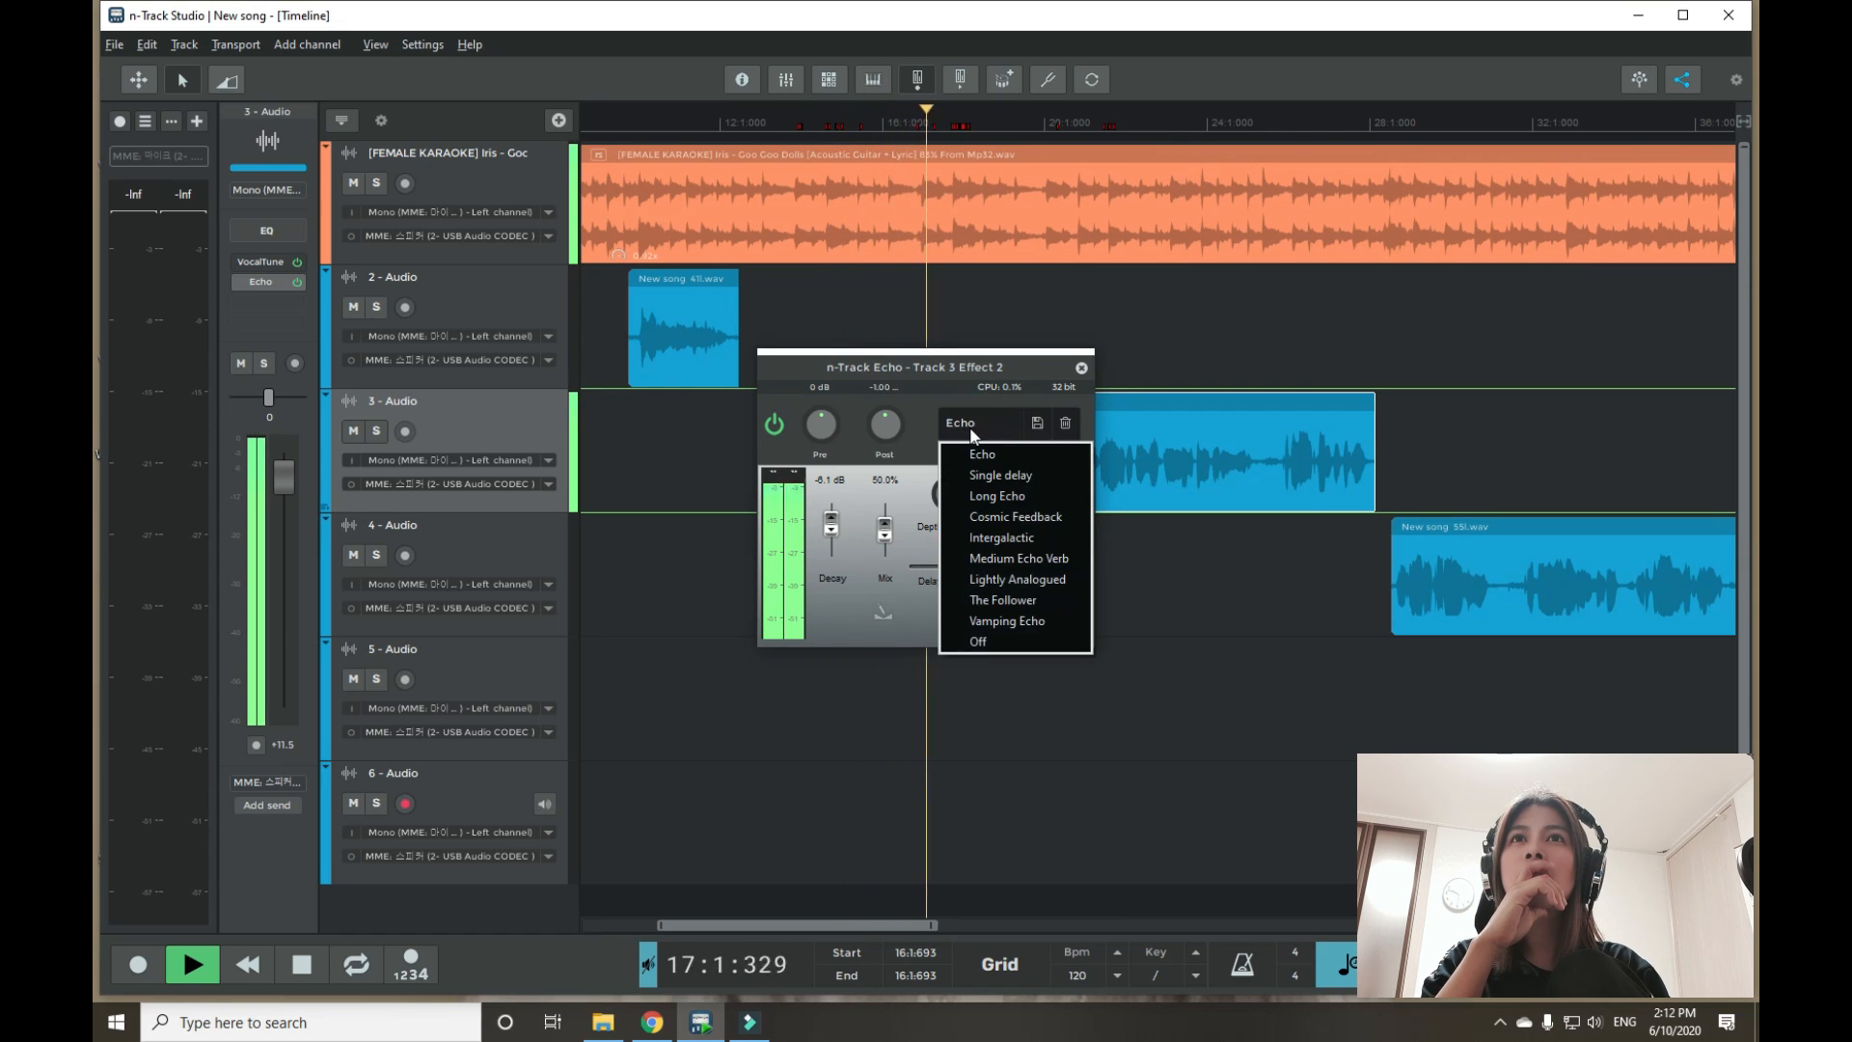
mouse_move(1017, 579)
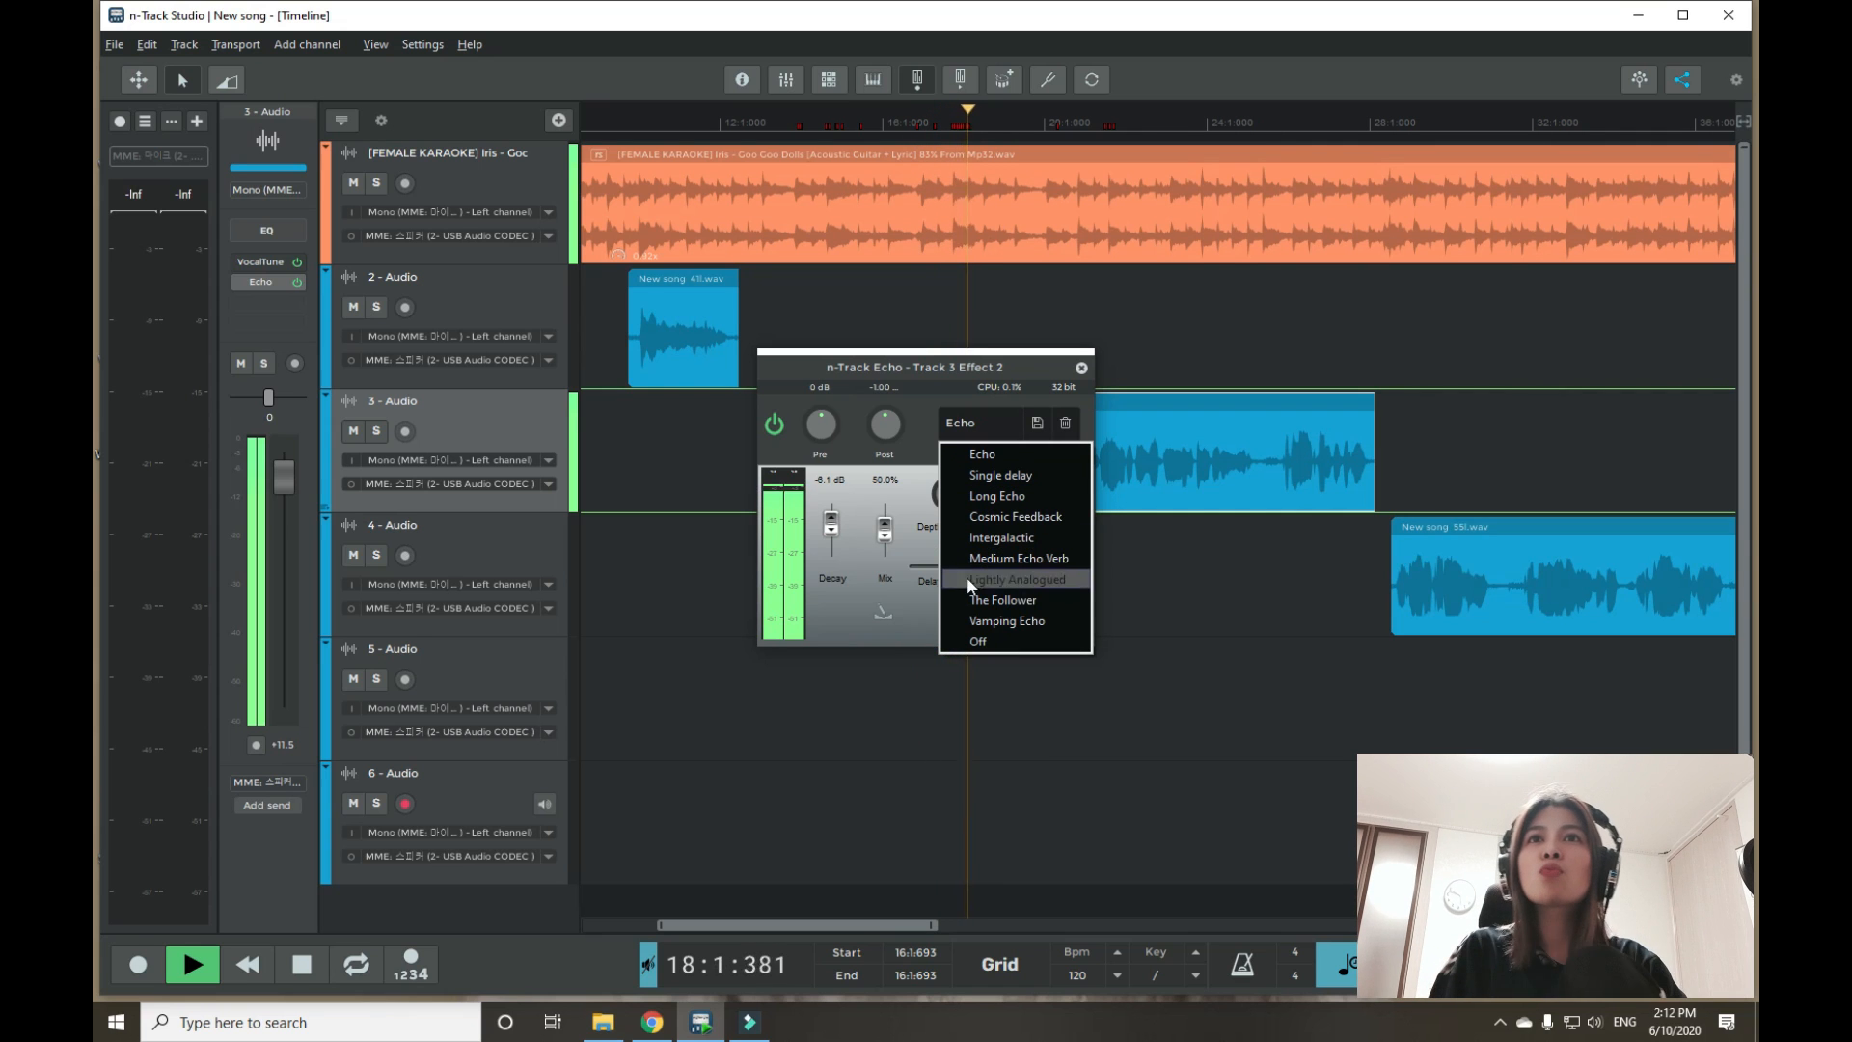
mouse_move(1001, 598)
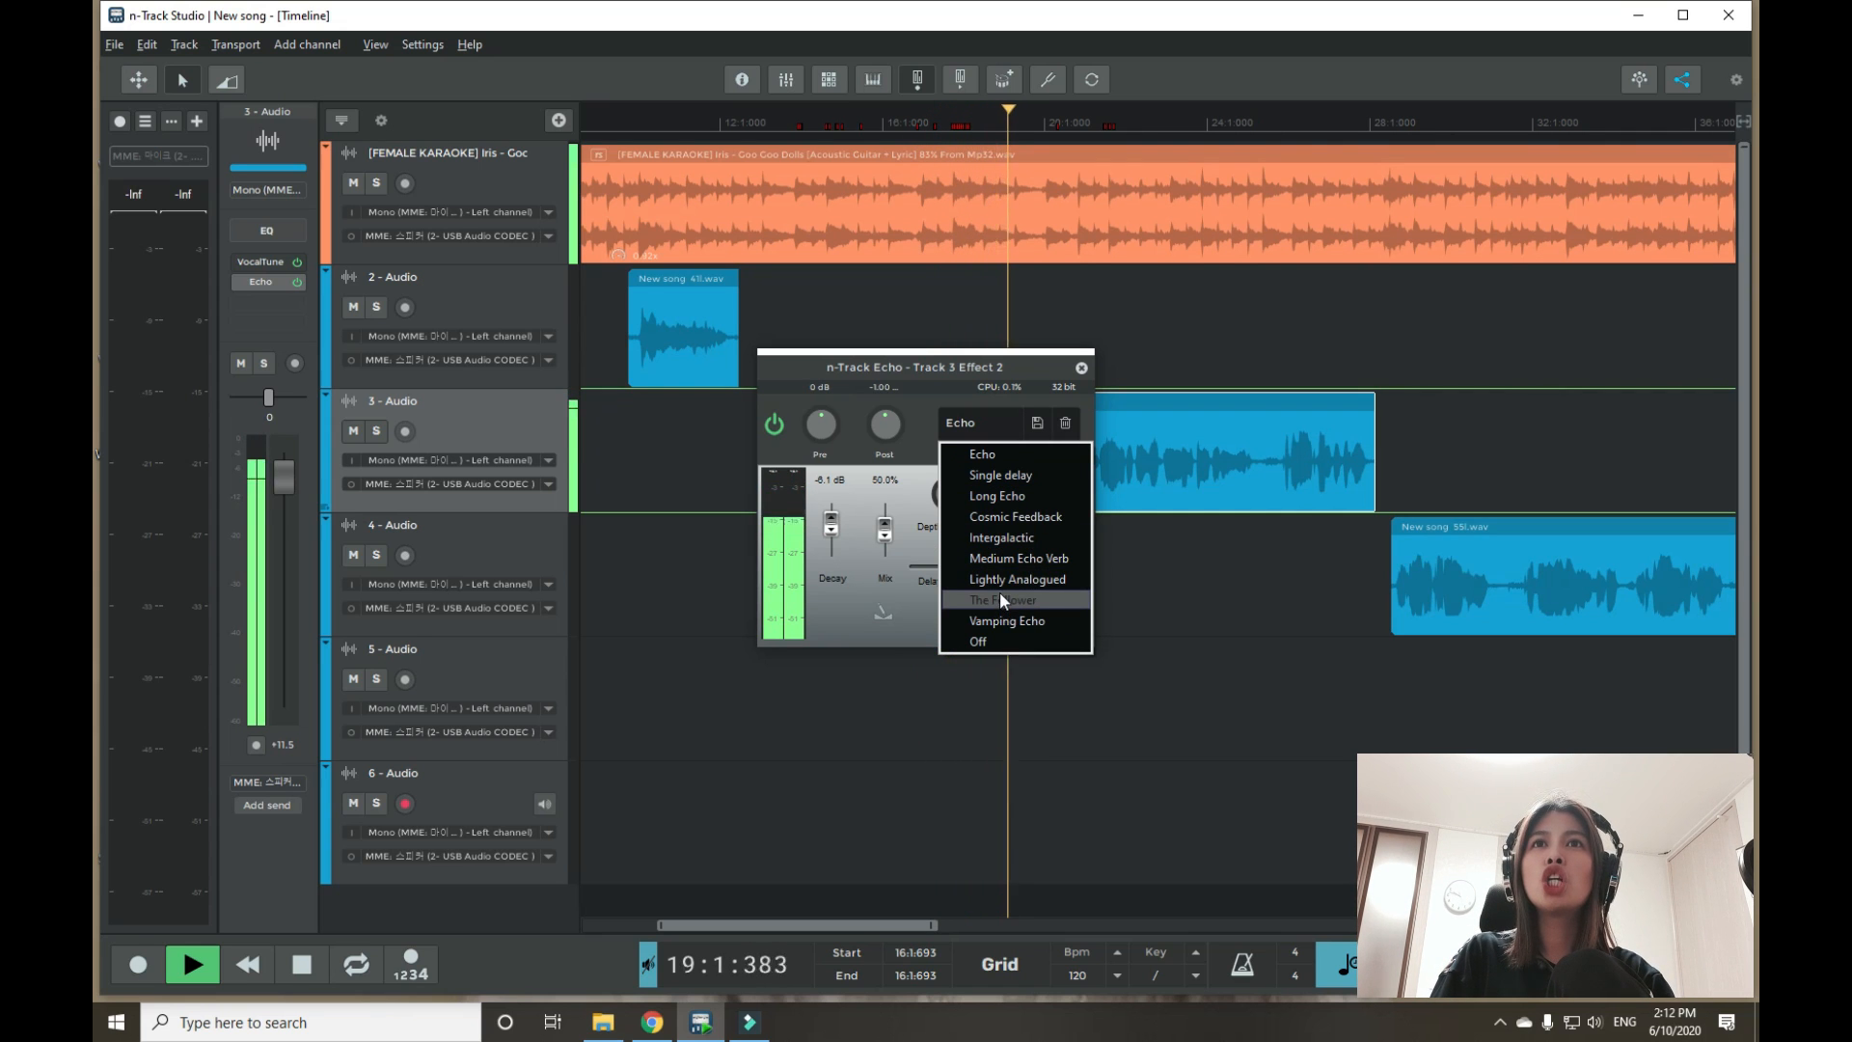
left_click(1003, 600)
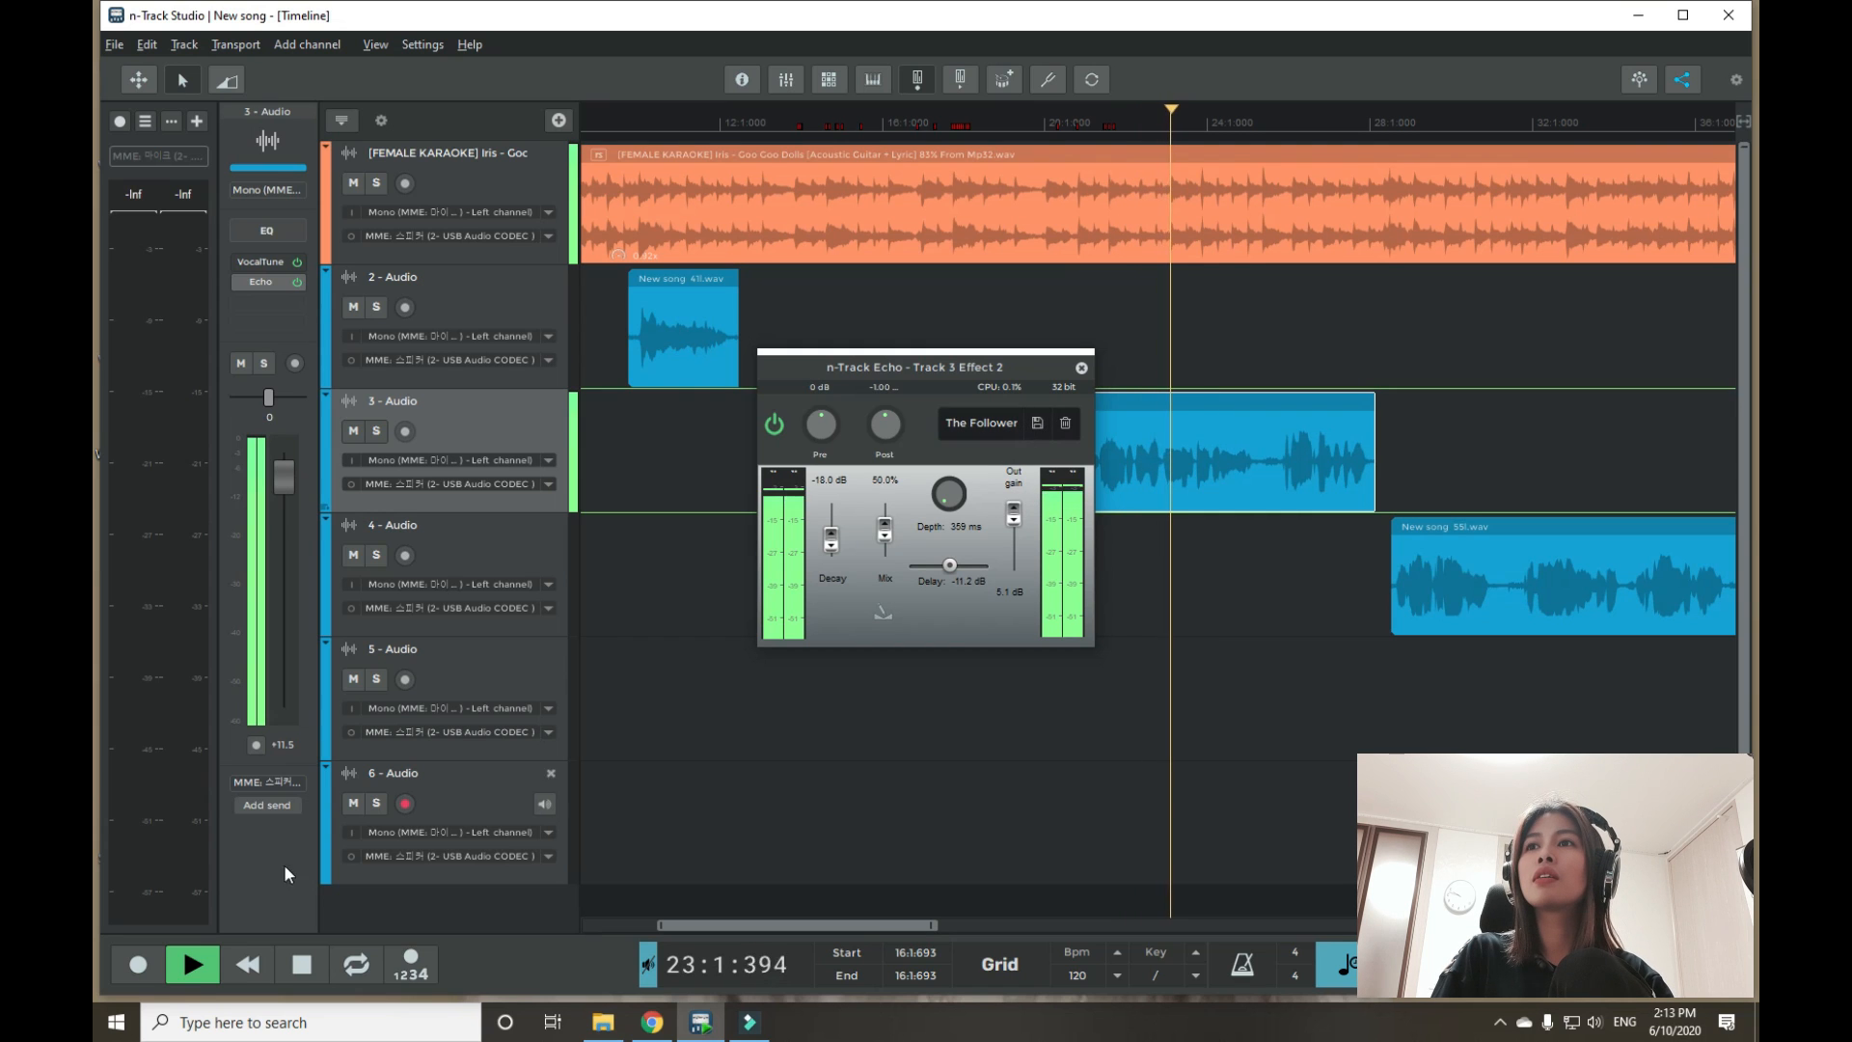
left_click(303, 964)
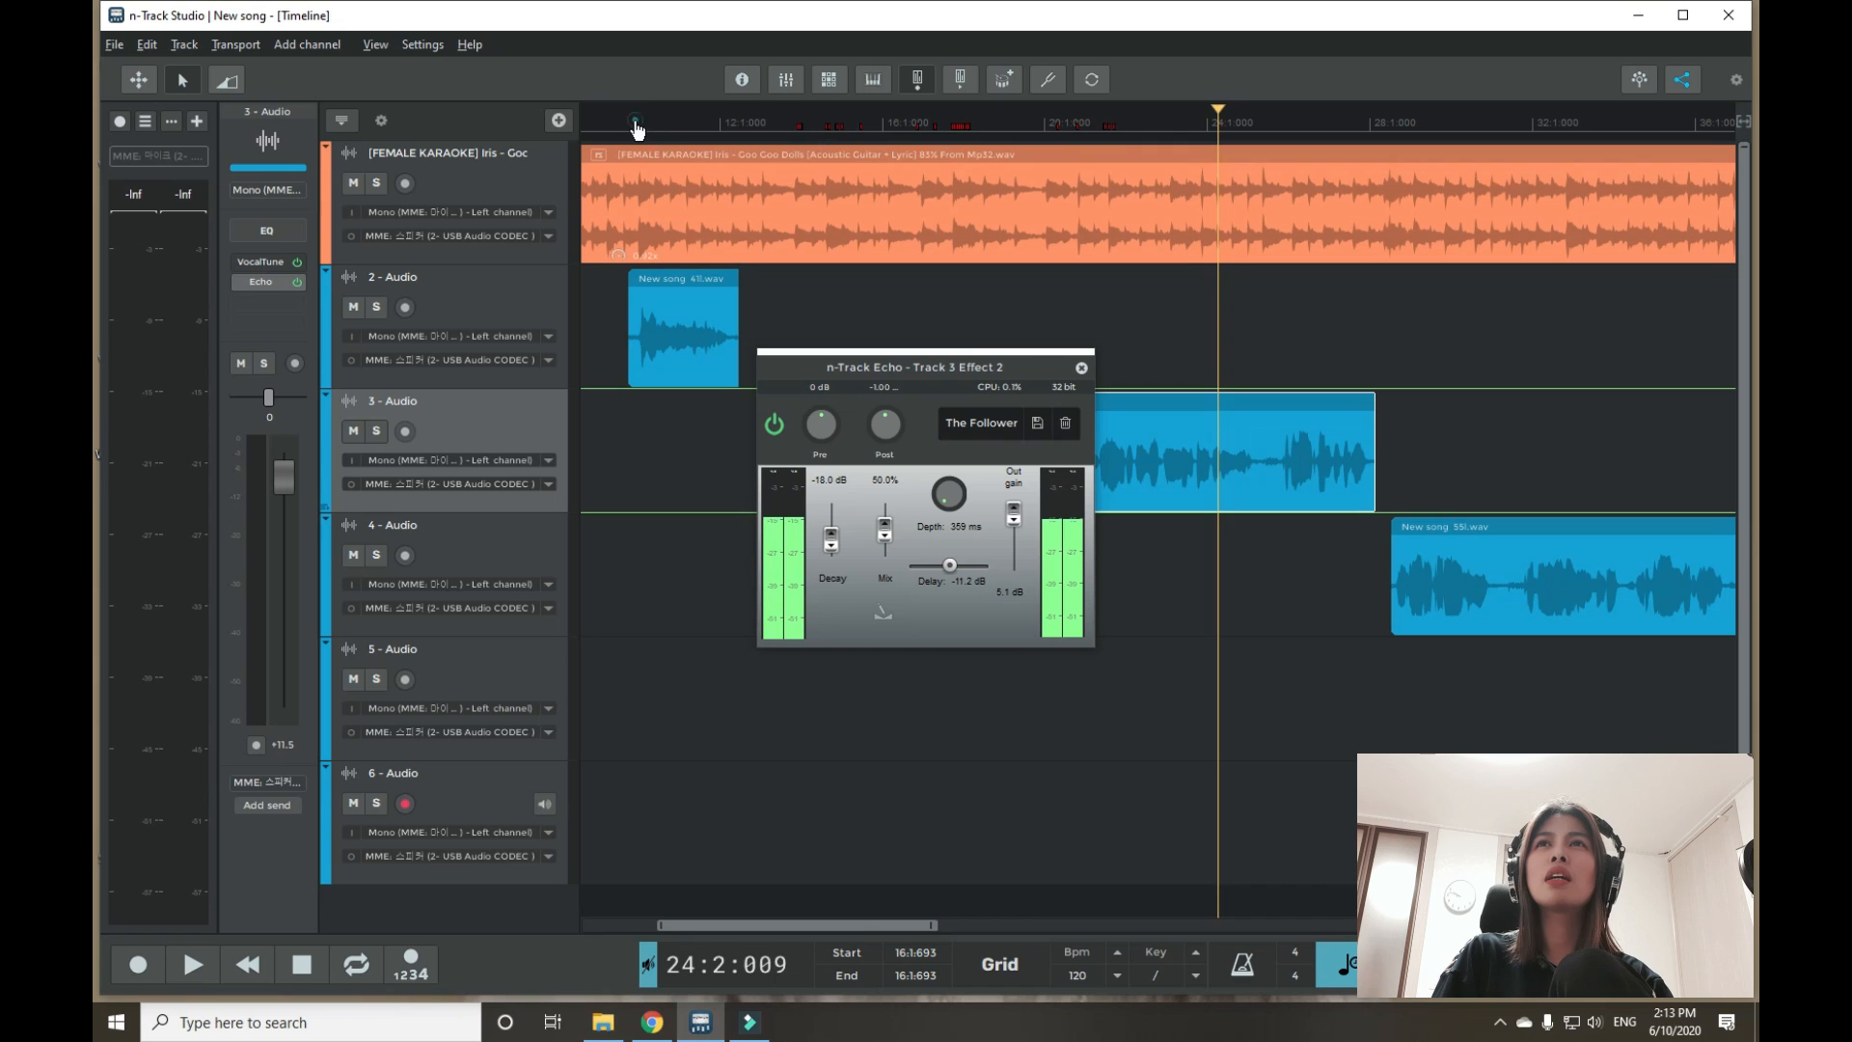
left_click(190, 964)
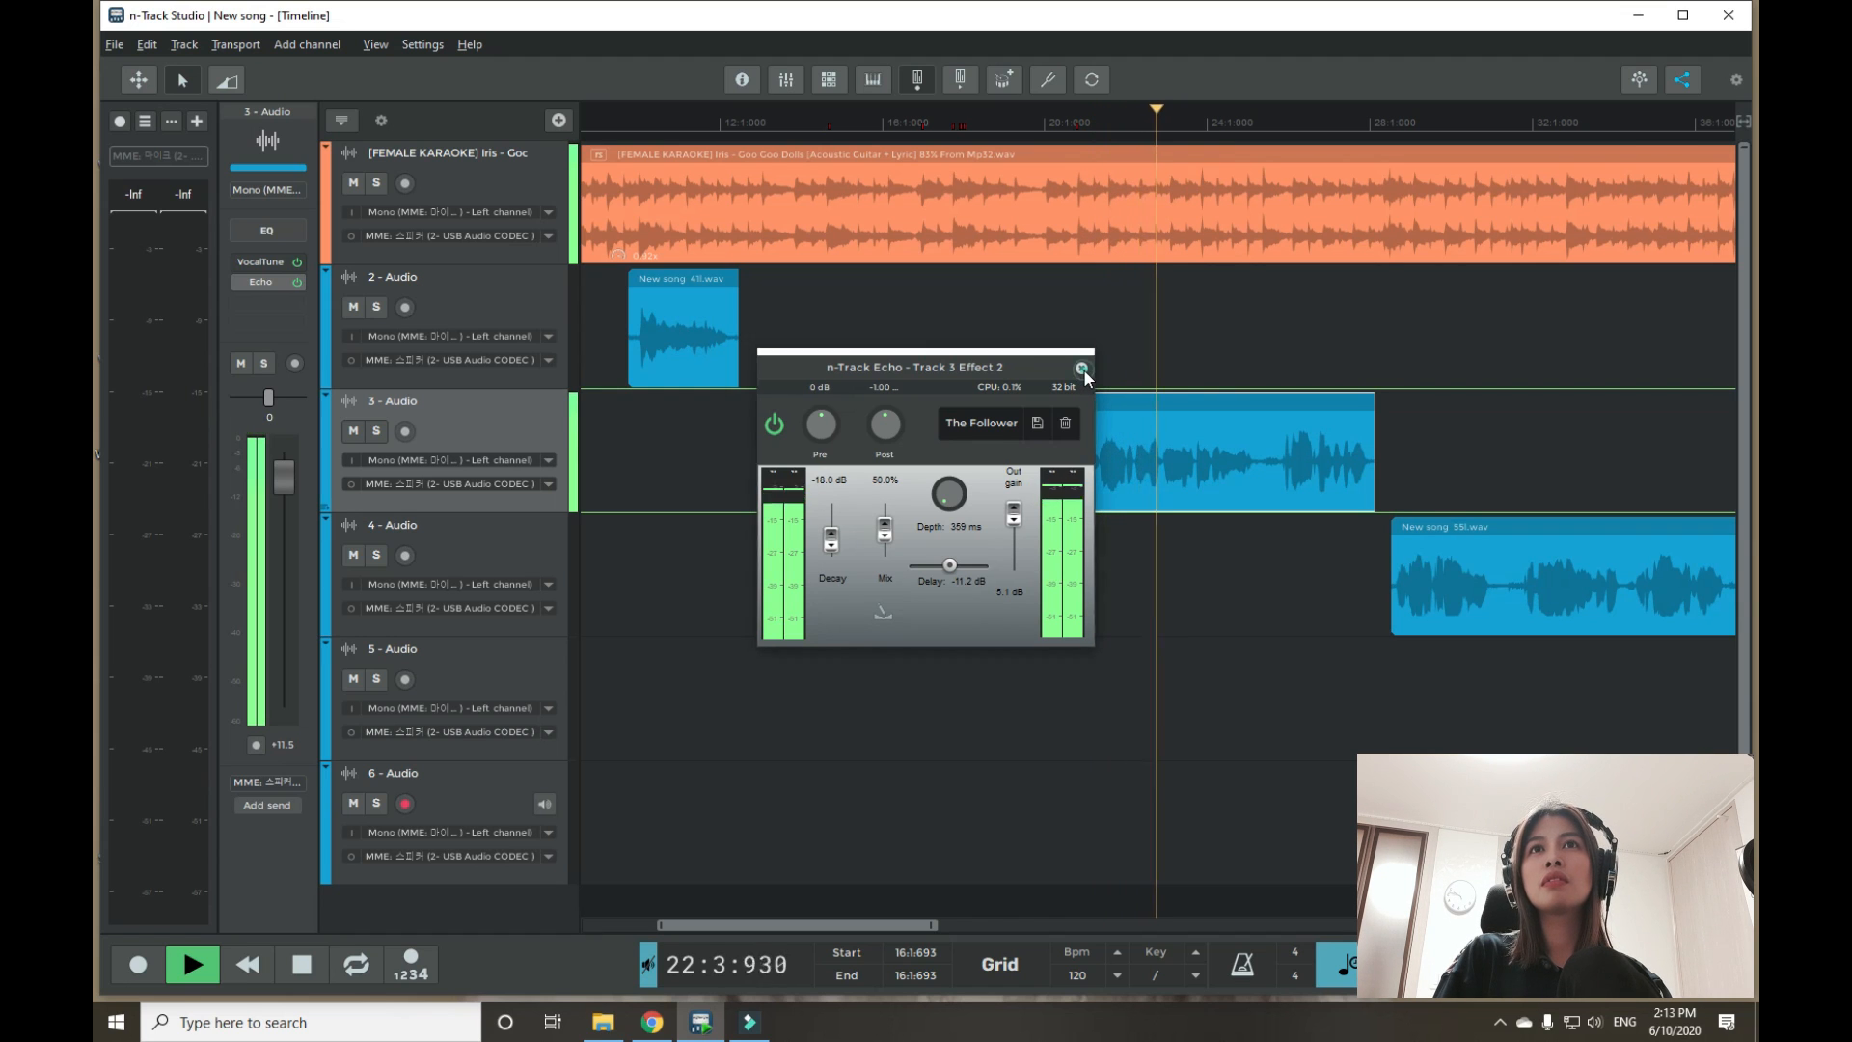
Step: Close the track 3 echo window and add an n-Track Echo effect to the track 4 clip
left_click(1081, 367)
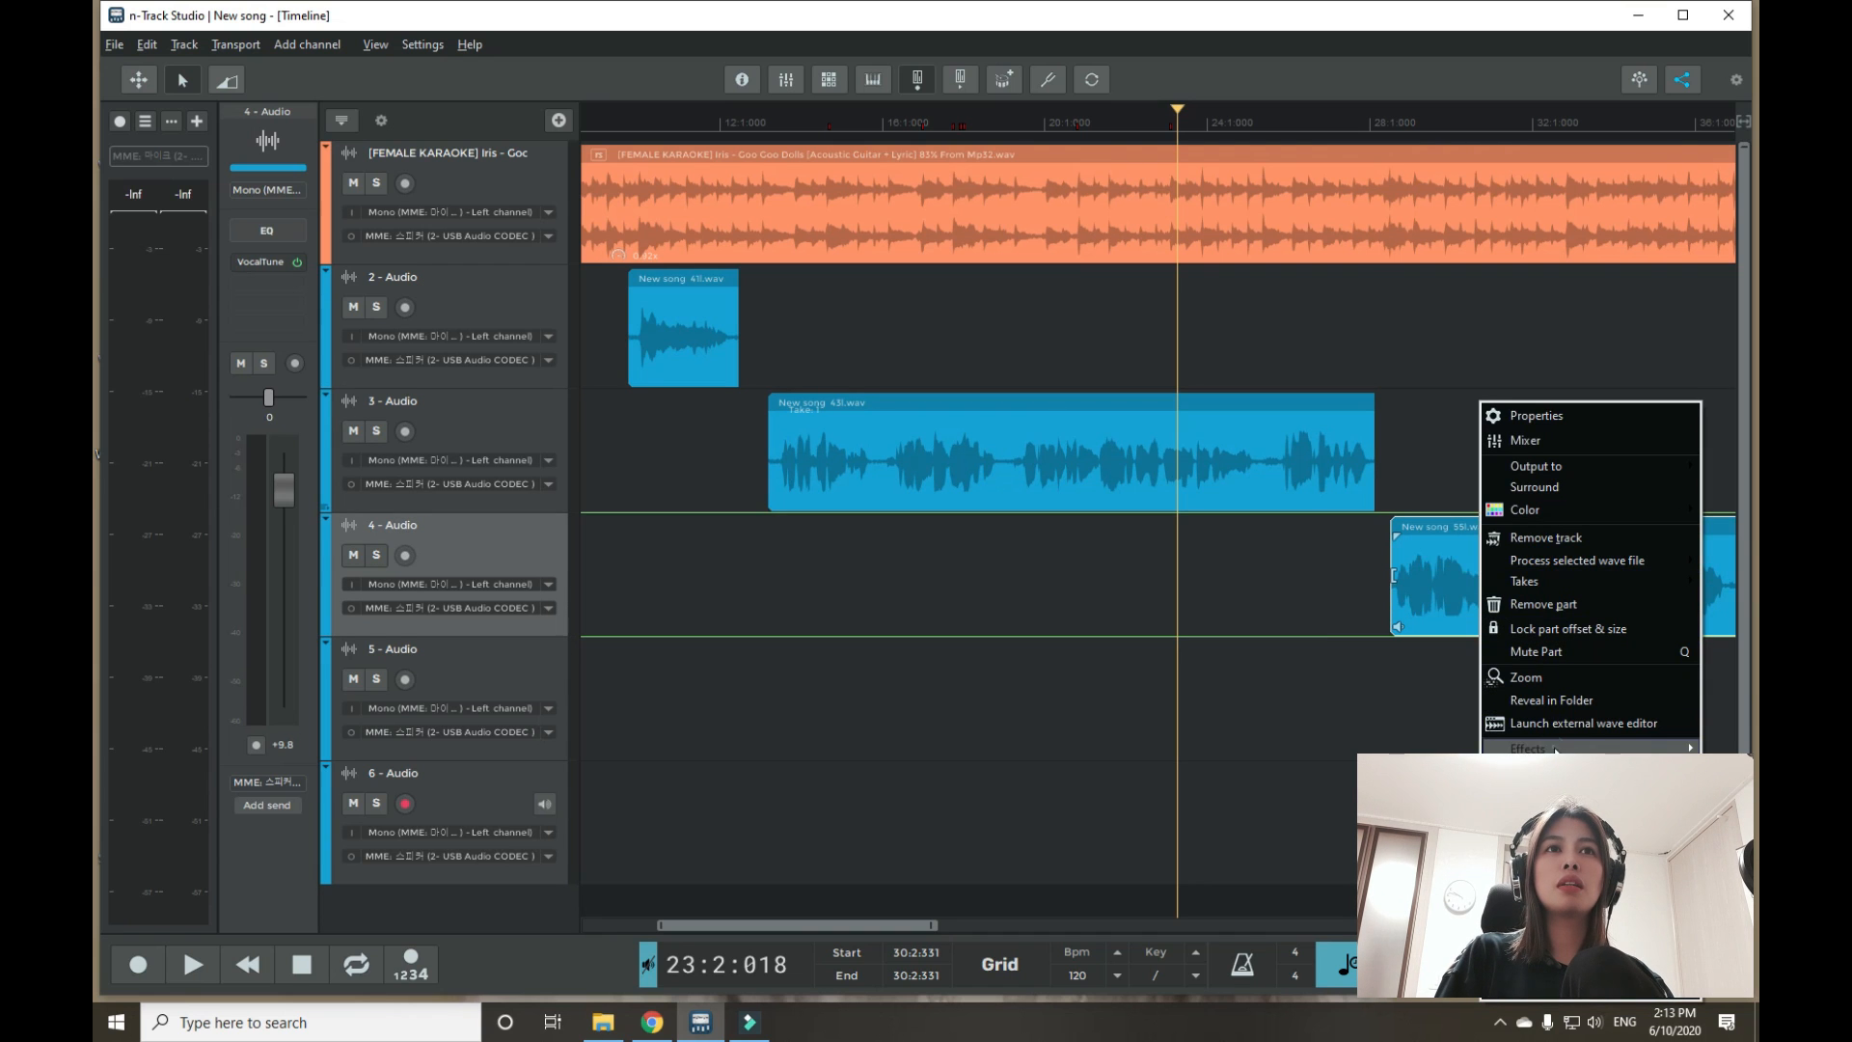
left_click(1527, 748)
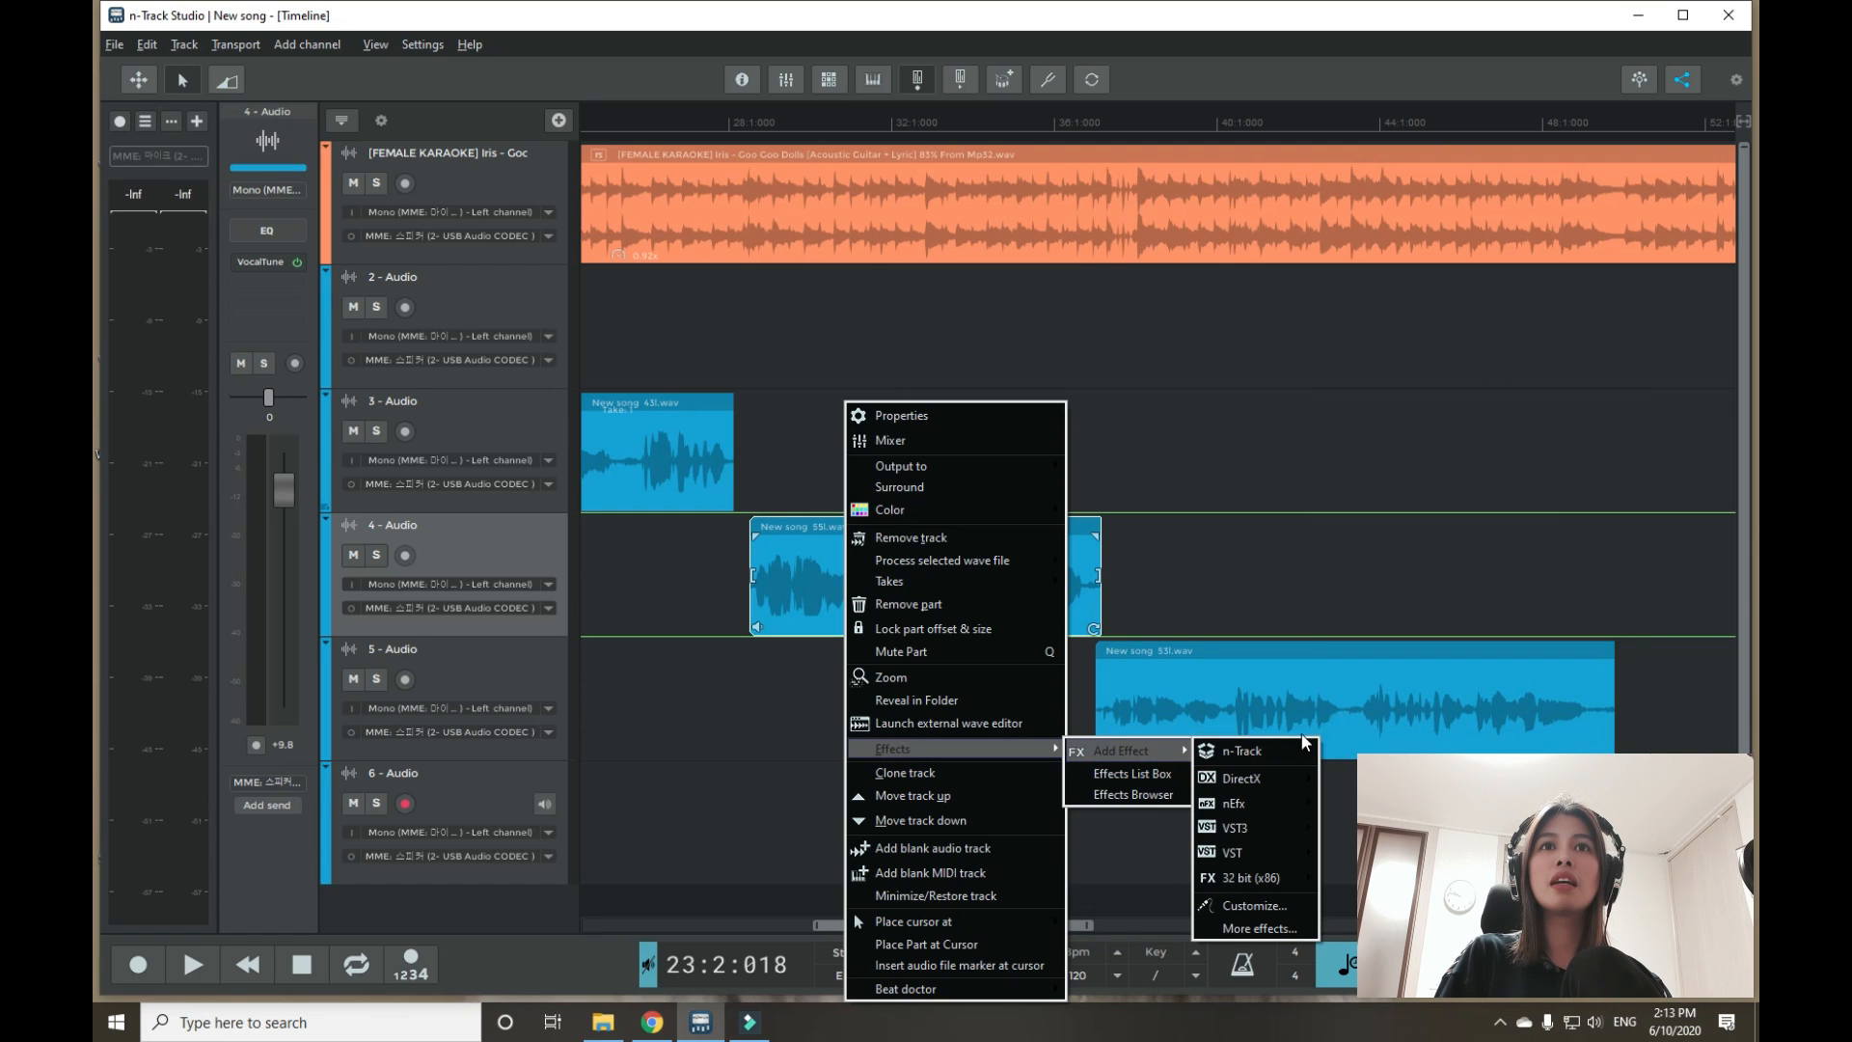
left_click(1241, 750)
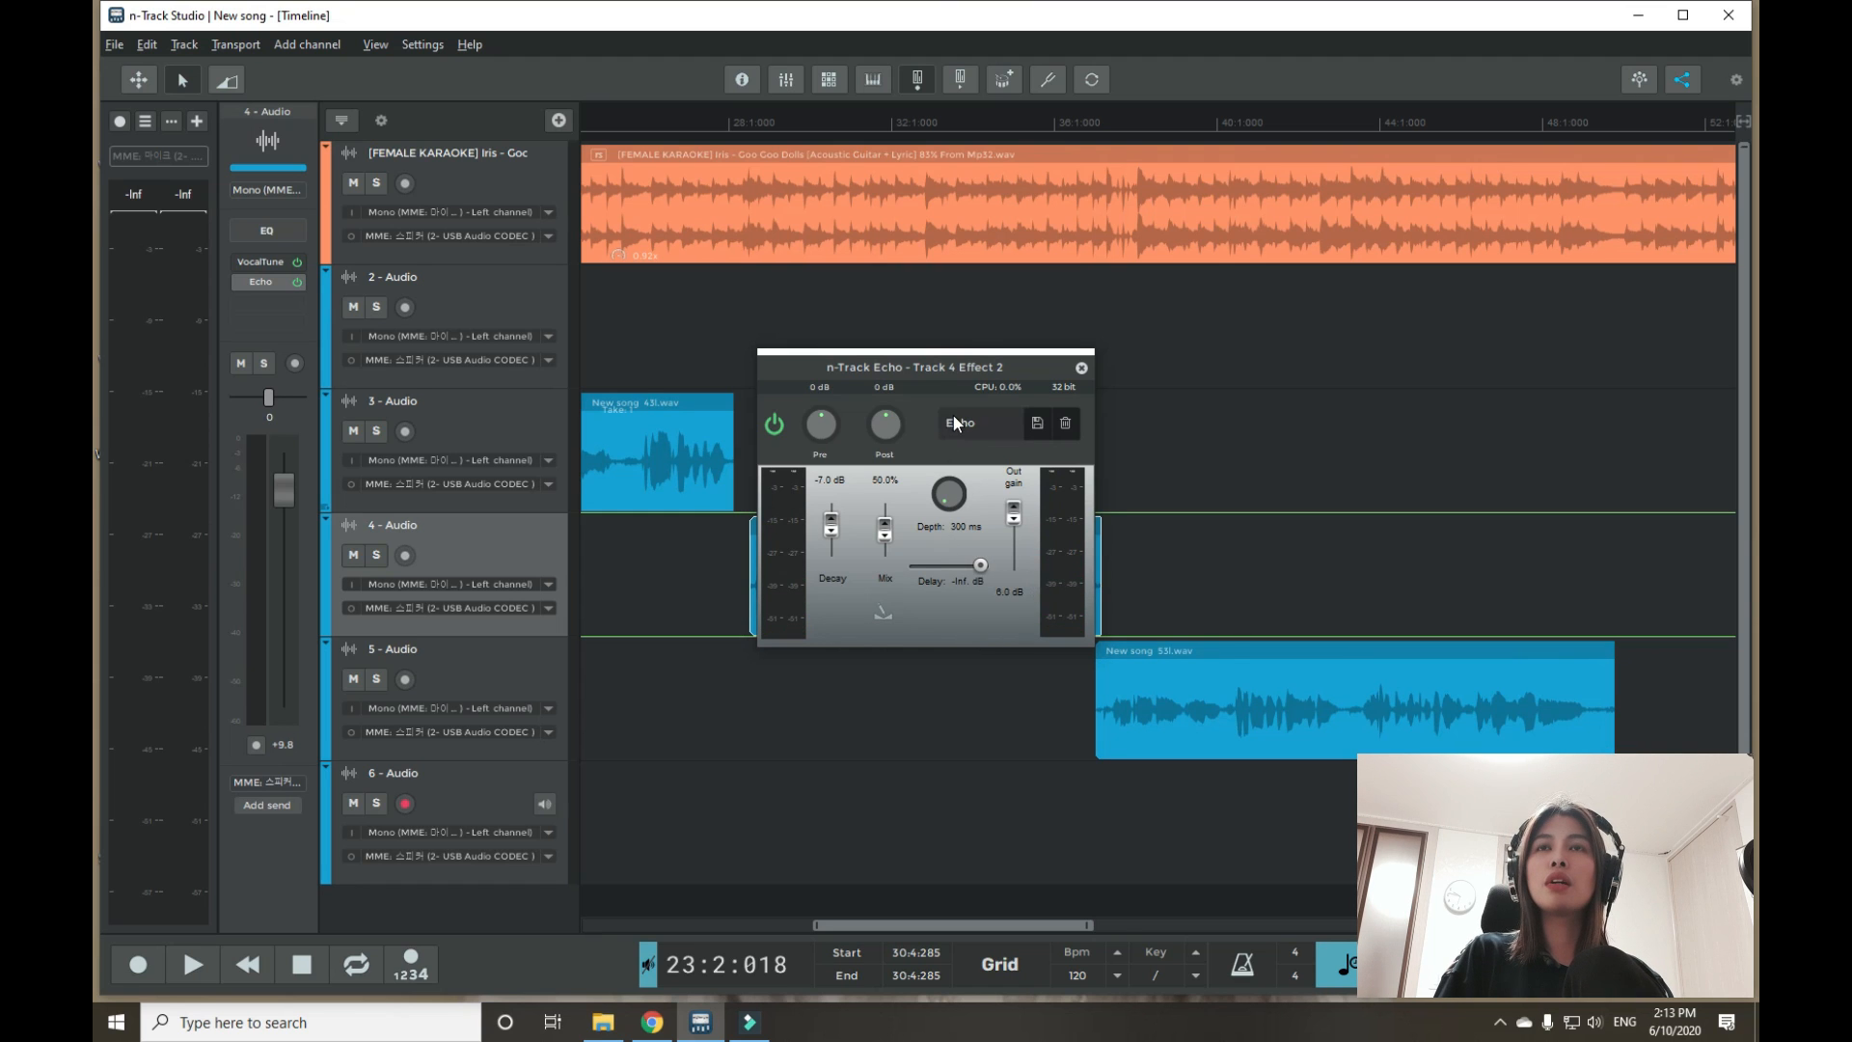
left_click(980, 422)
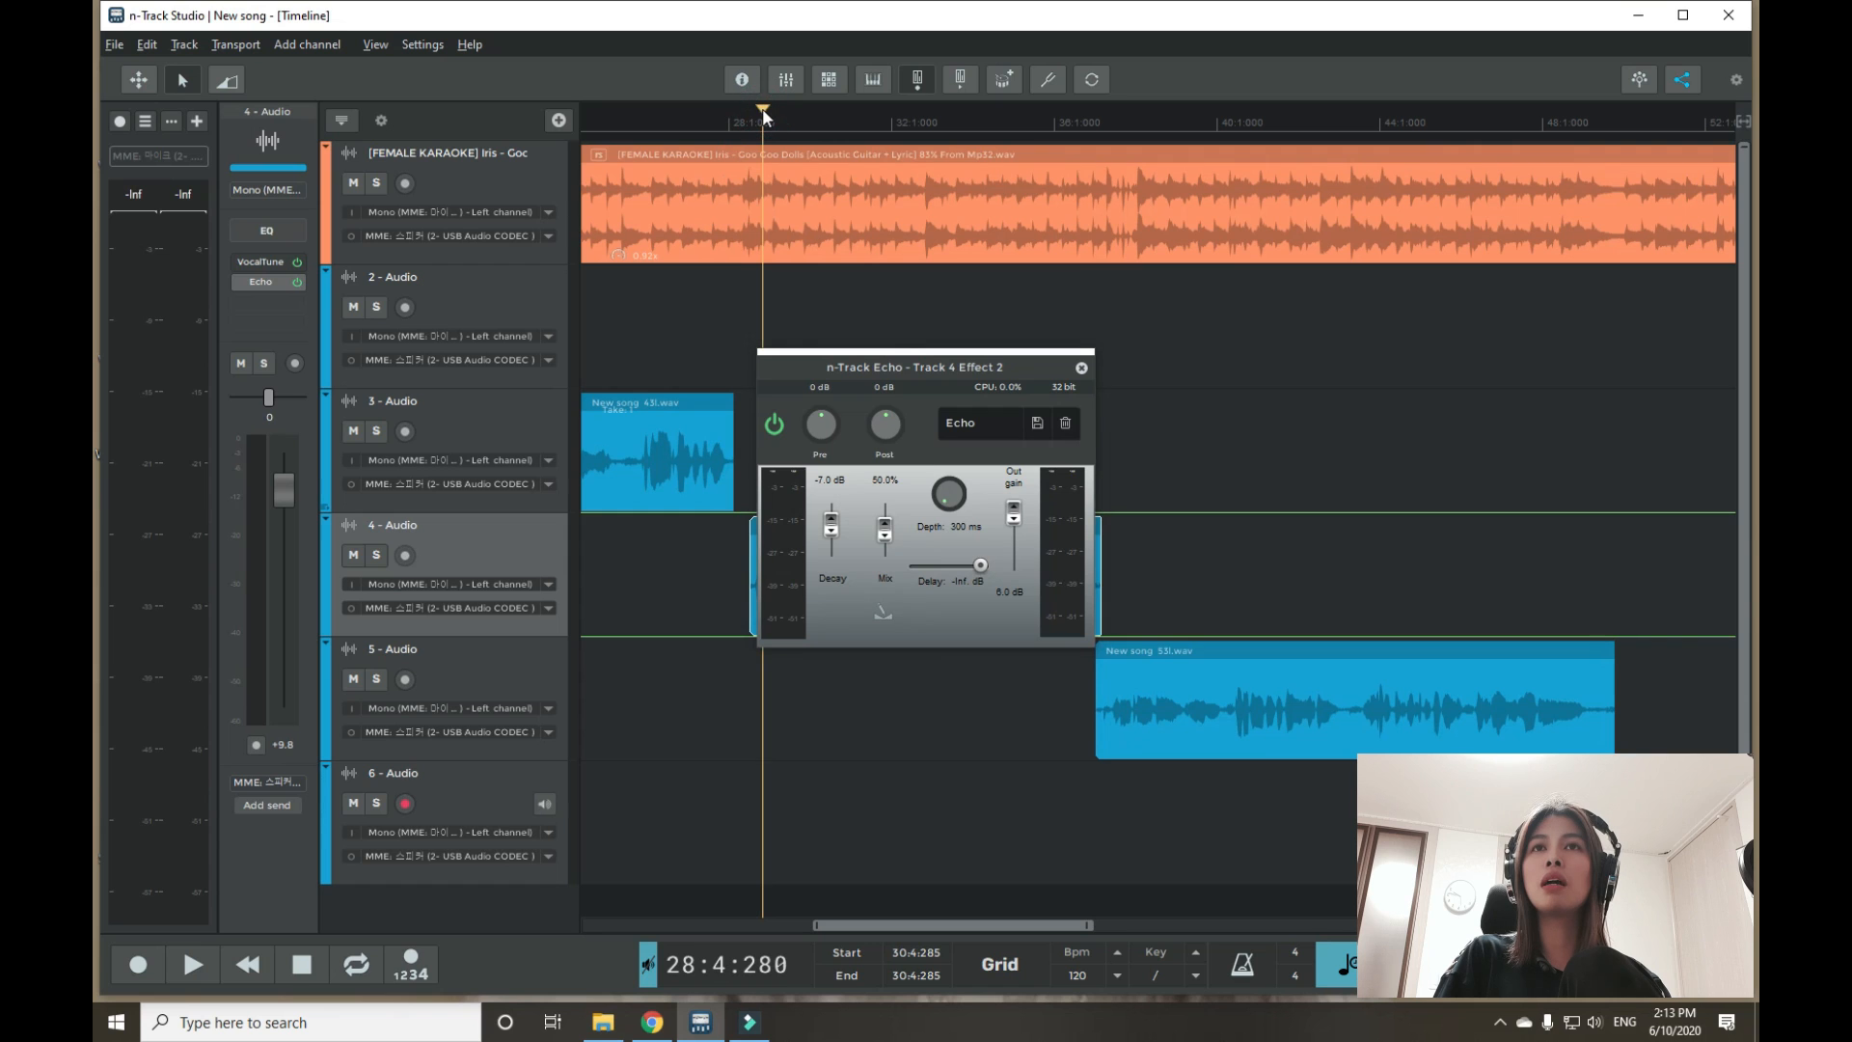
Step: Play back the track 4 clip while trying an echo preset from the list
left_click(961, 422)
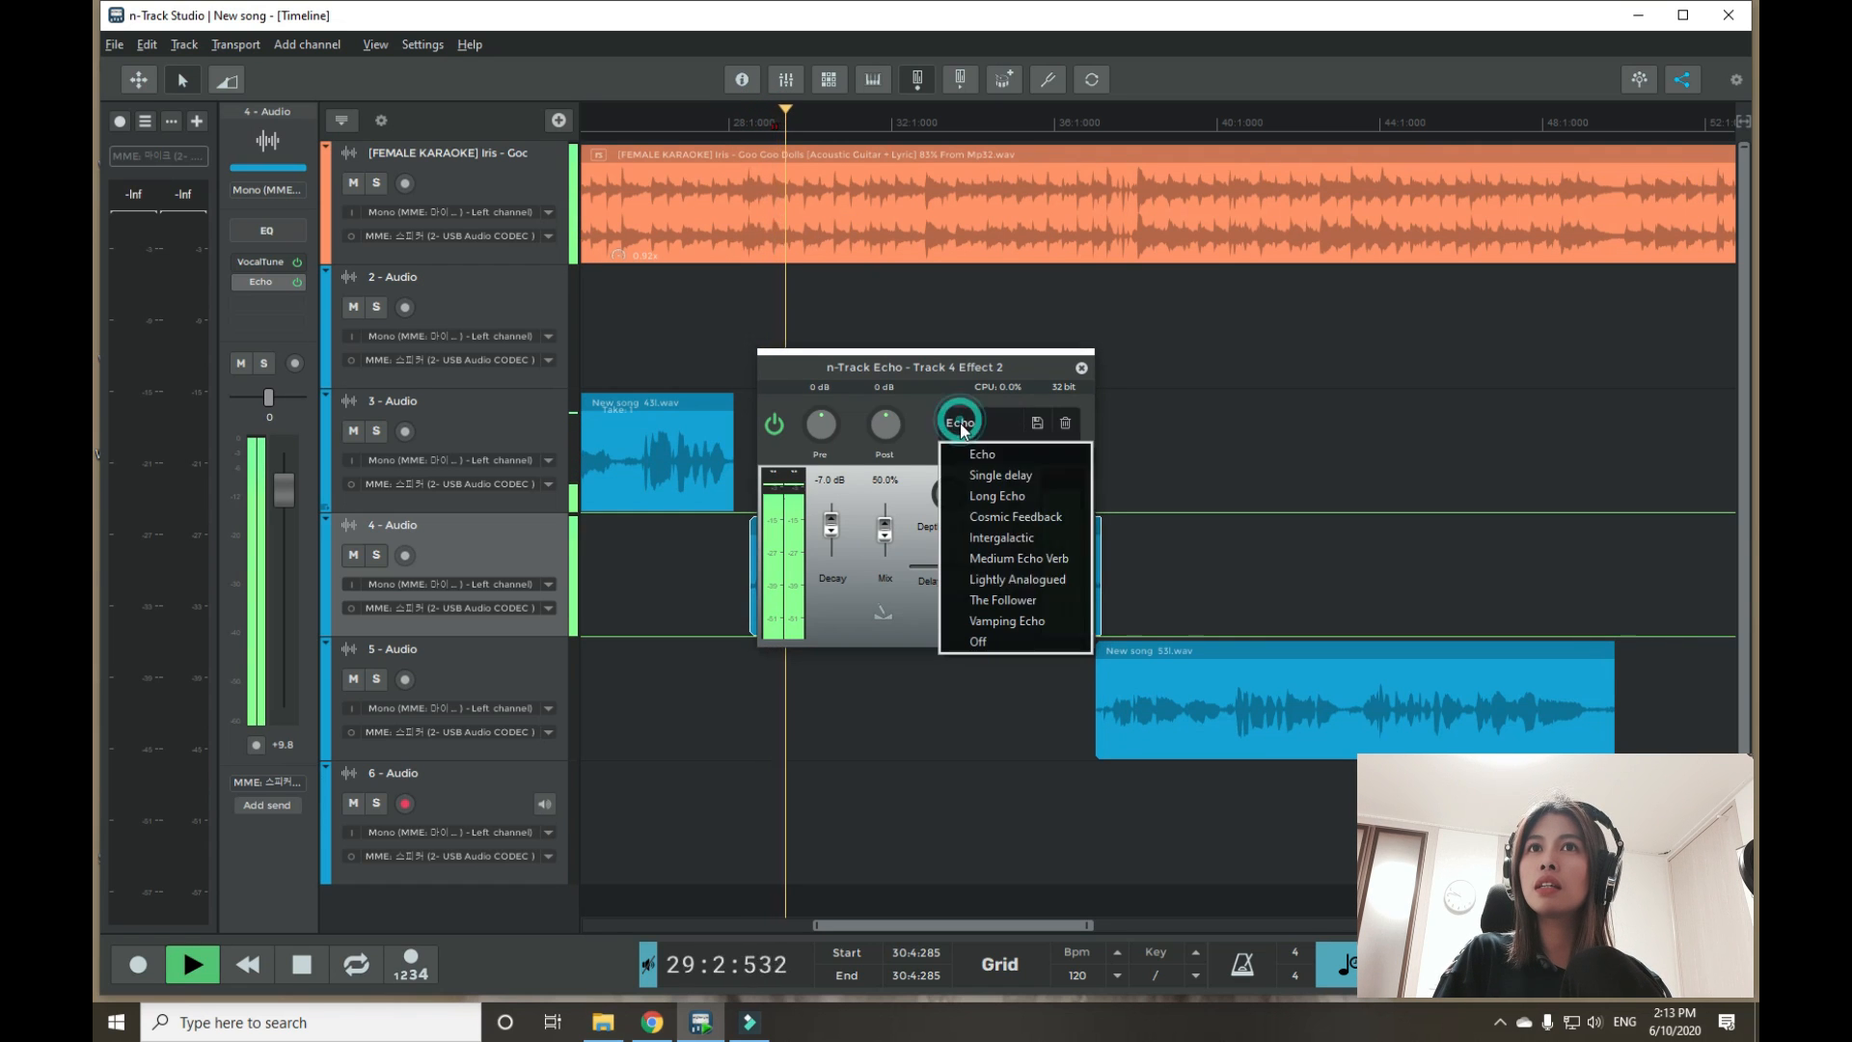
left_click(1003, 597)
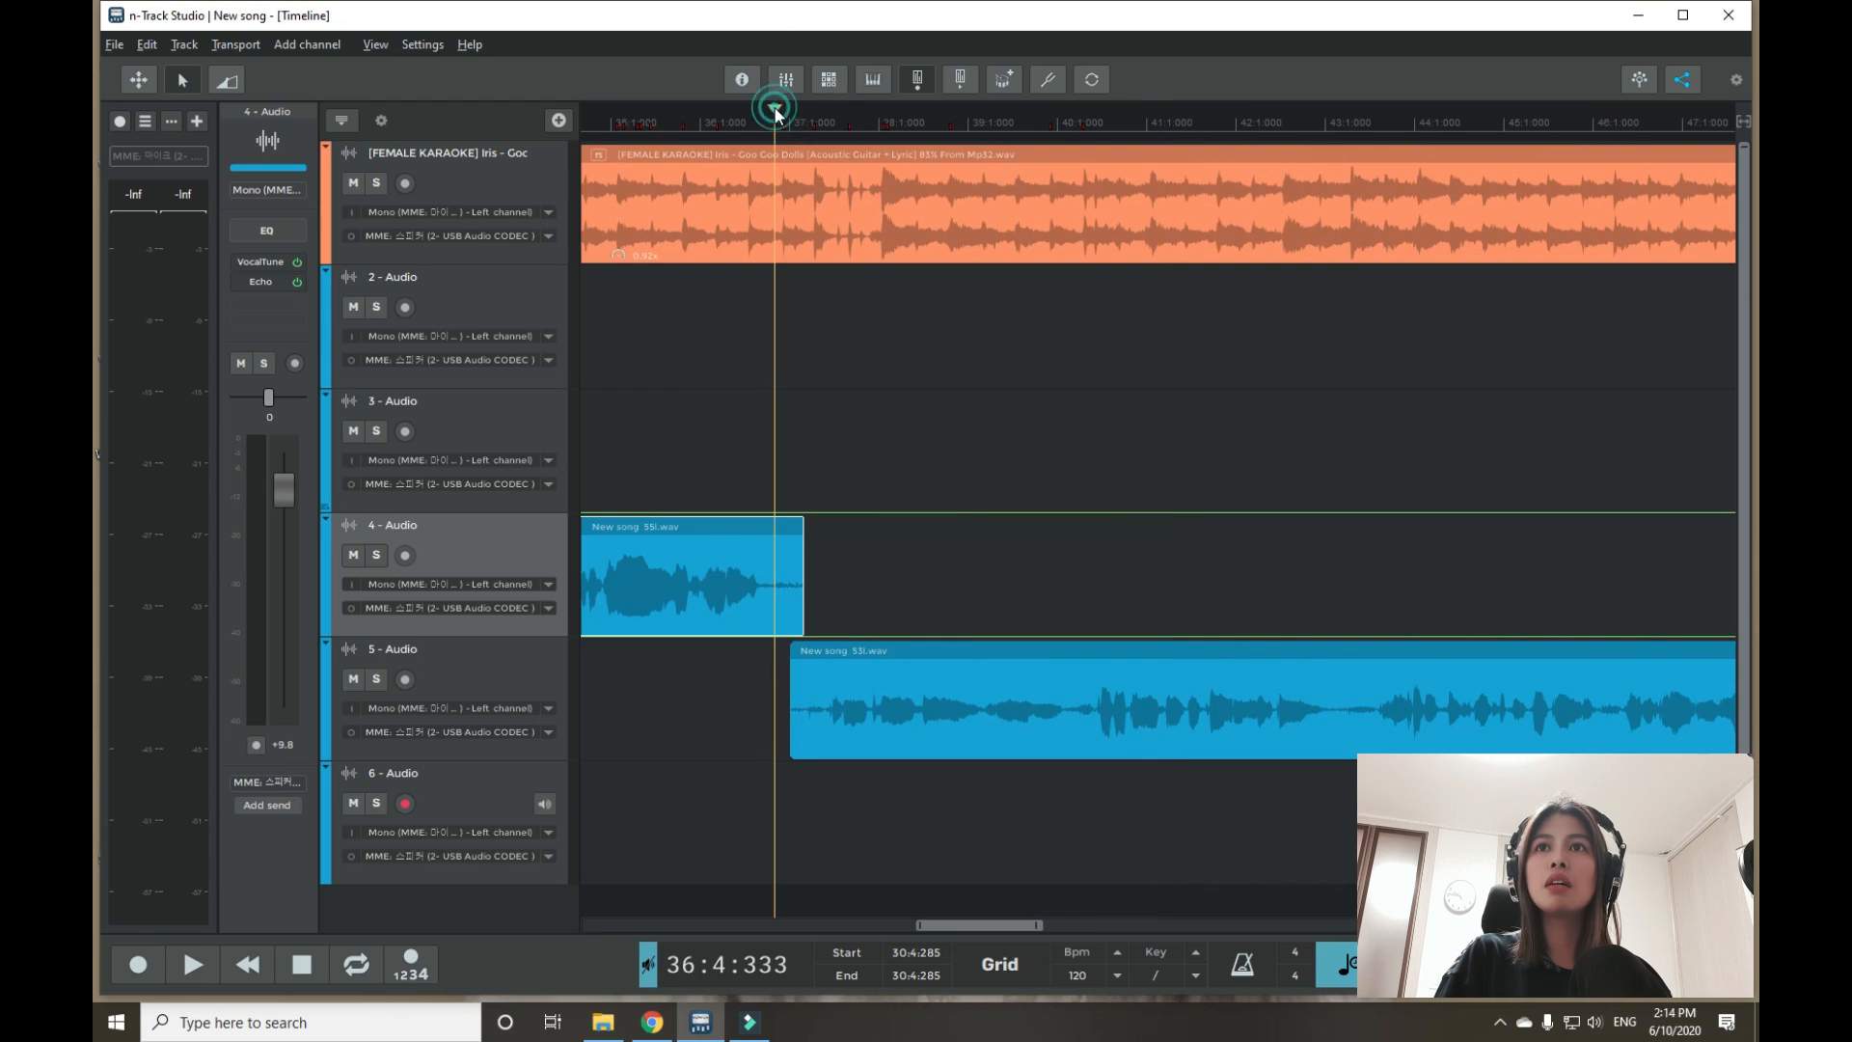
Step: Shift the track 5 vocal clip slightly later and add an n-Track Echo effect to it
left_click(191, 964)
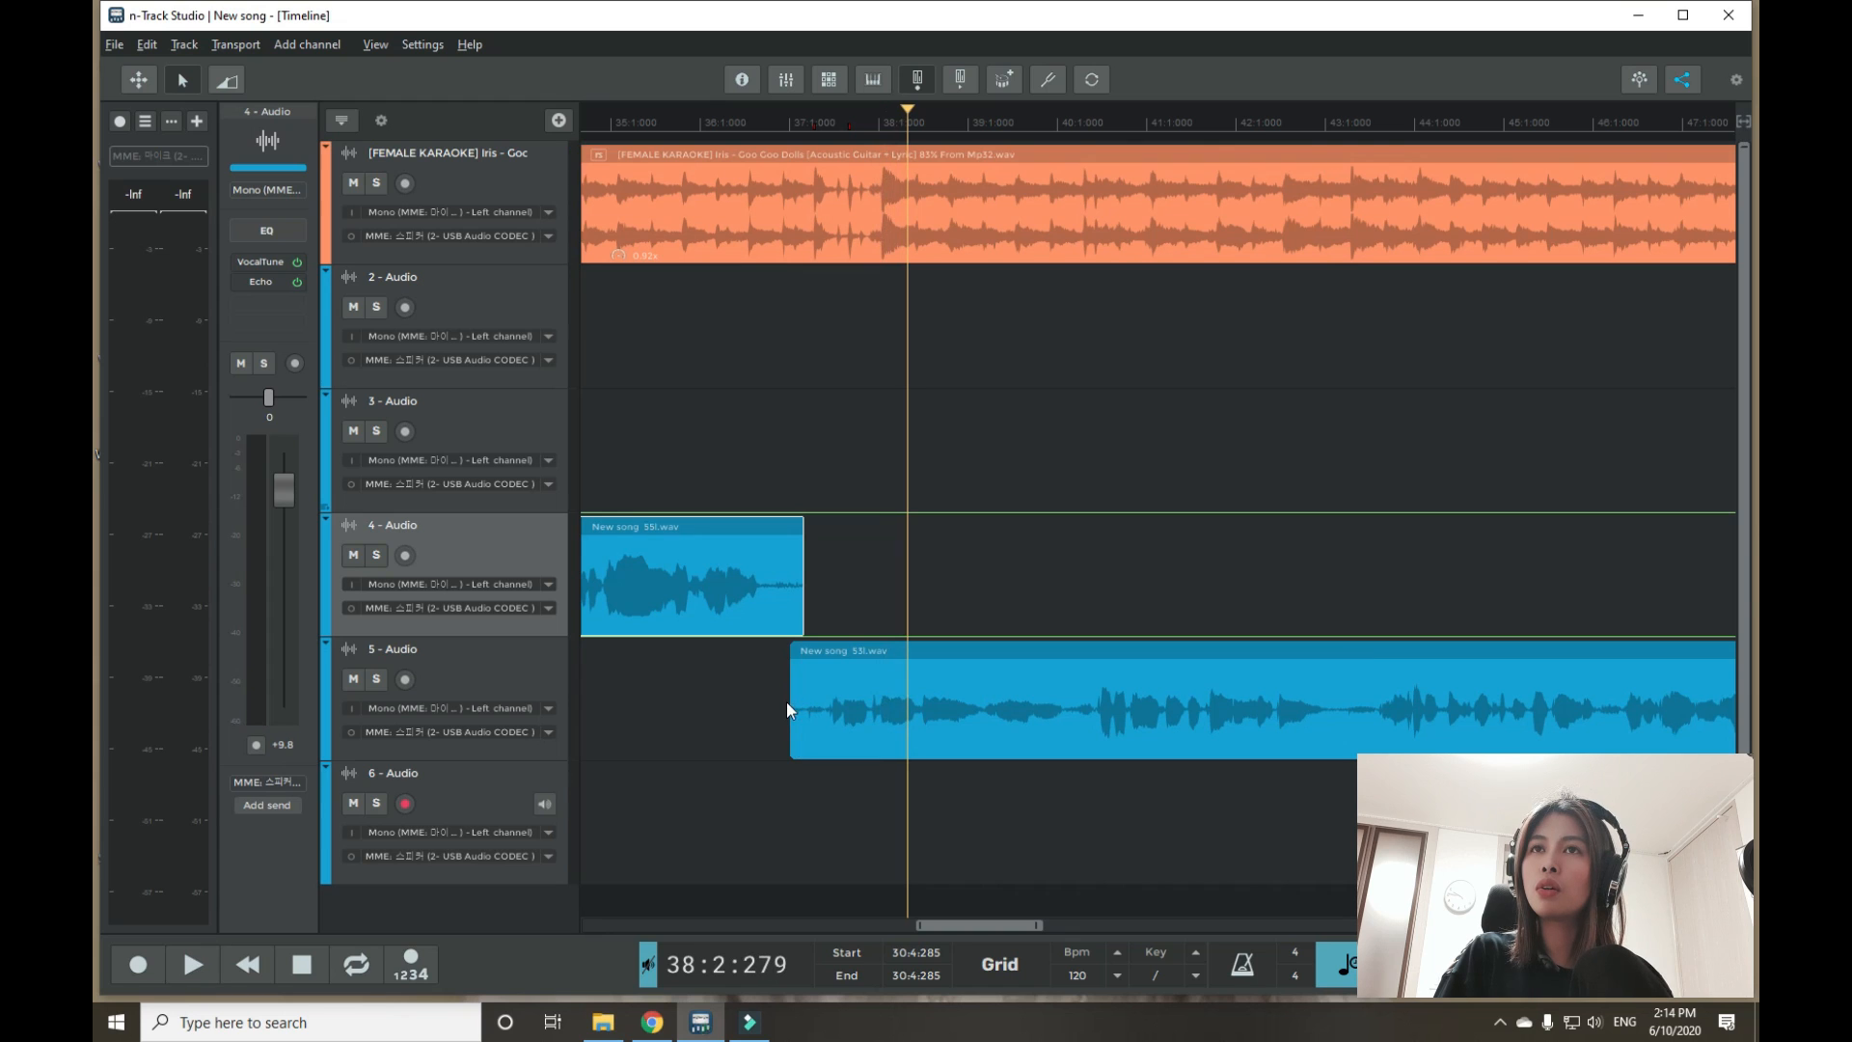
left_click_drag(791, 708, 868, 708)
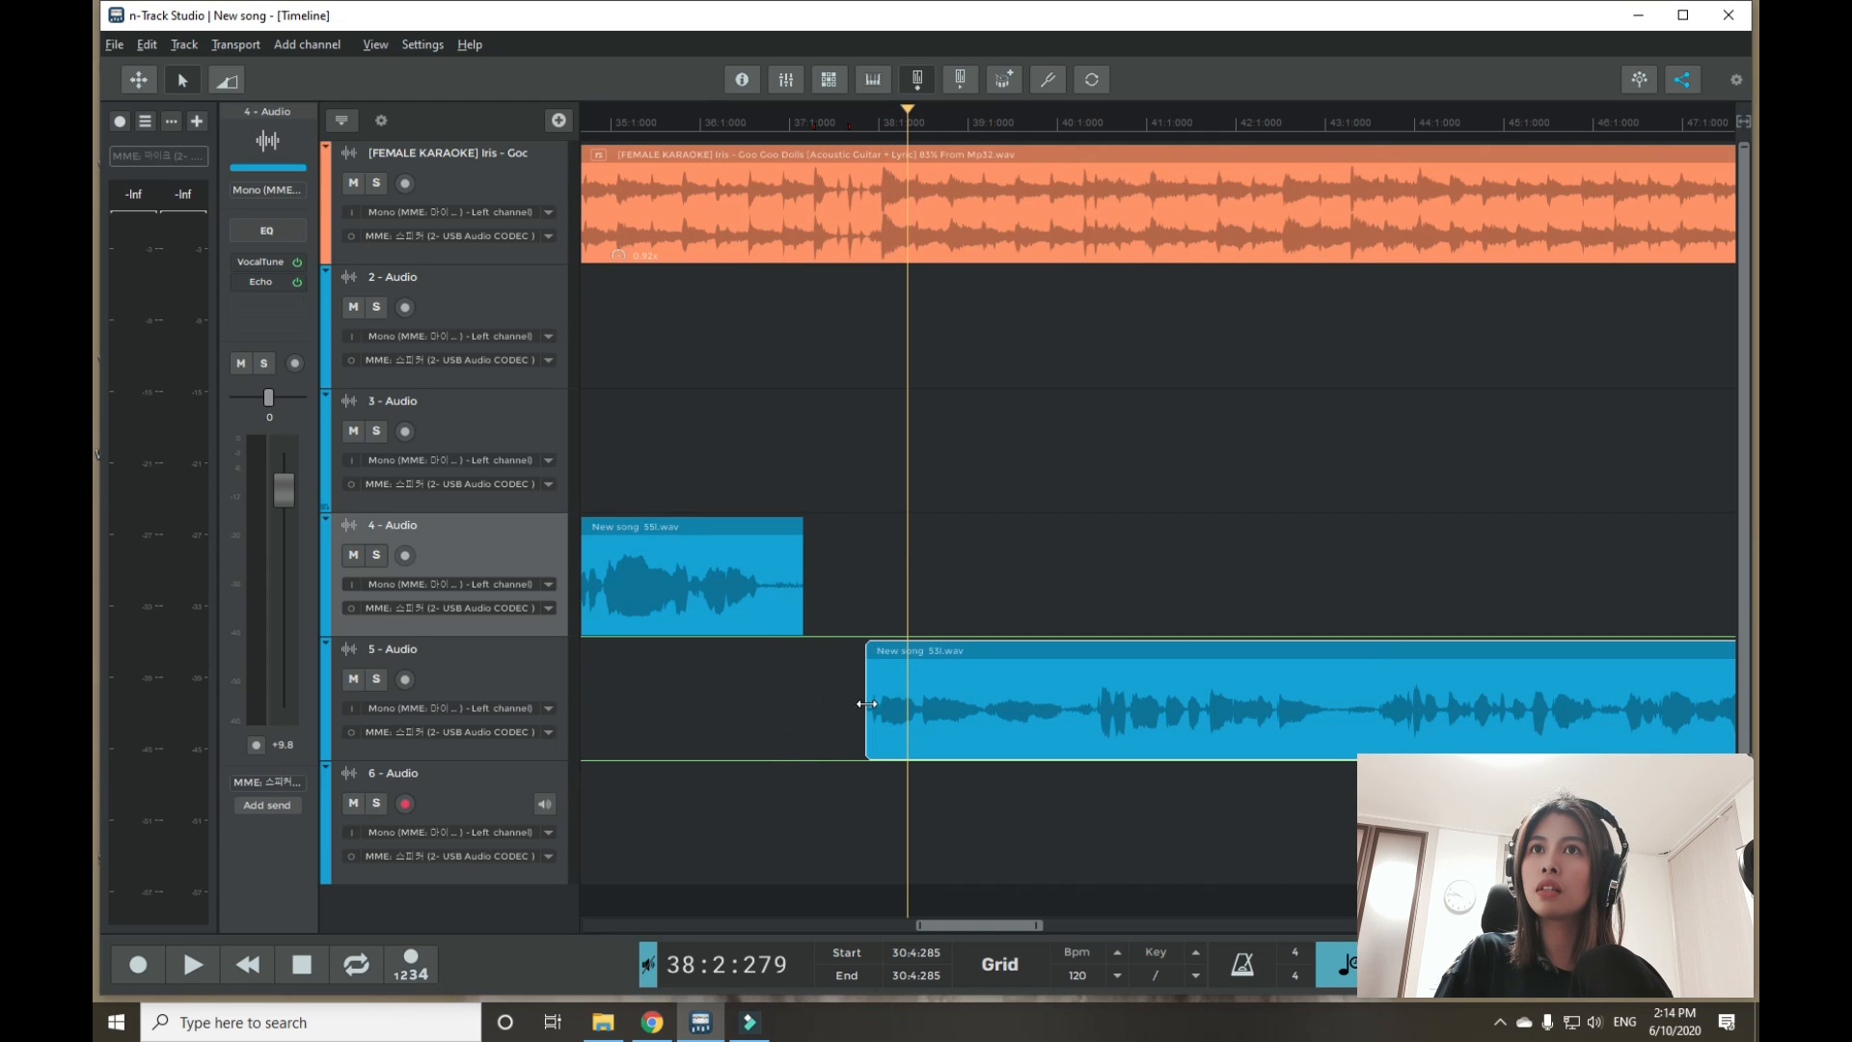
left_click(191, 964)
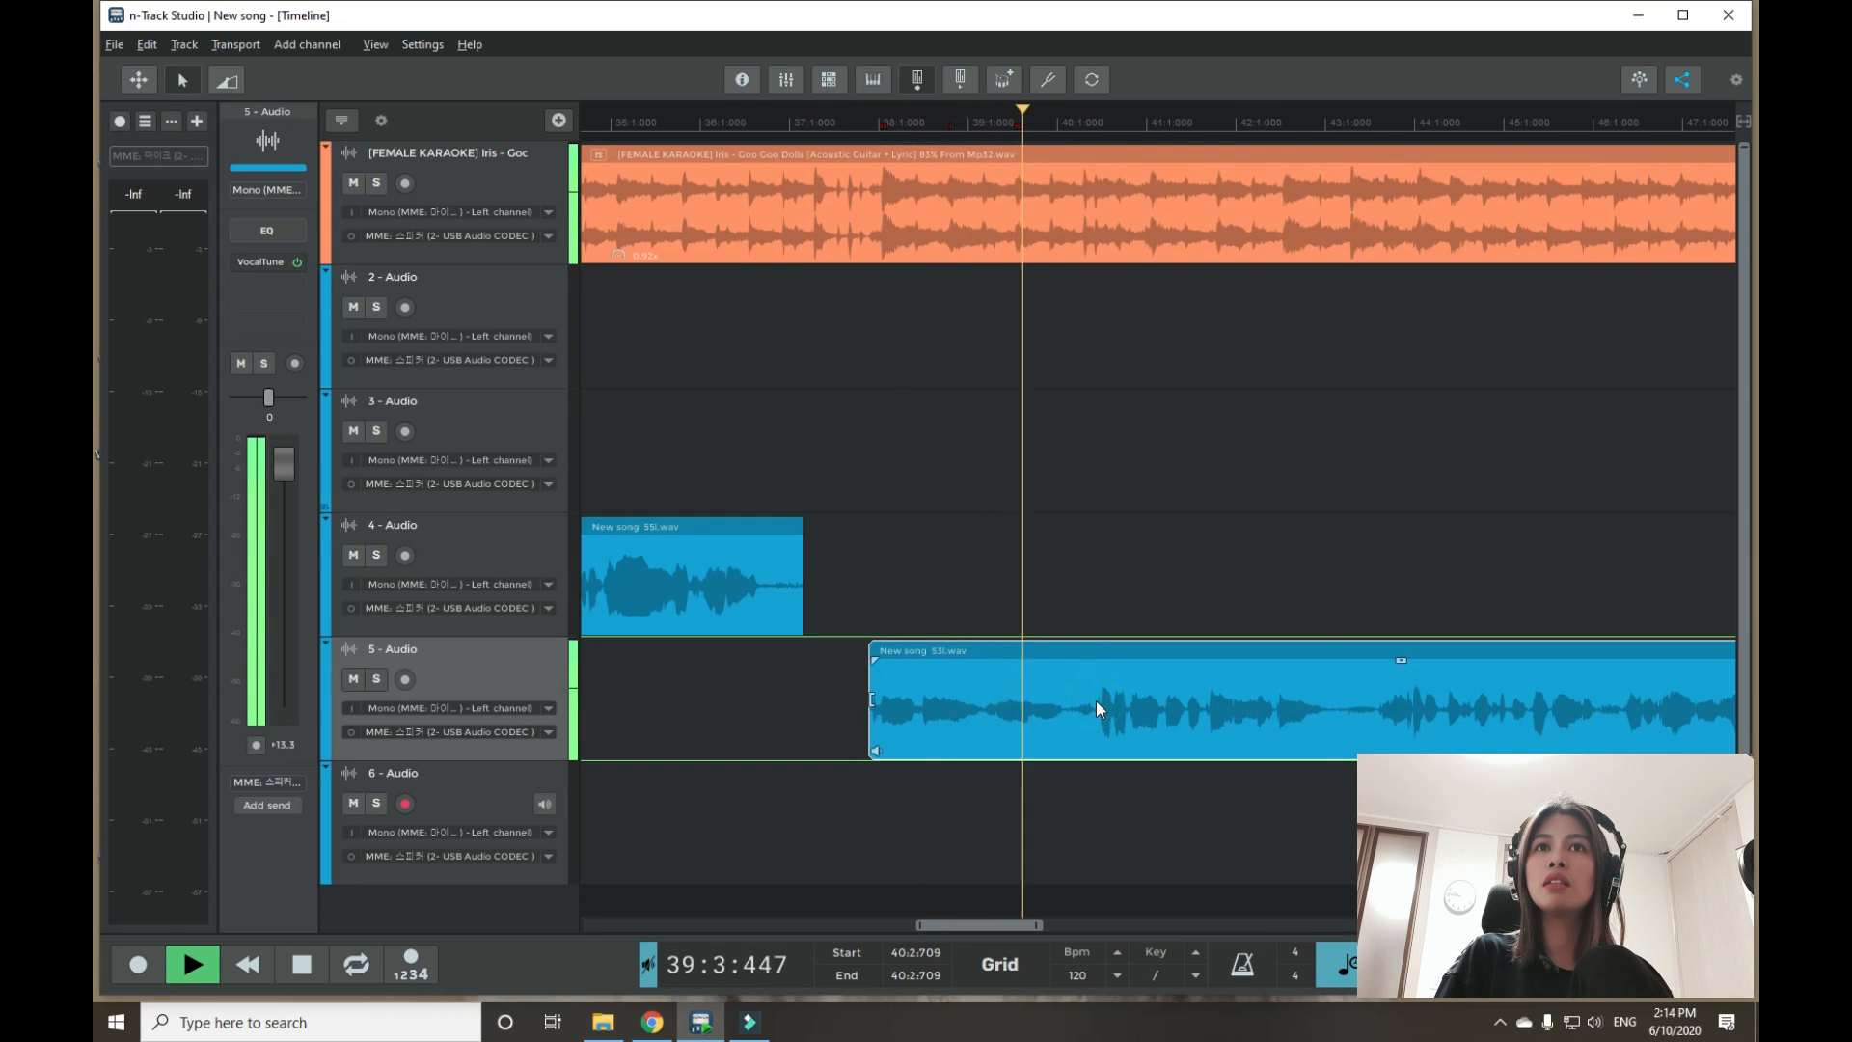
right_click(1096, 708)
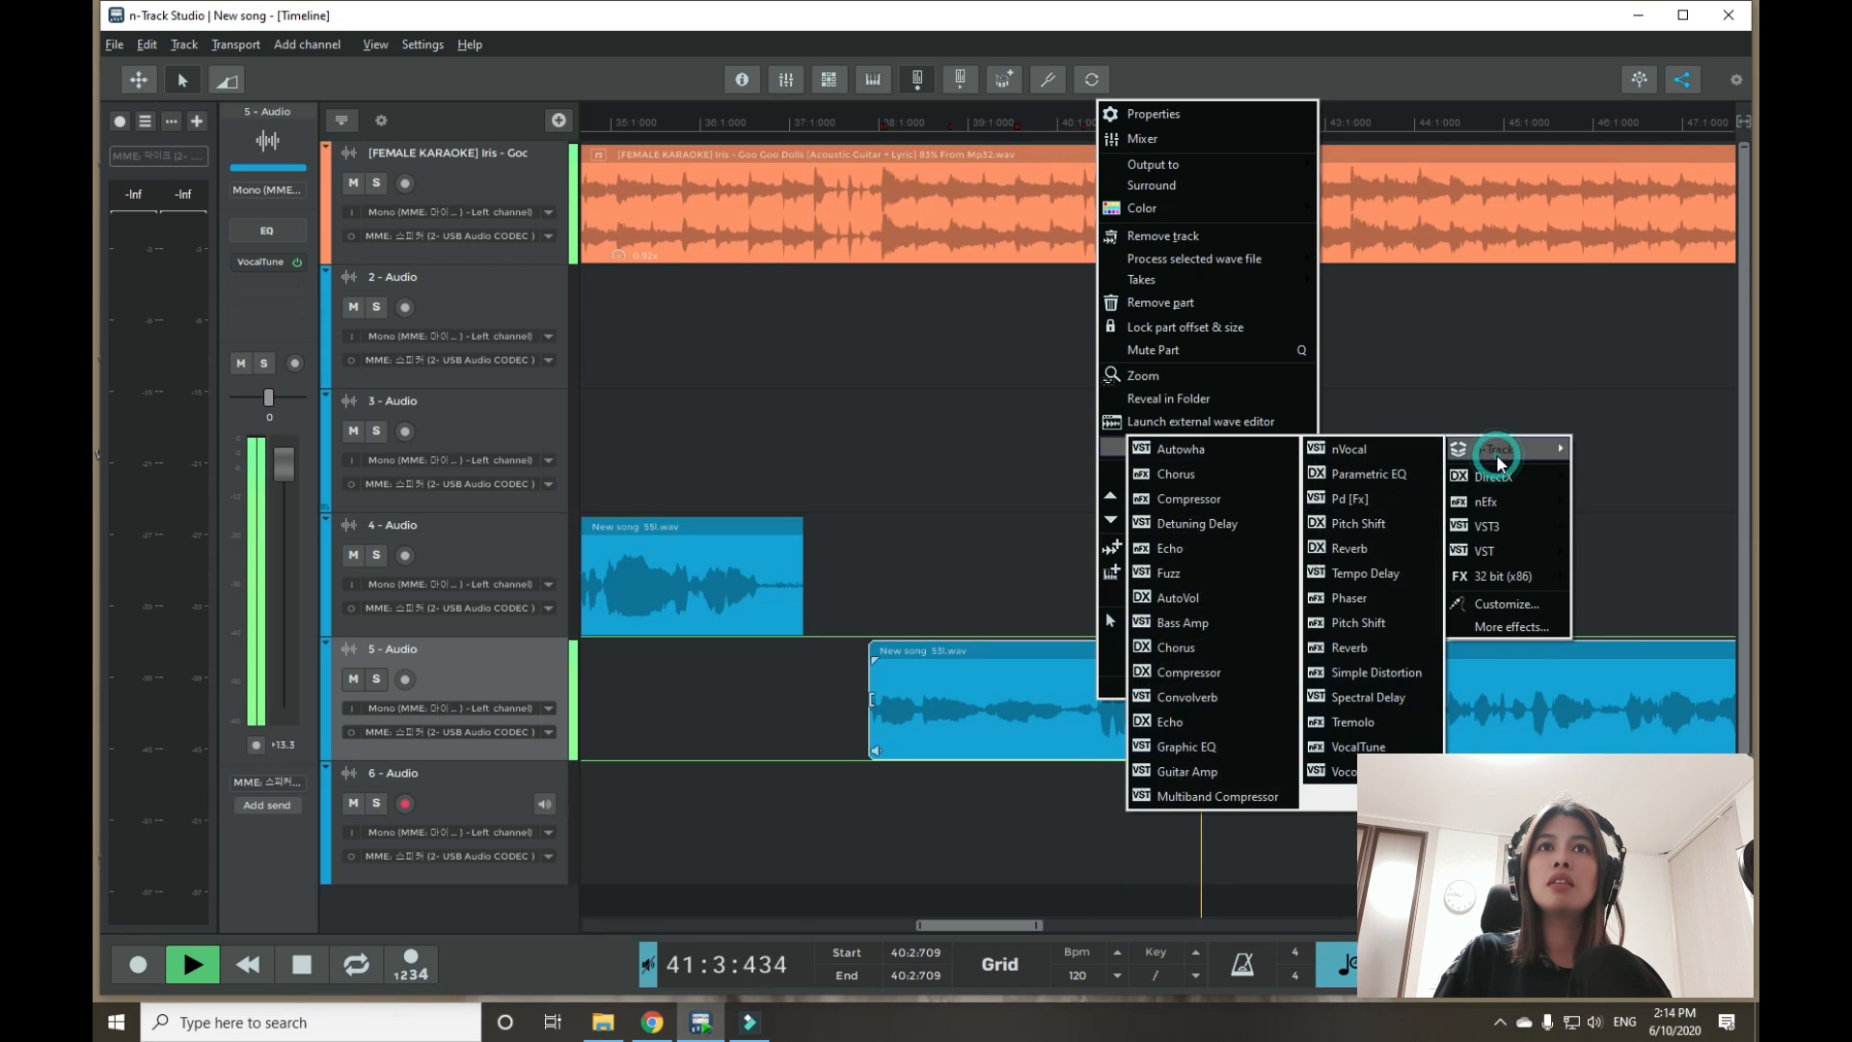
left_click(1169, 548)
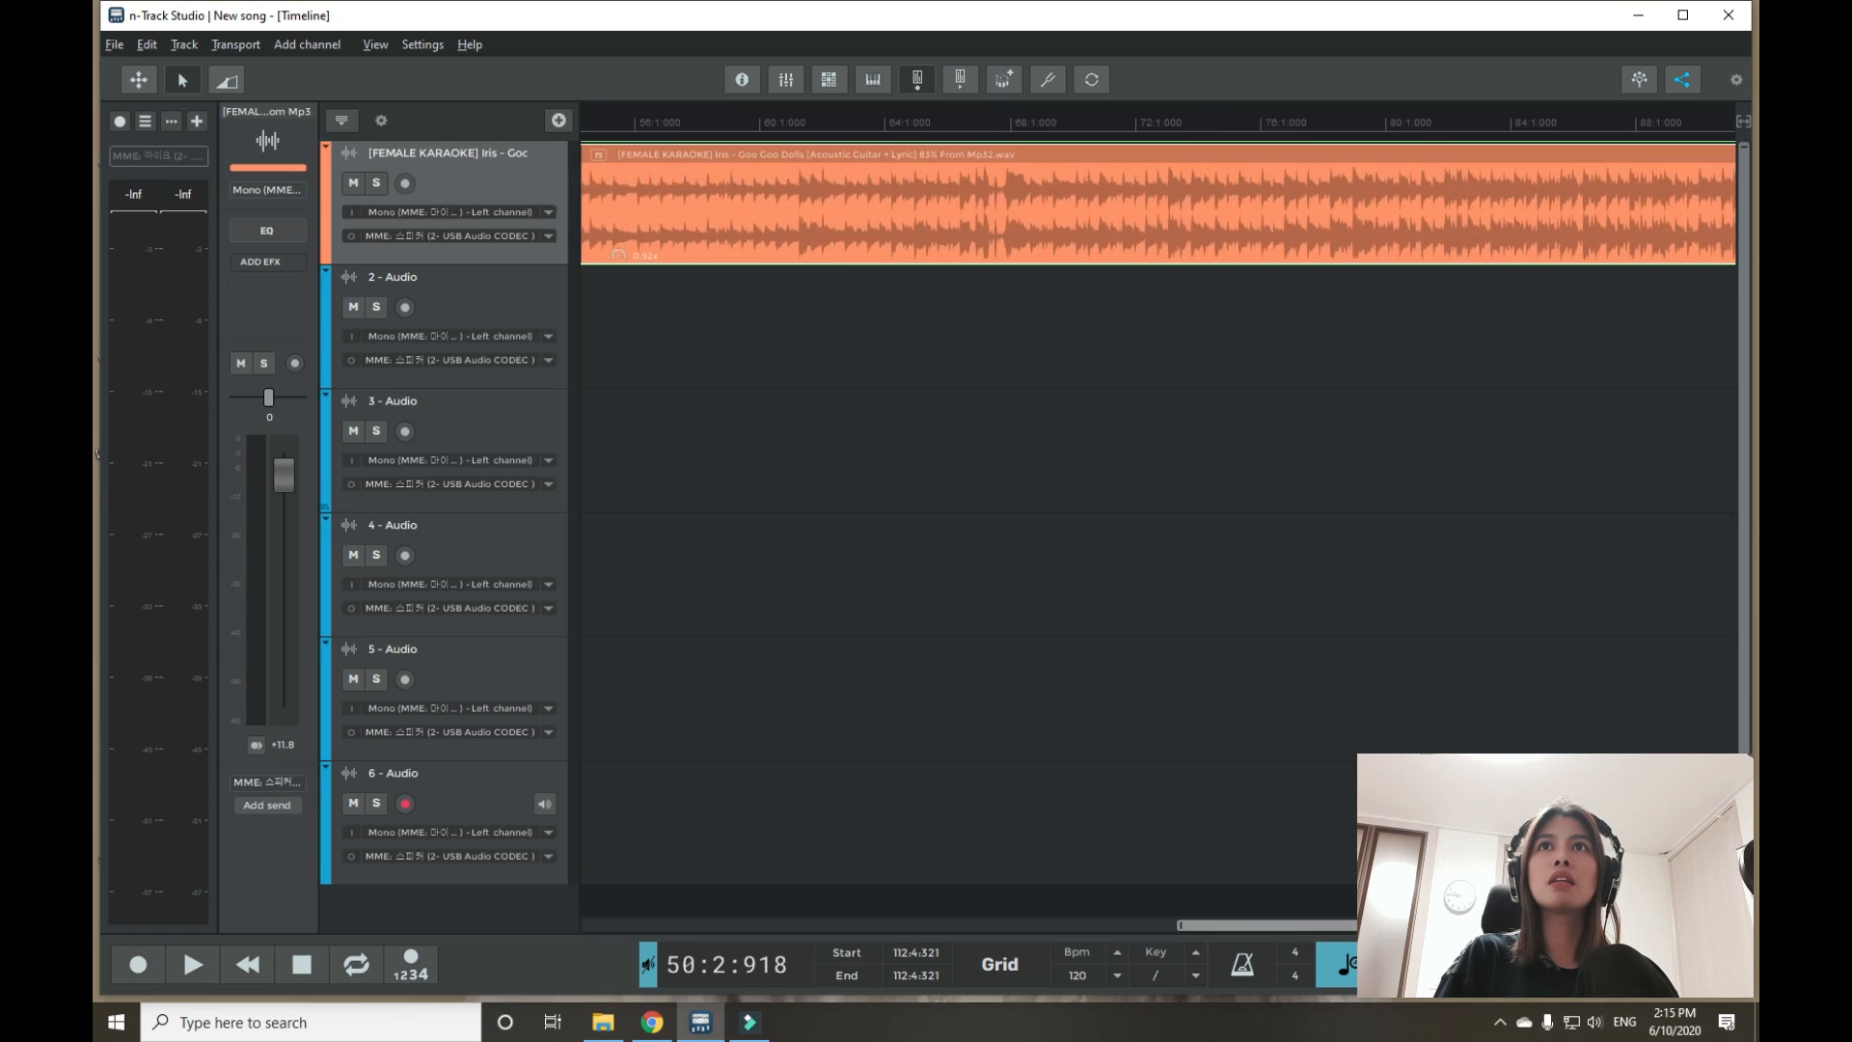
Step: Drag the backing track's right edge back to end around bar 49 with the last vocal clip
scroll("right", 3)
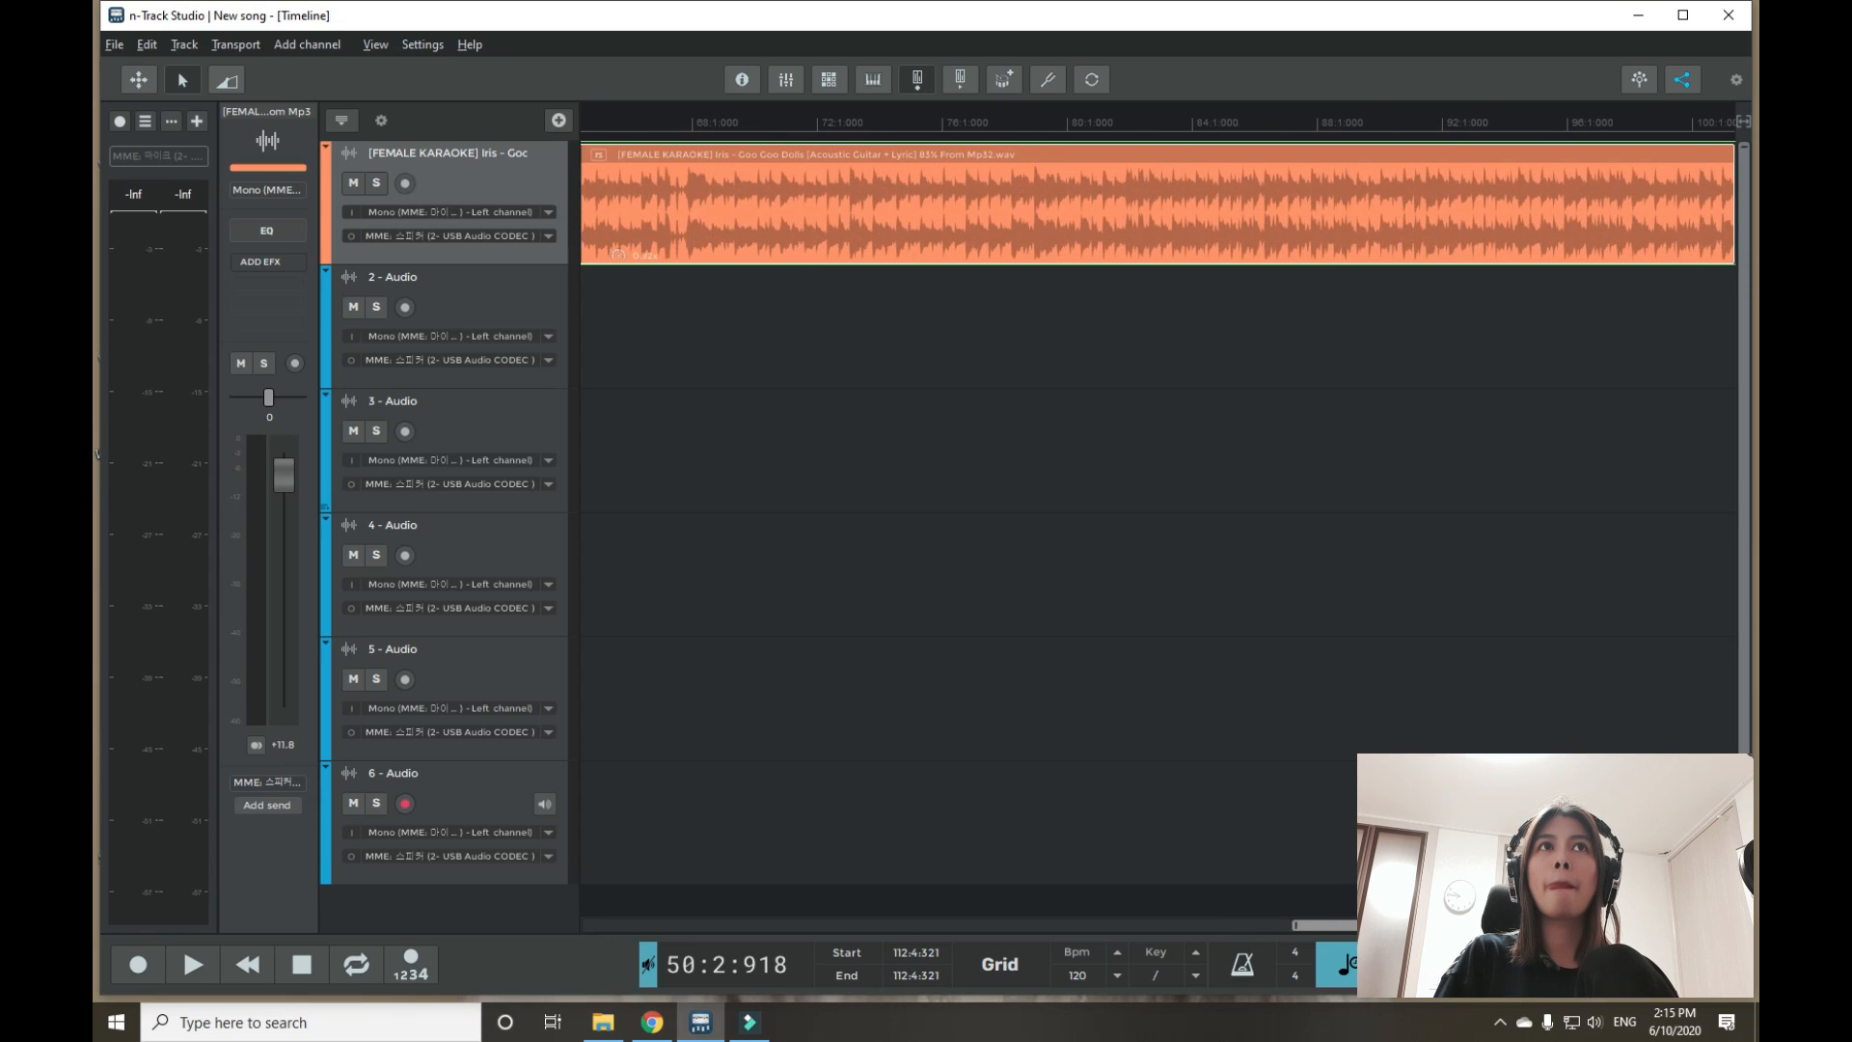
left_click_drag(1730, 262, 878, 263)
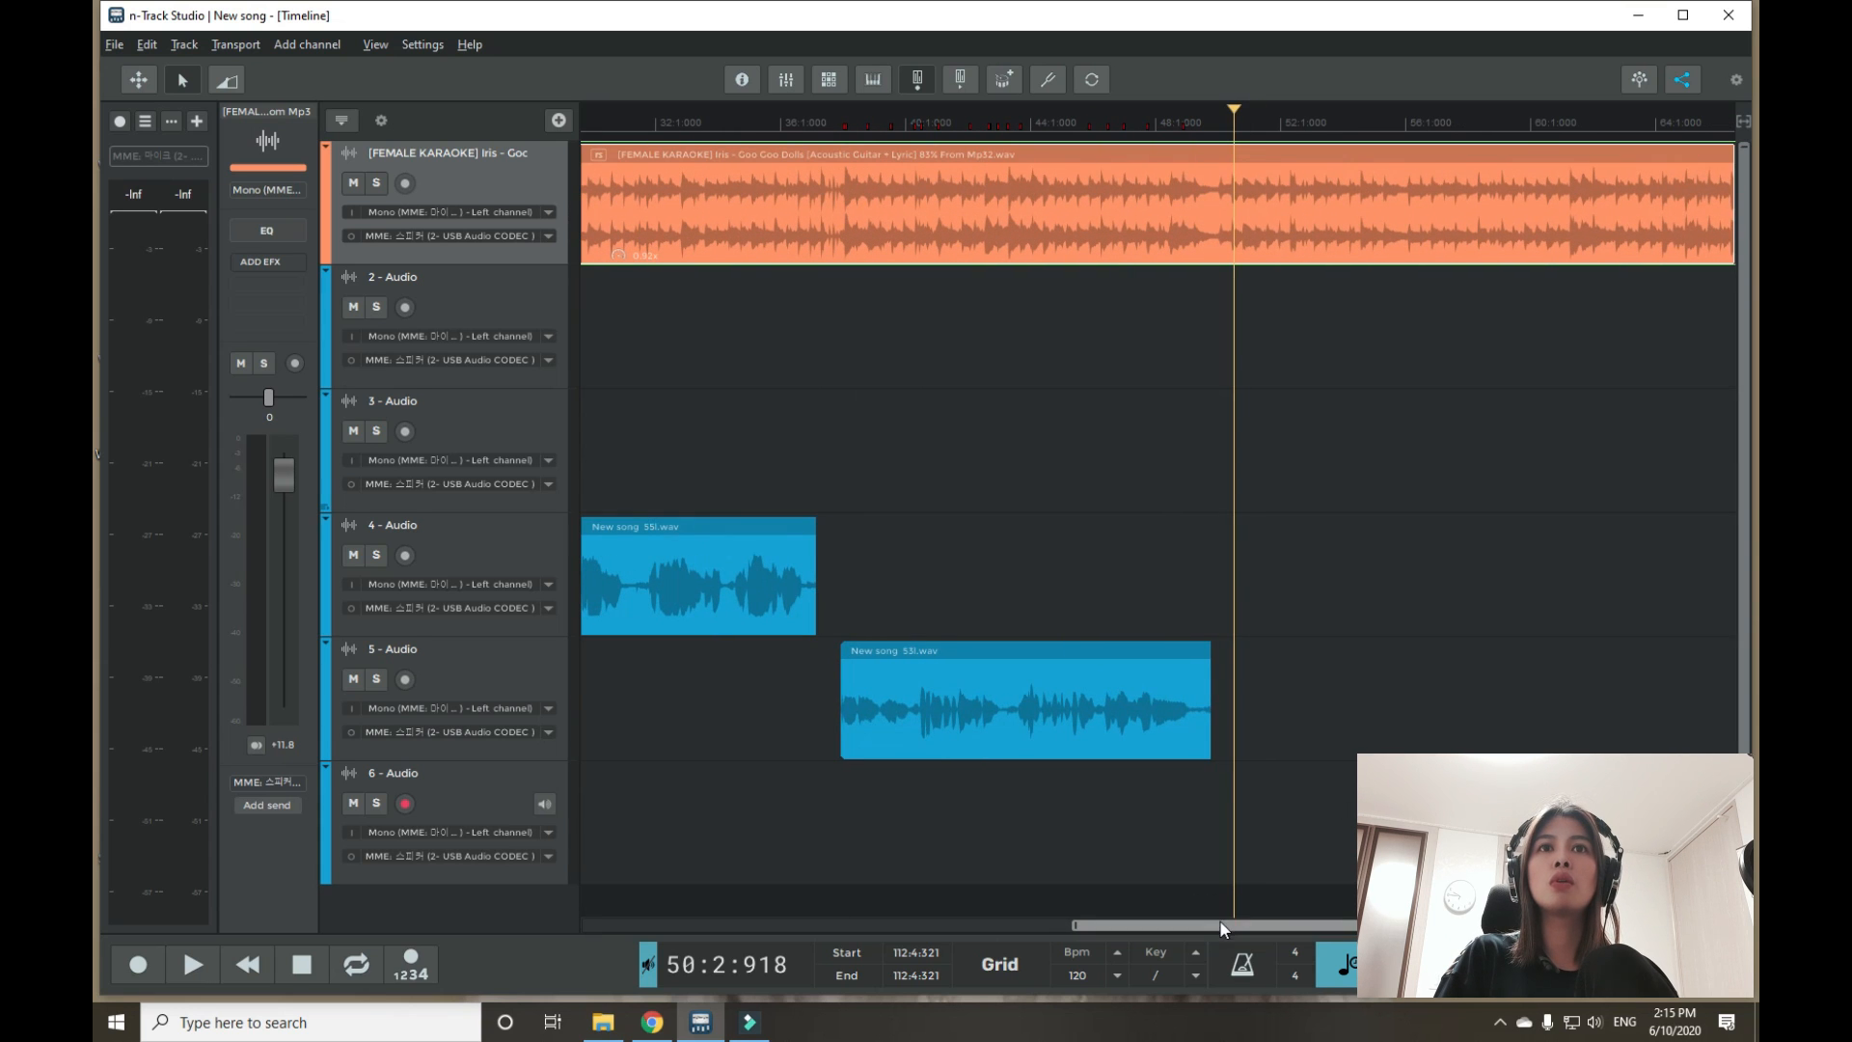
left_click(191, 964)
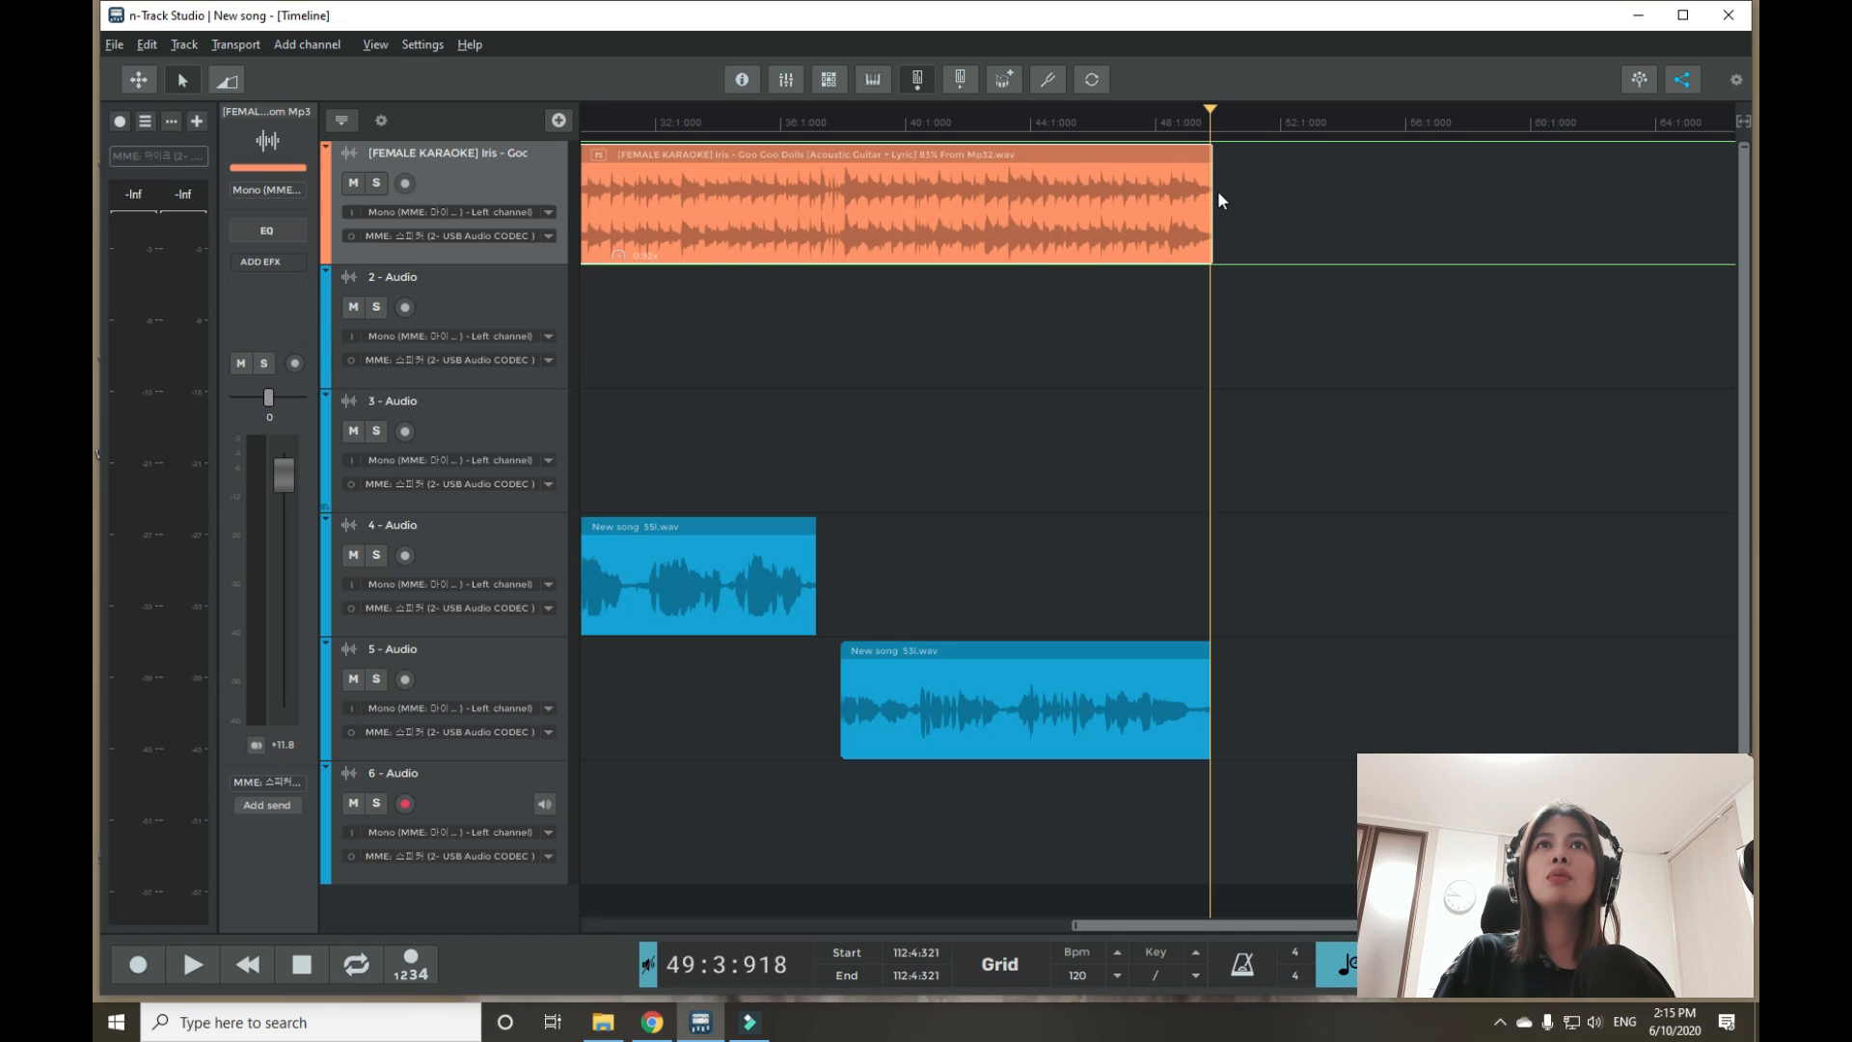
mouse_move(1163, 366)
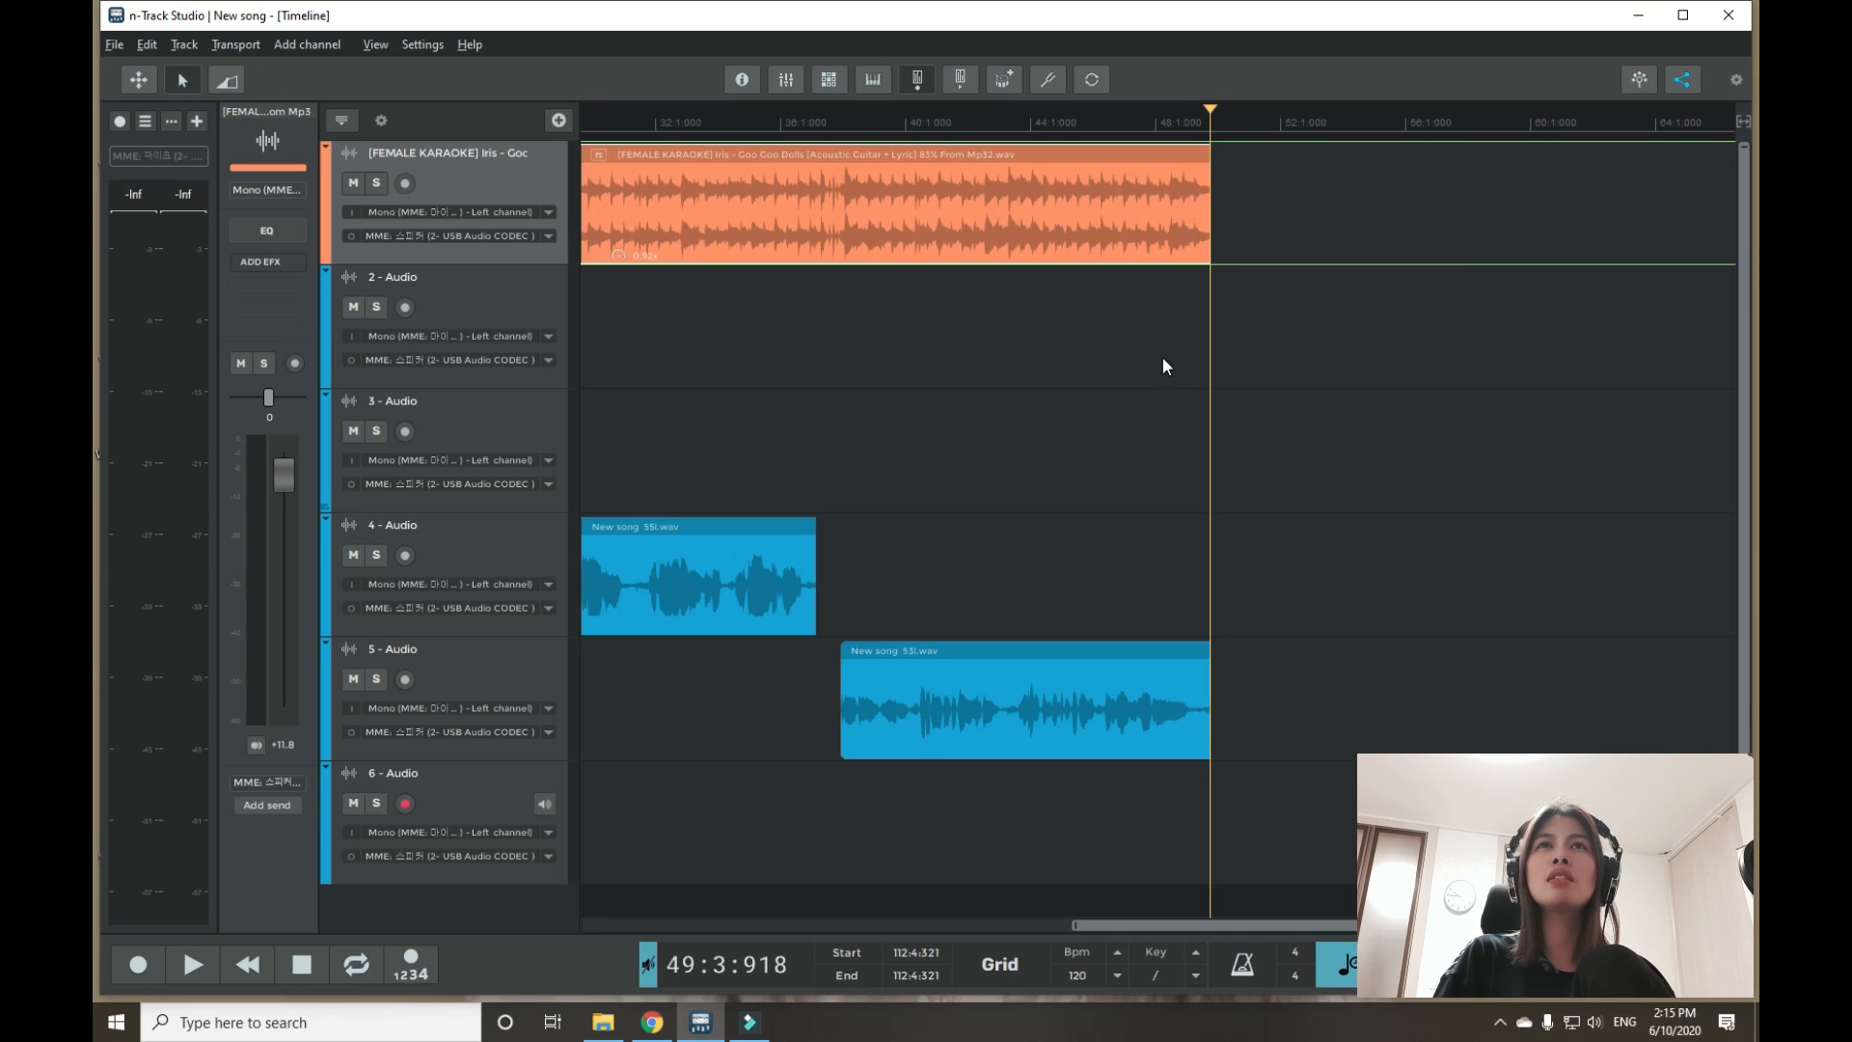
mouse_move(1281, 918)
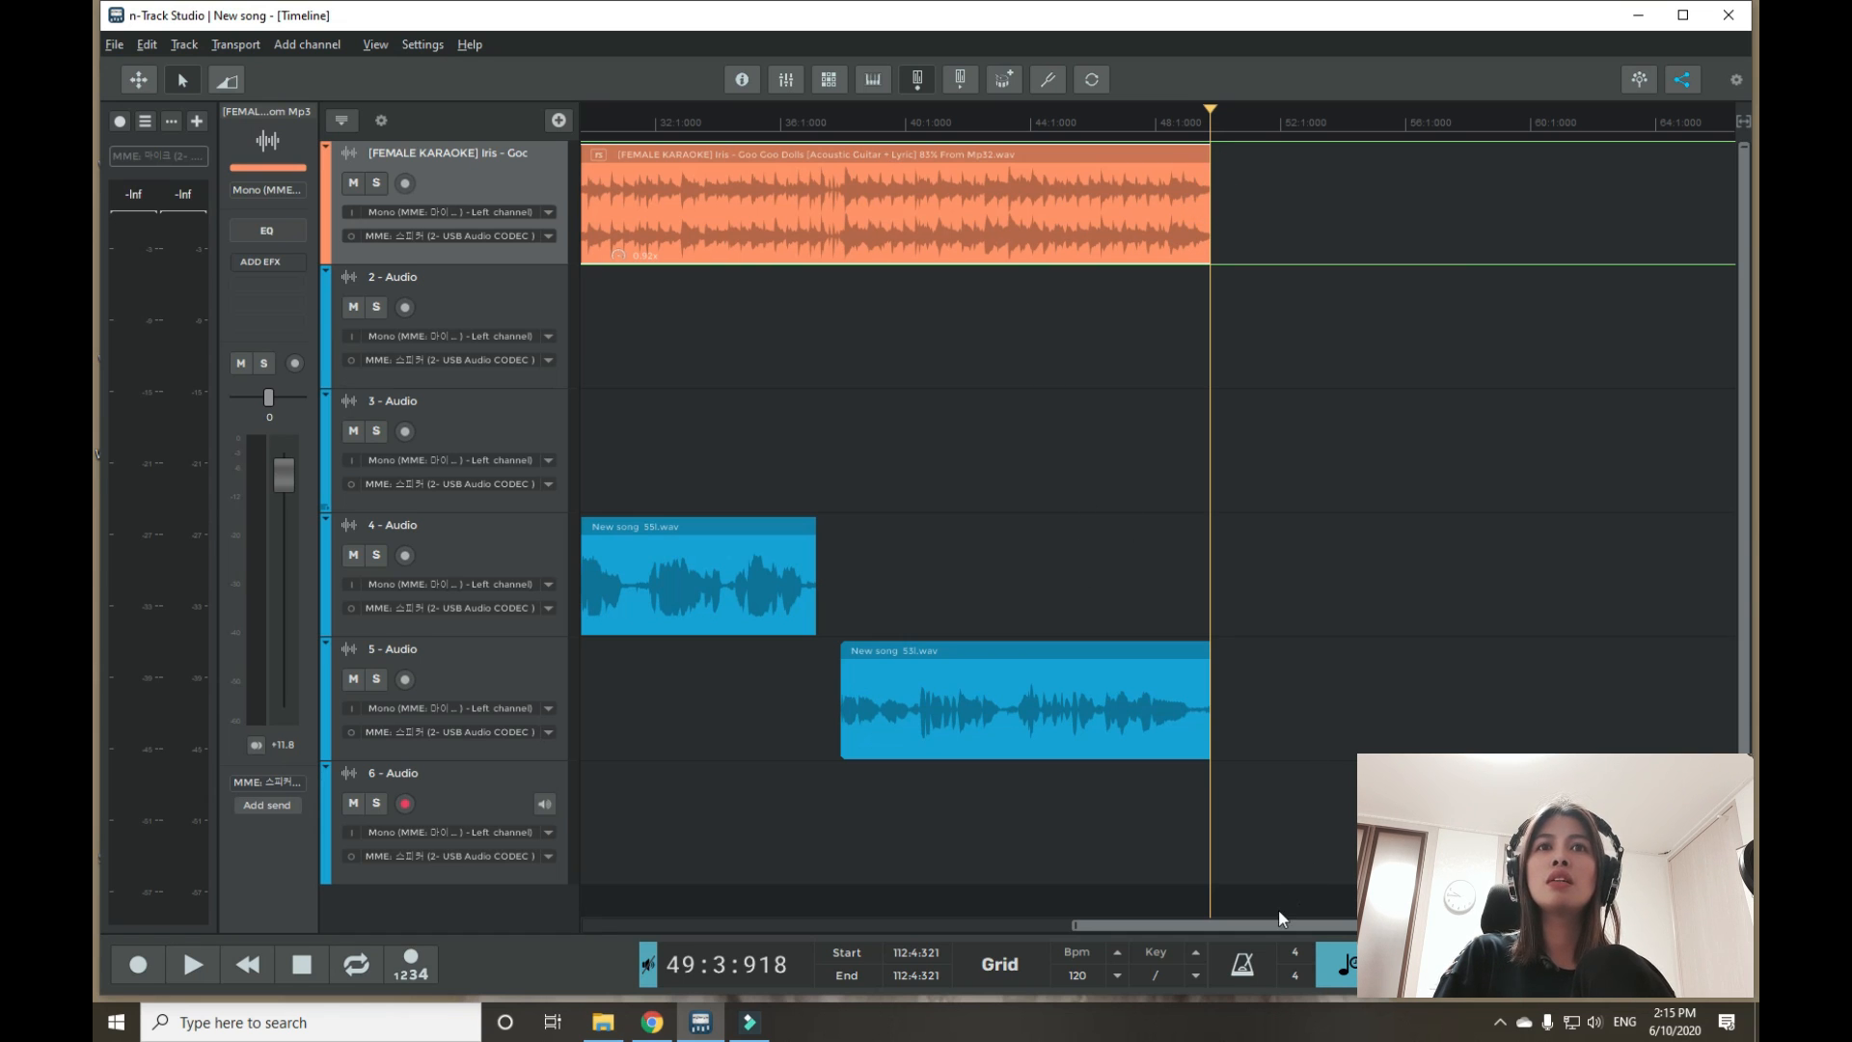
scroll("left", 3)
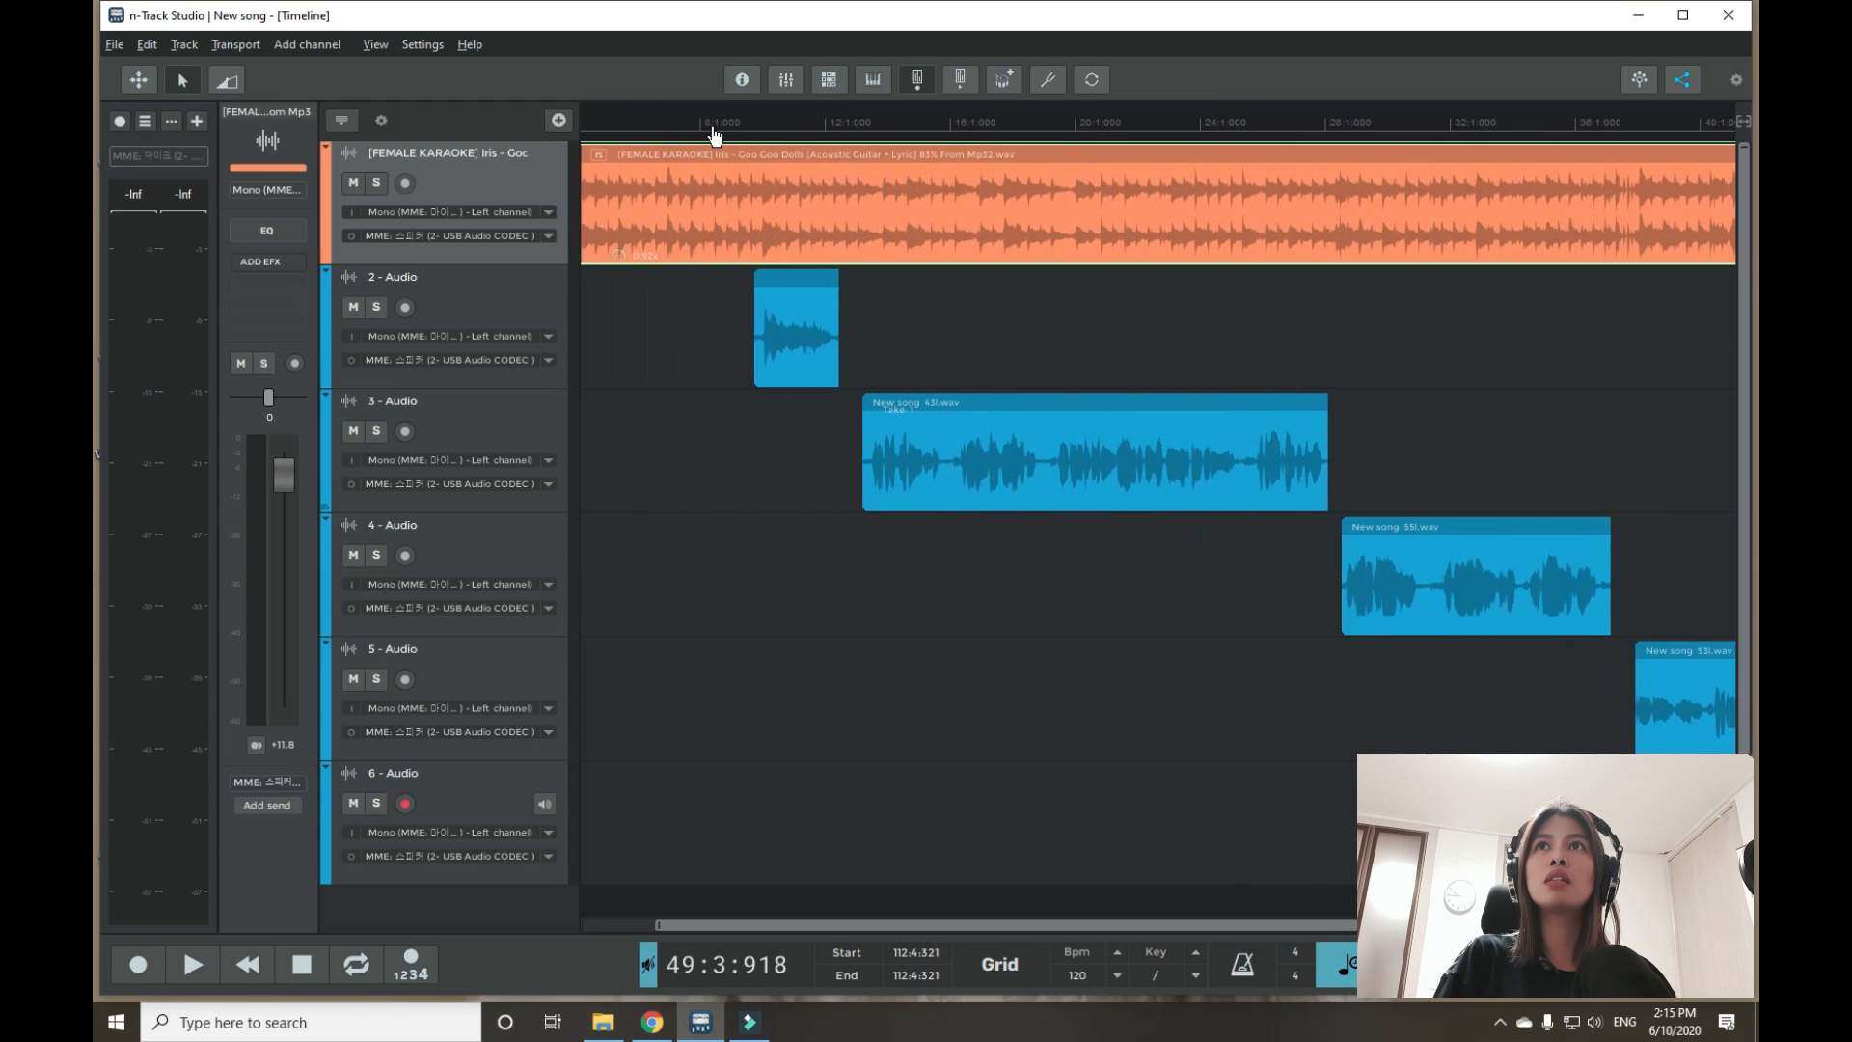
left_click(191, 965)
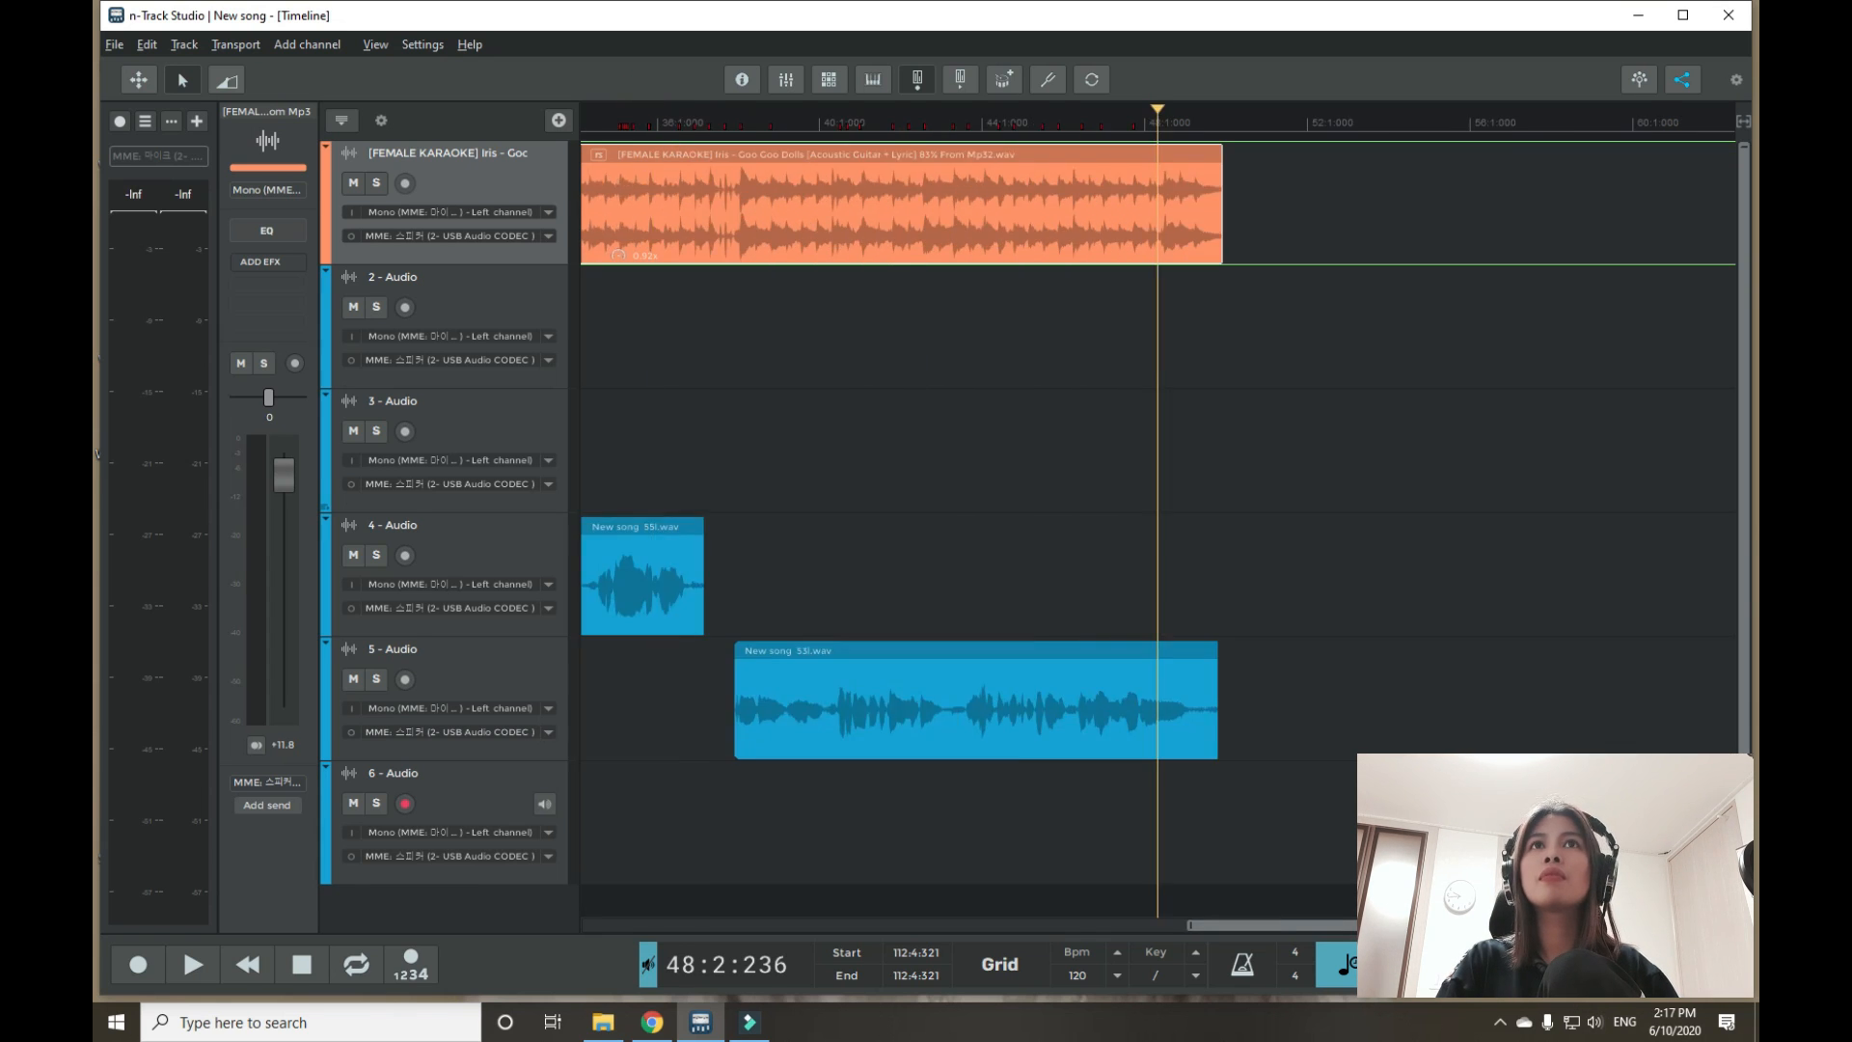
left_click(191, 964)
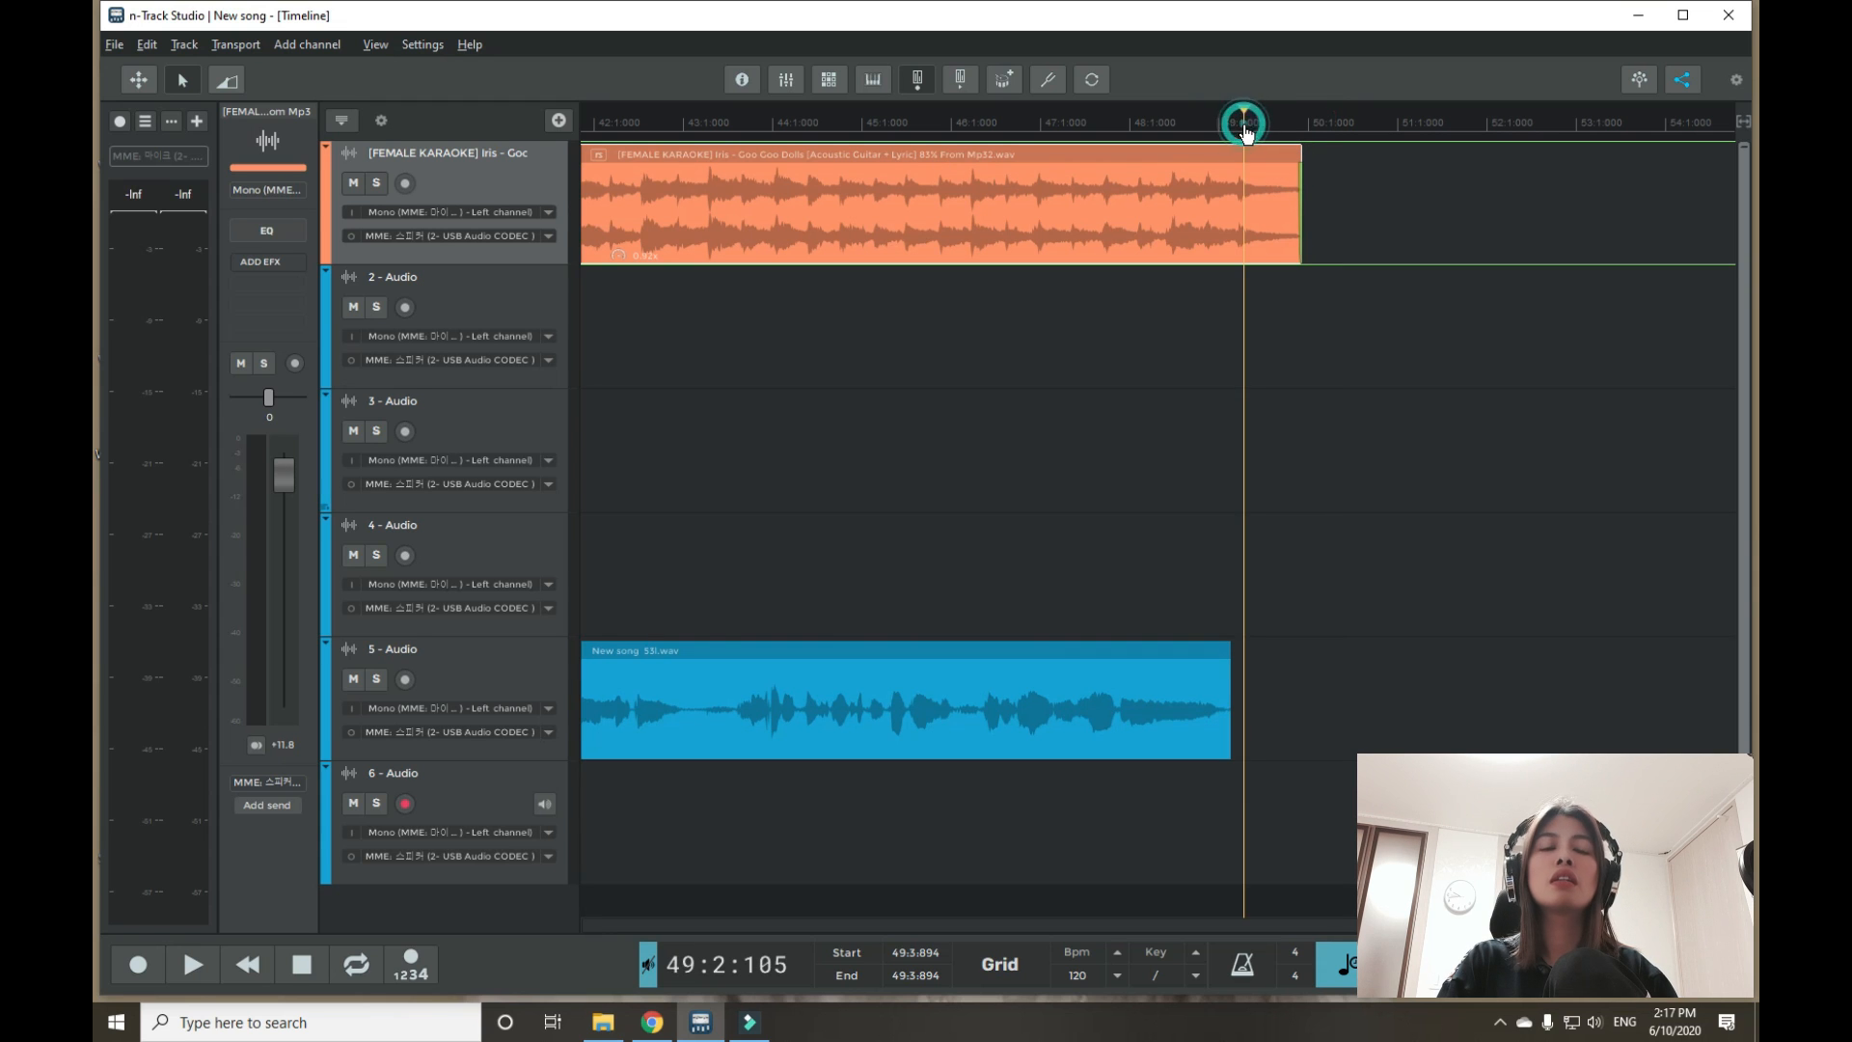
left_click(191, 965)
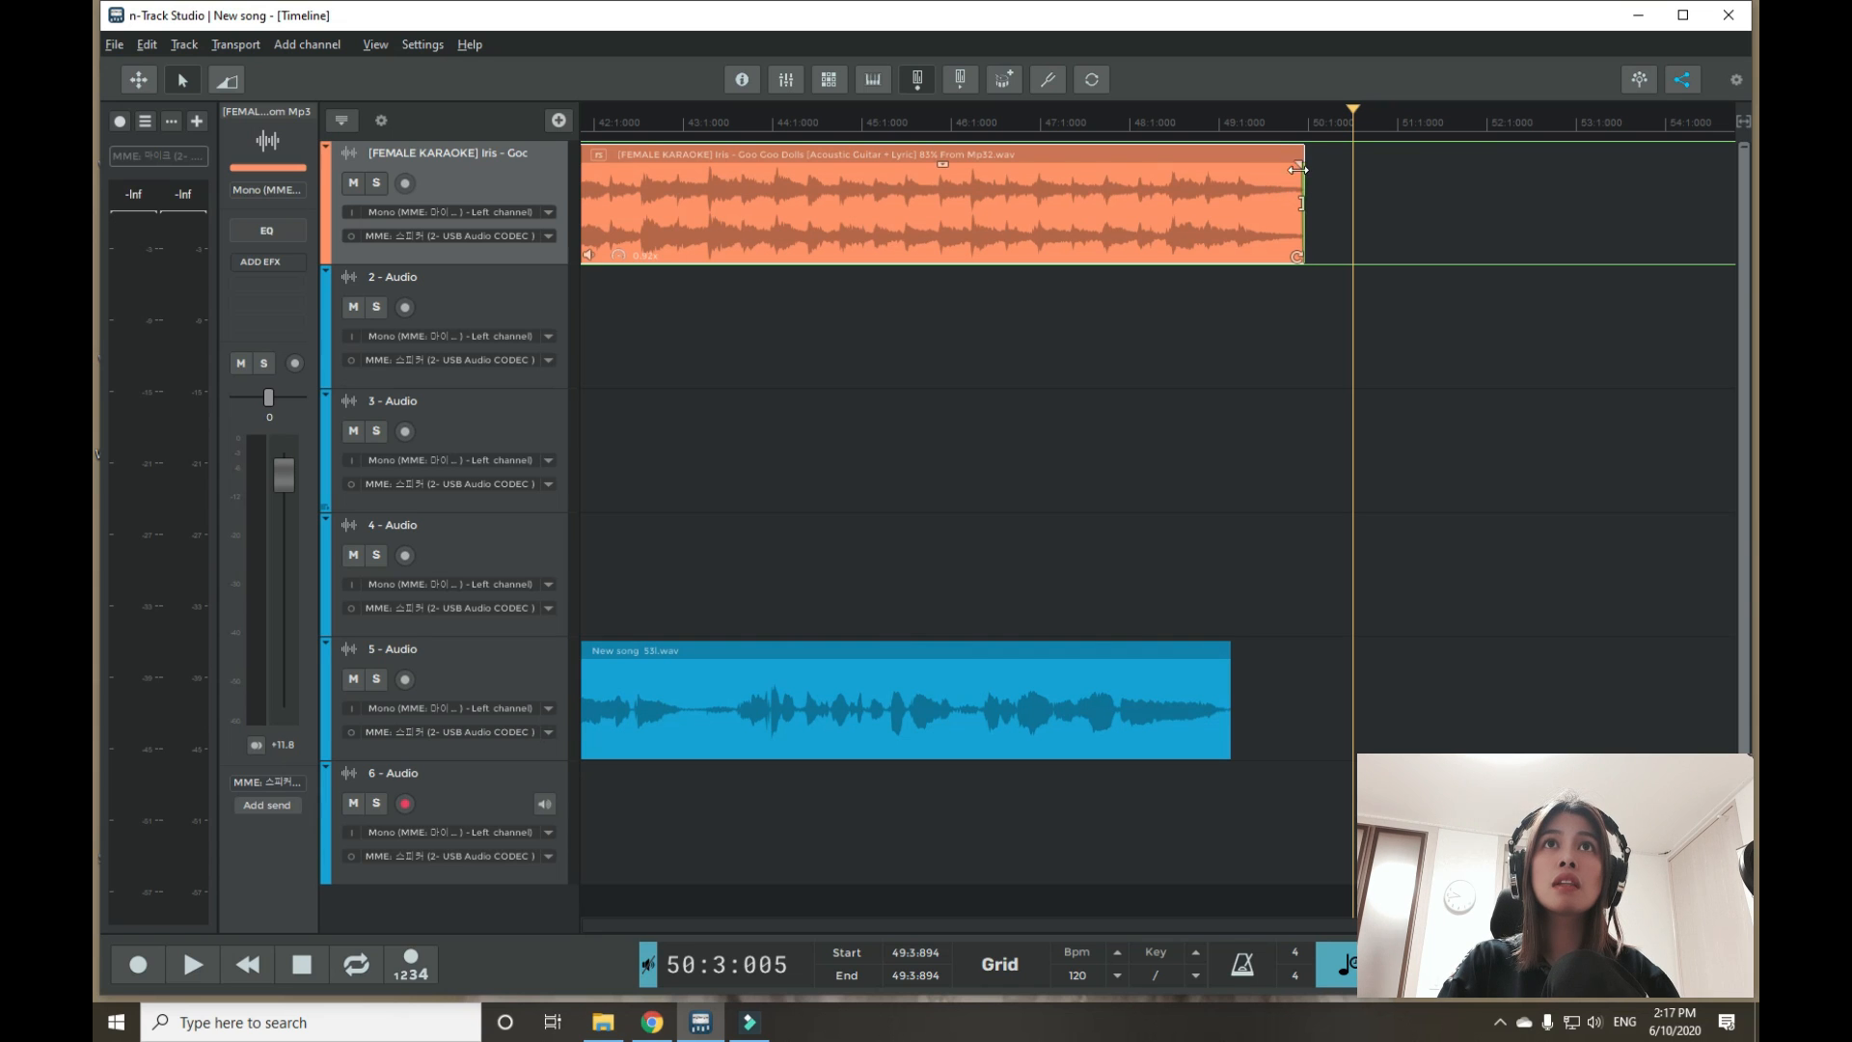
left_click(191, 965)
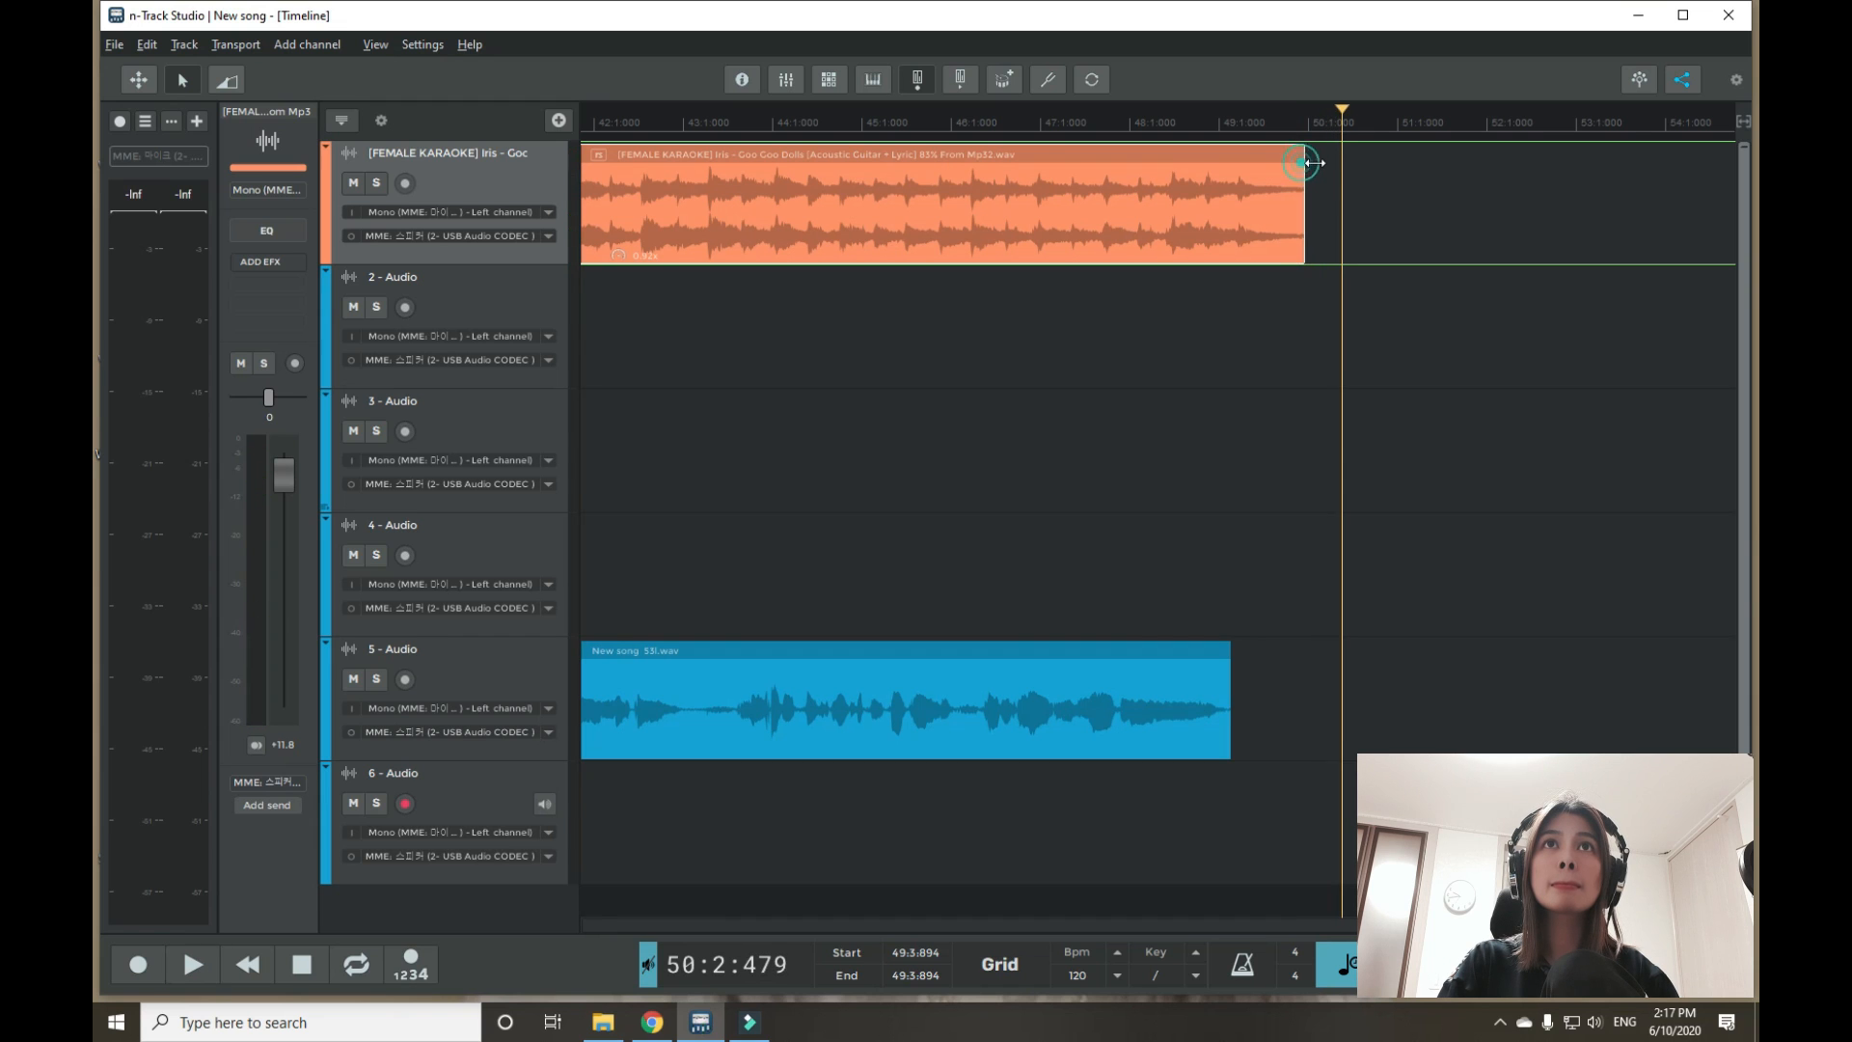
left_click(191, 965)
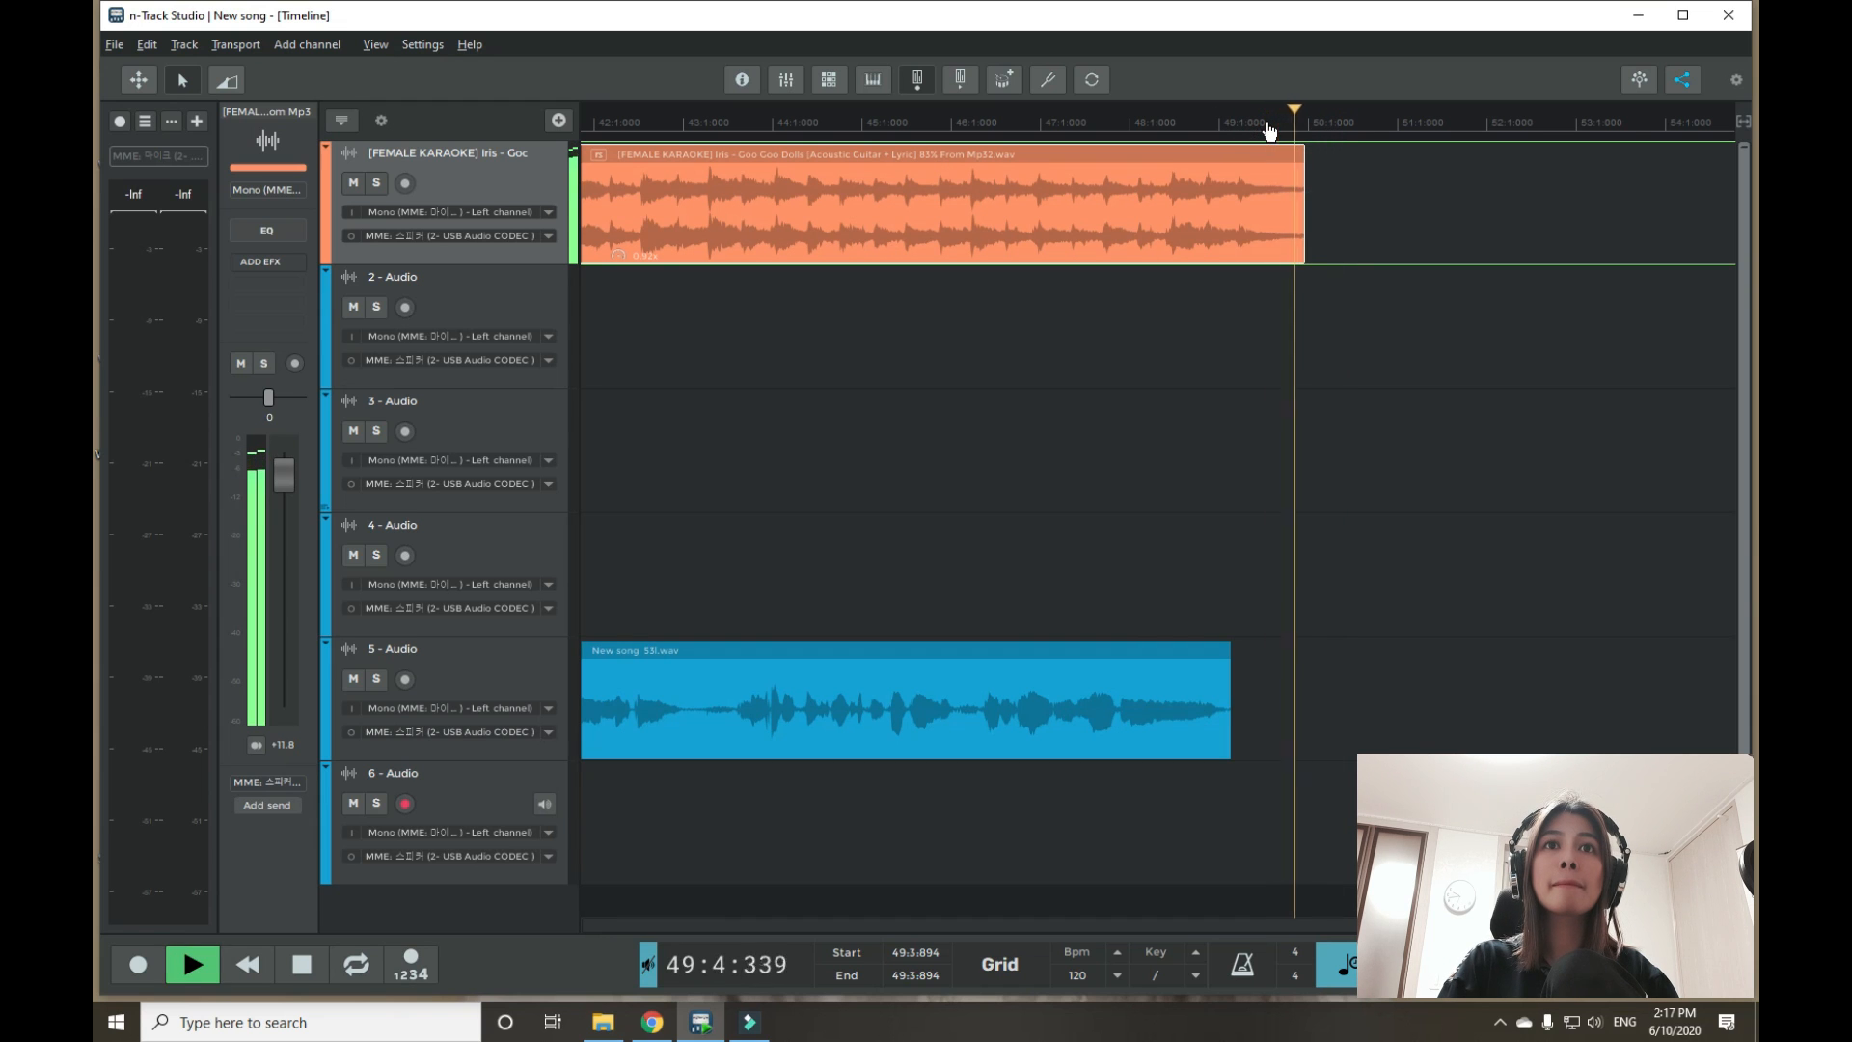
left_click(191, 964)
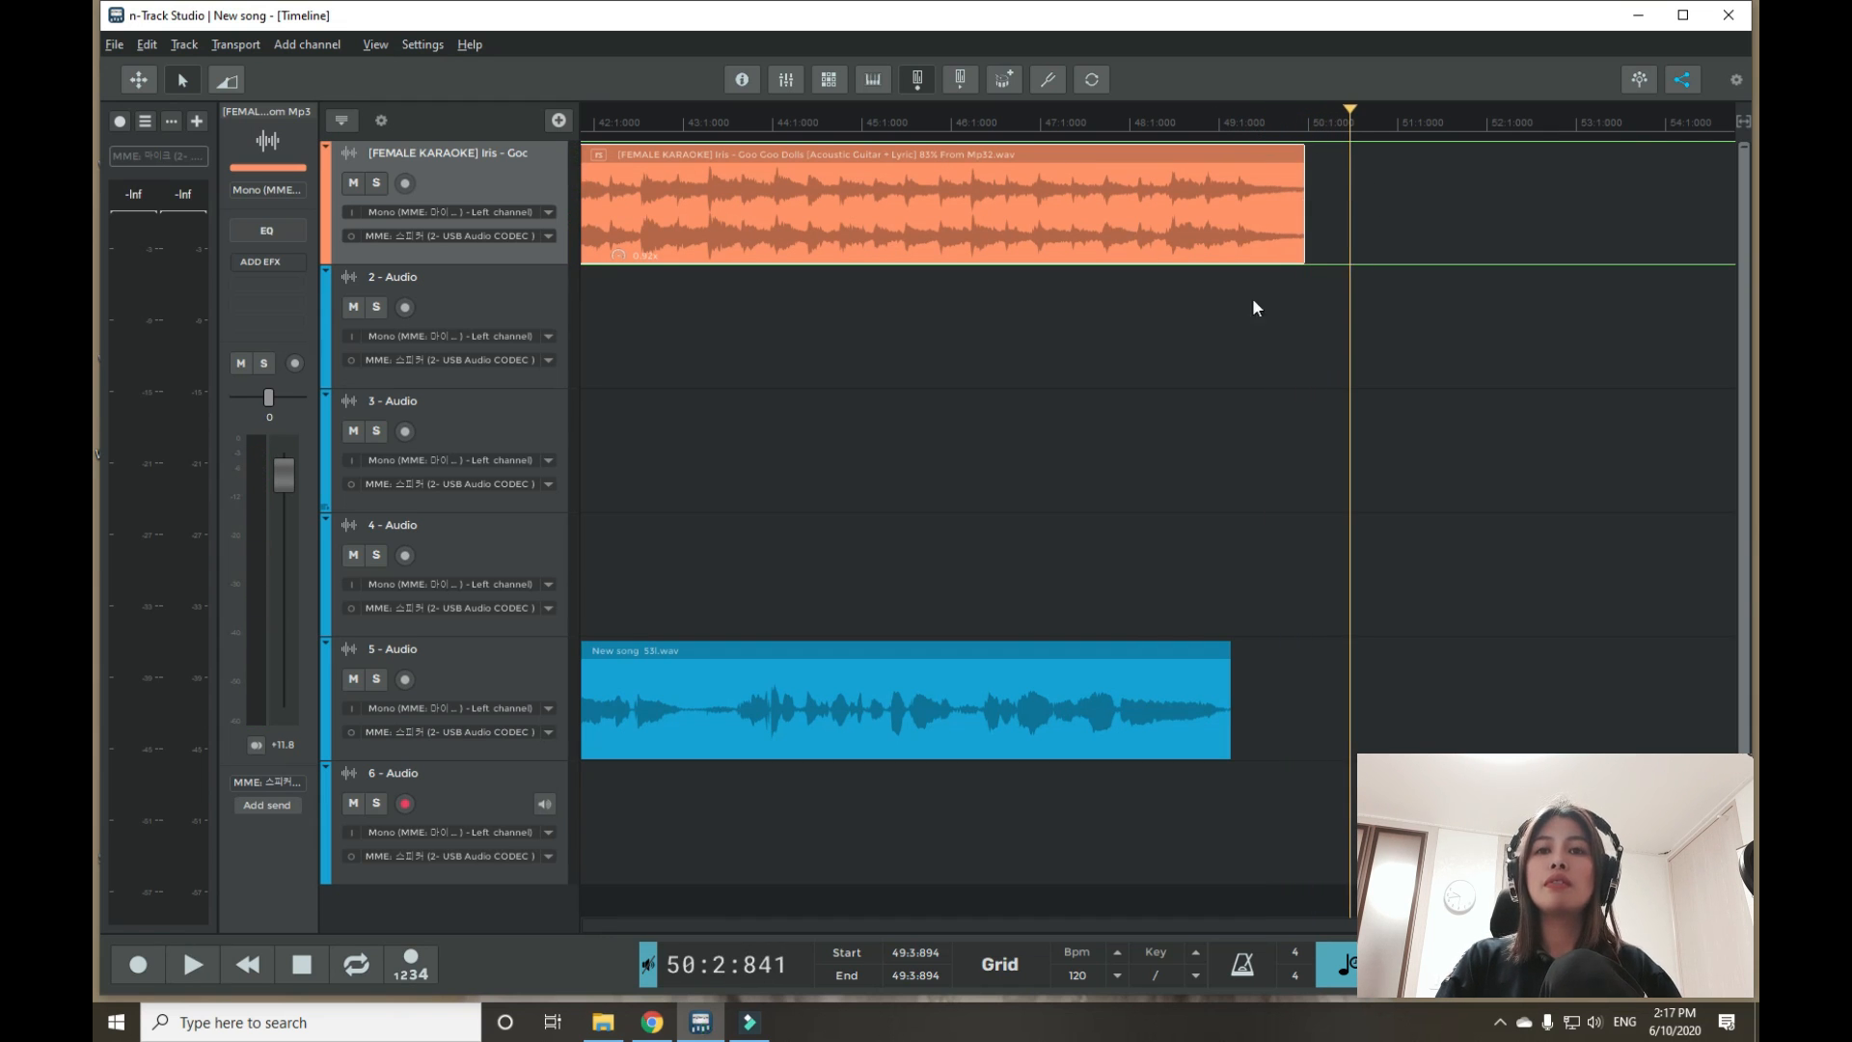